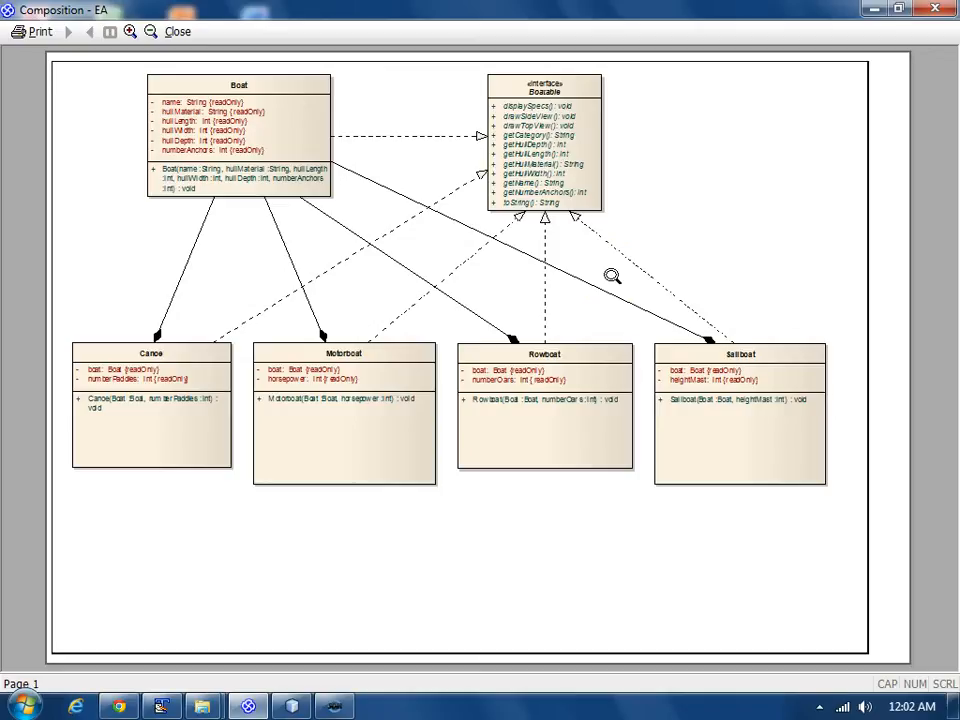
{"action": "mouse_move", "coordinate": [462, 424]}
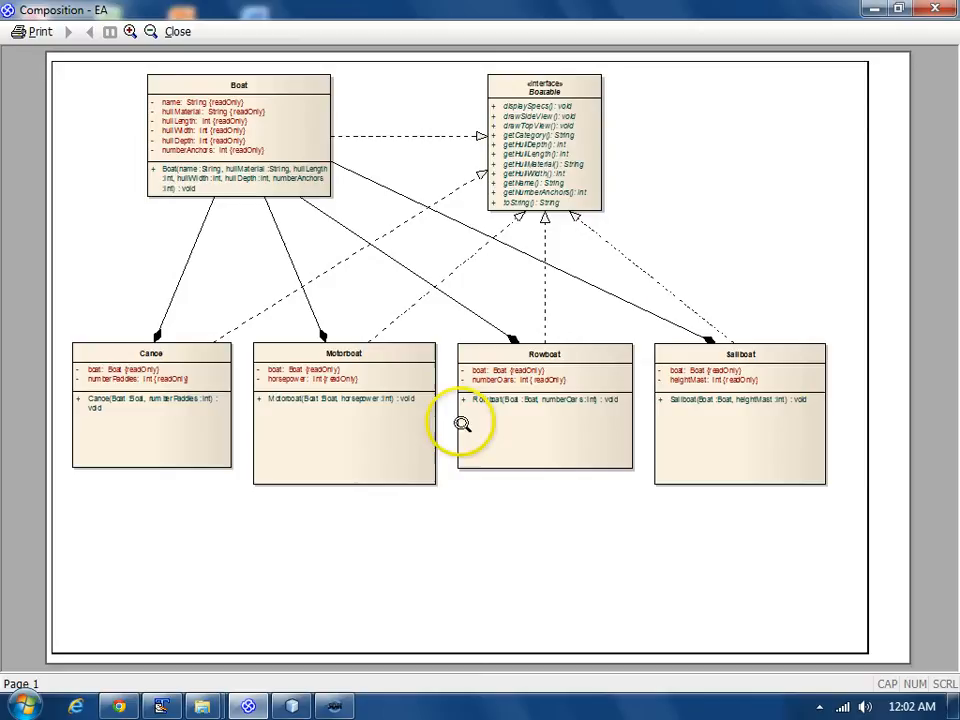
{"action": "mouse_move", "coordinate": [410, 434]}
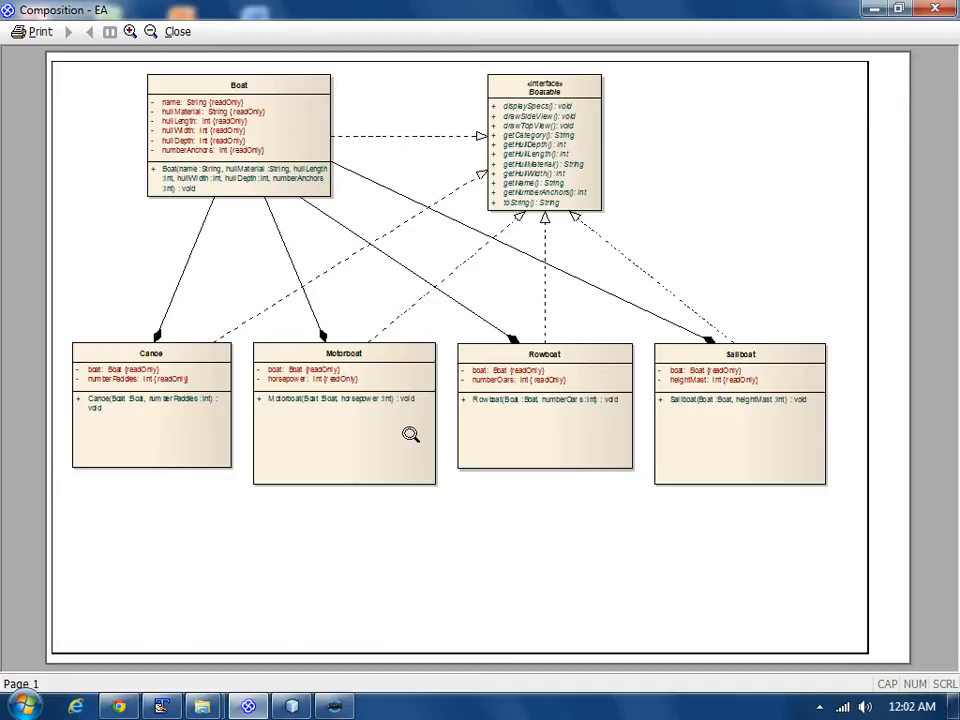
{"action": "mouse_move", "coordinate": [486, 202]}
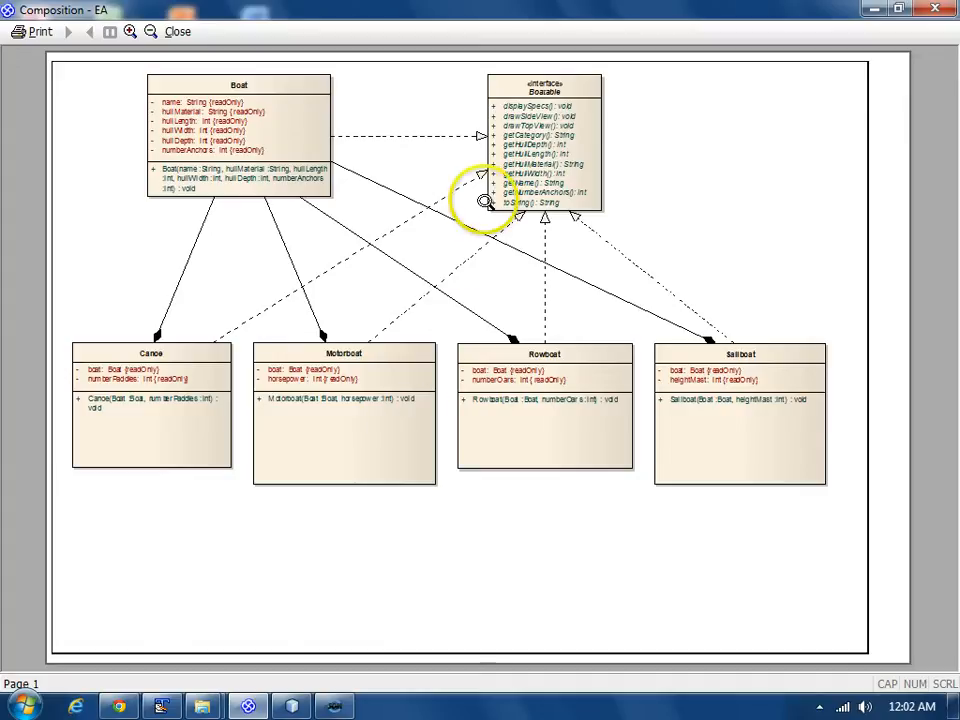
{"action": "mouse_move", "coordinate": [604, 130]}
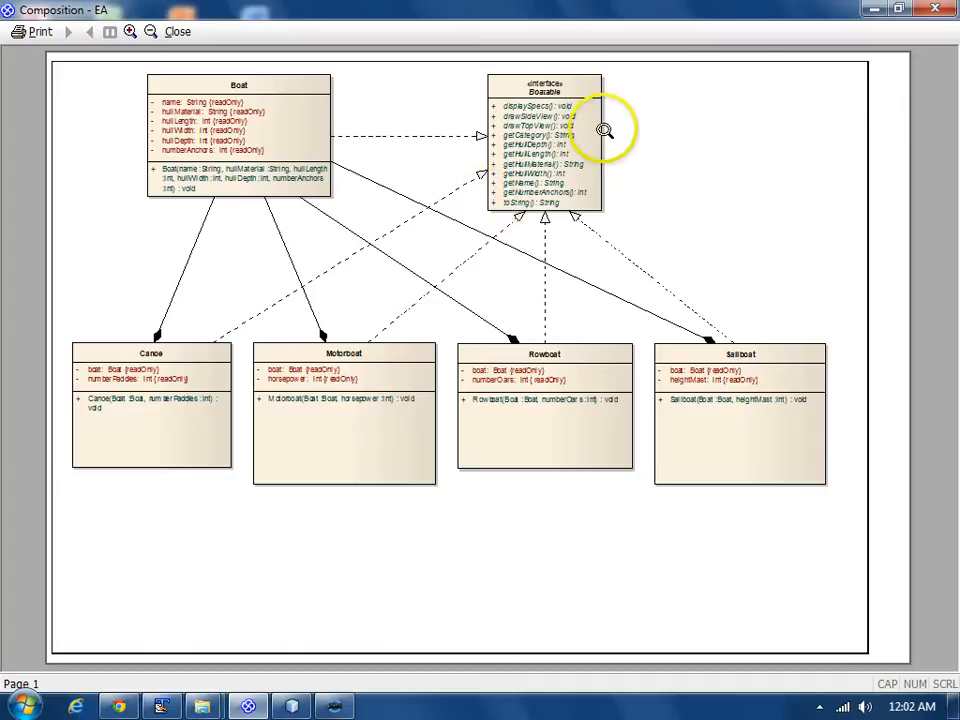
{"action": "mouse_move", "coordinate": [556, 96]}
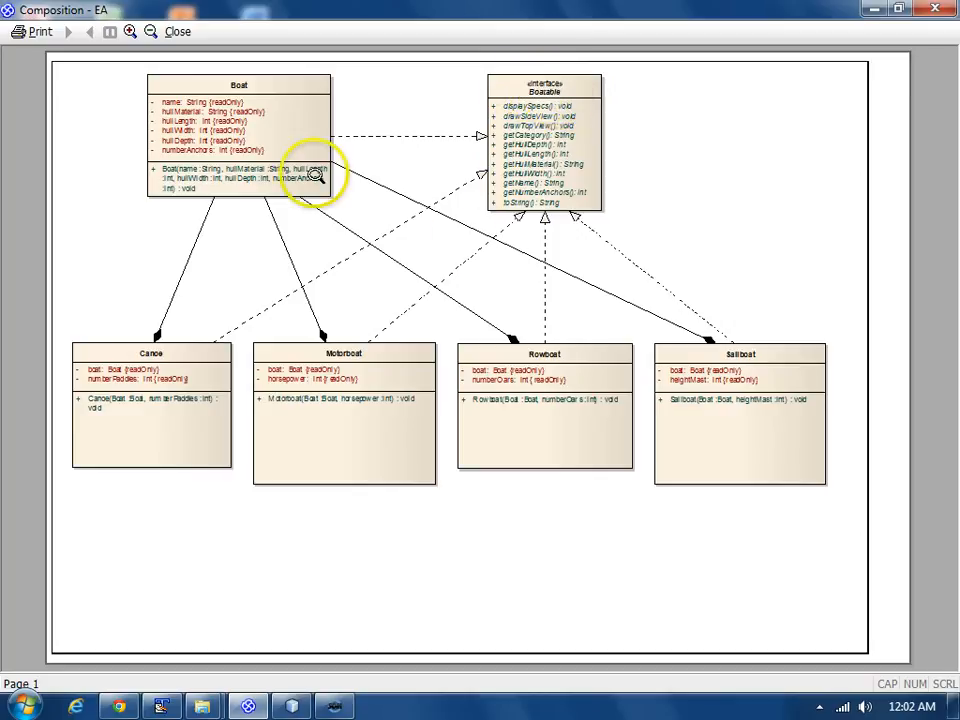
{"action": "mouse_move", "coordinate": [240, 156]}
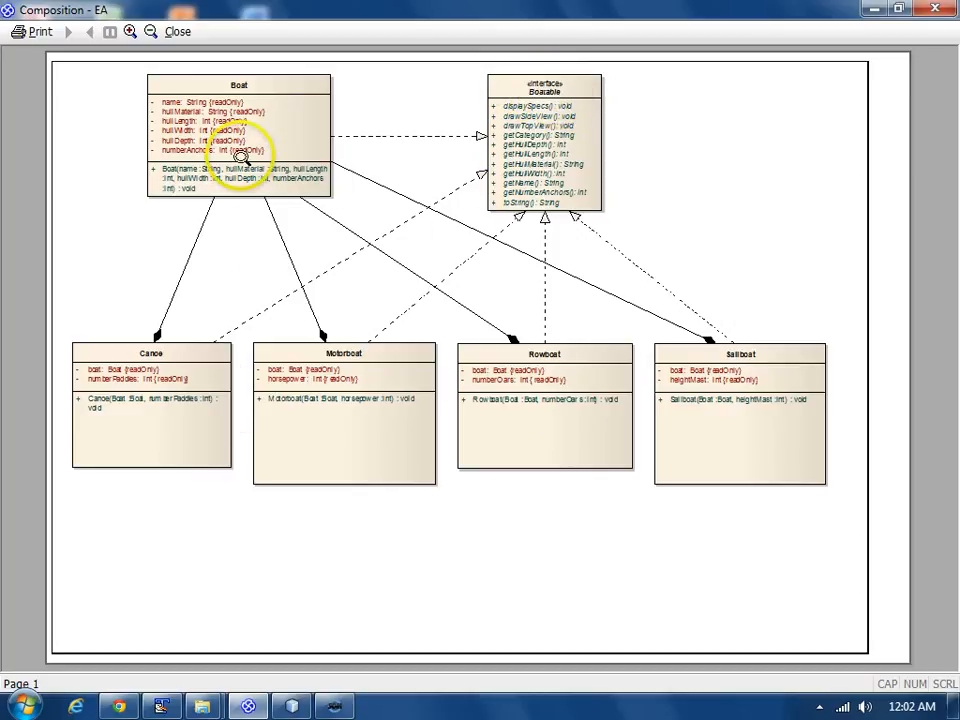
{"action": "mouse_move", "coordinate": [480, 140]}
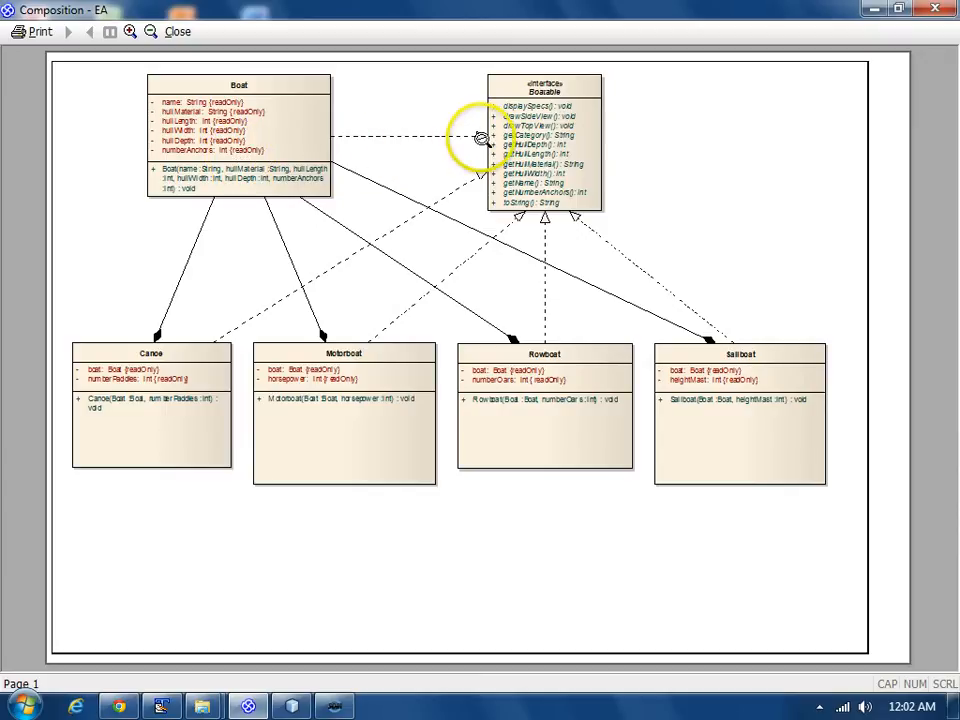
{"action": "mouse_move", "coordinate": [258, 108]}
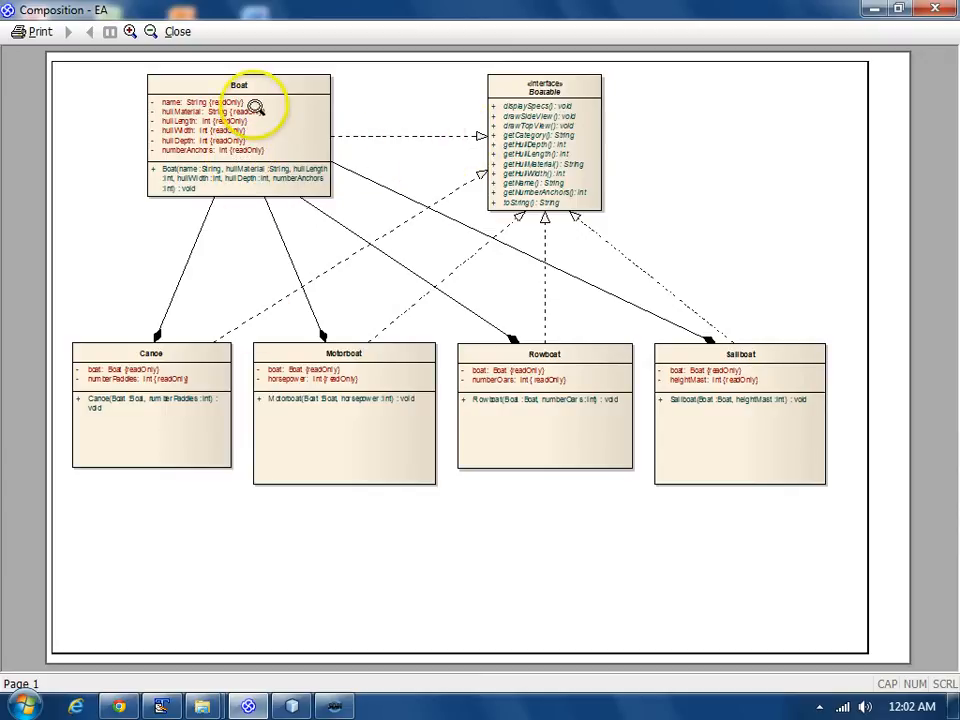
{"action": "mouse_move", "coordinate": [268, 368]}
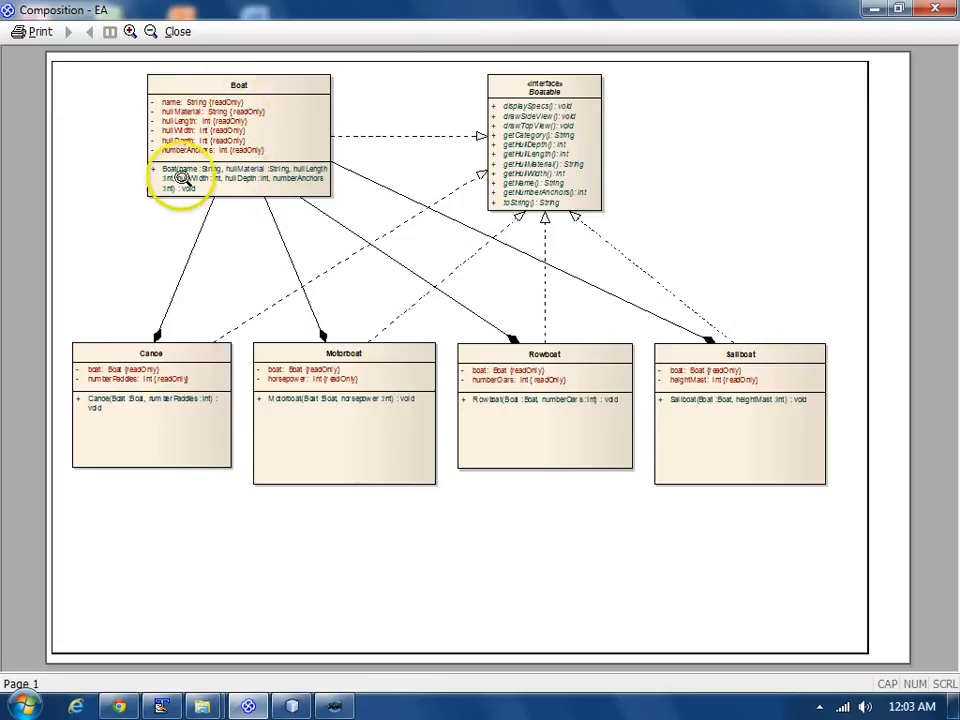
{"action": "mouse_move", "coordinate": [244, 192]}
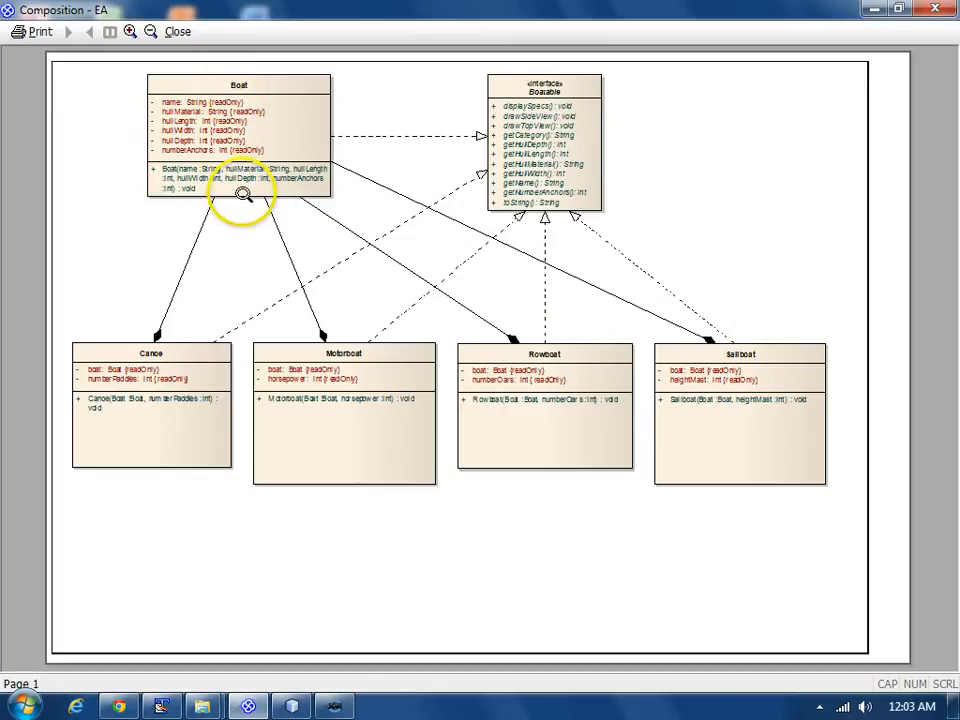
{"action": "mouse_move", "coordinate": [256, 122]}
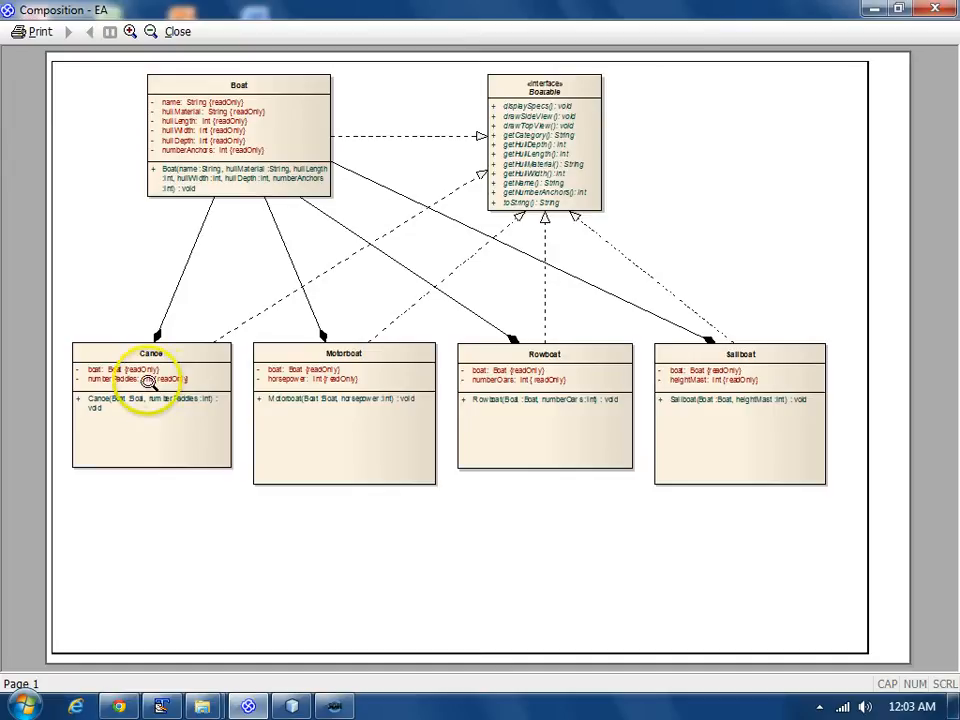
{"action": "mouse_move", "coordinate": [330, 420]}
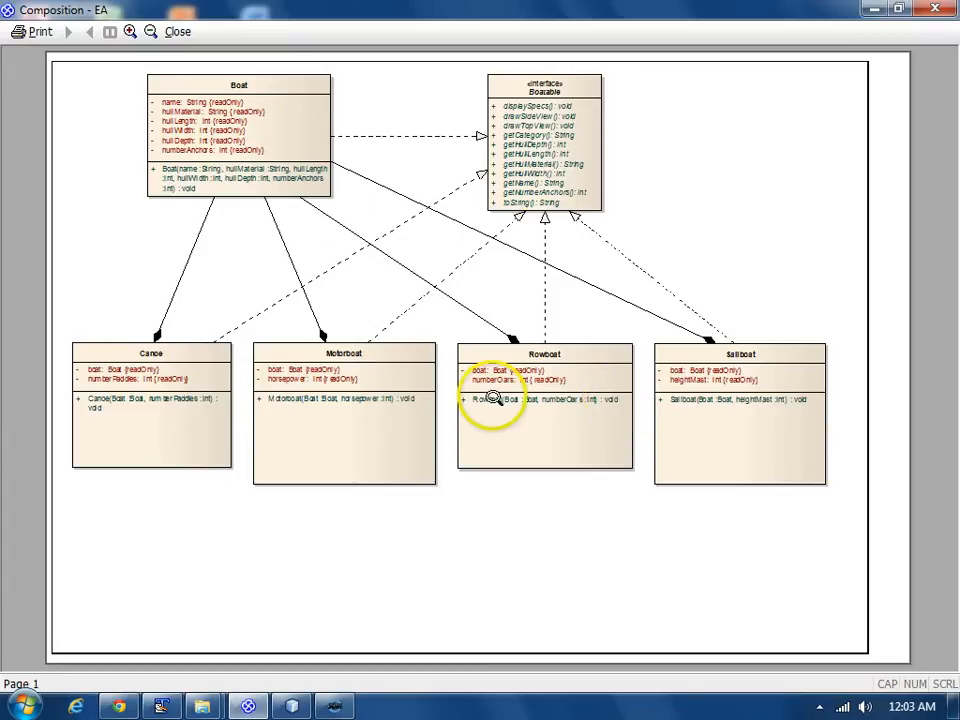
{"action": "mouse_move", "coordinate": [276, 224]}
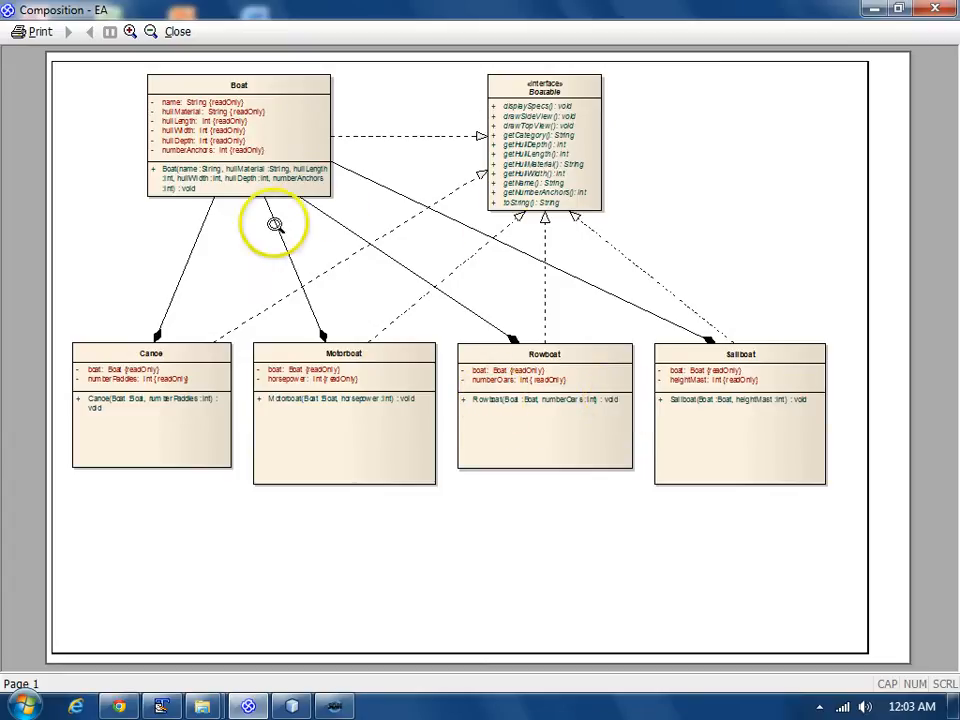
{"action": "mouse_move", "coordinate": [332, 410]}
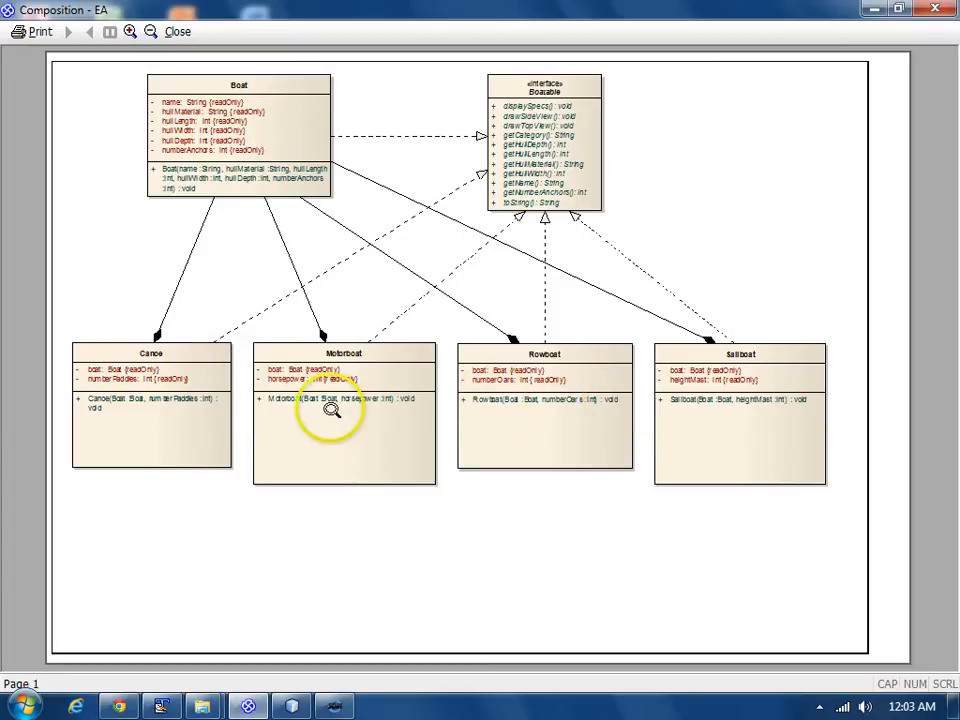
{"action": "mouse_move", "coordinate": [532, 412]}
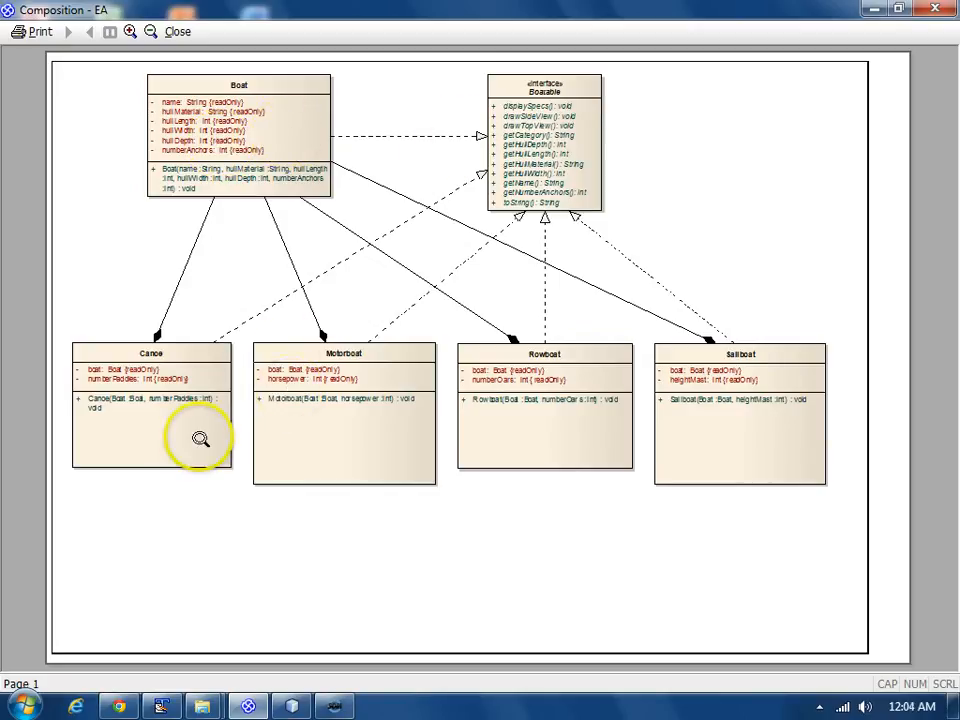
{"action": "mouse_move", "coordinate": [304, 422]}
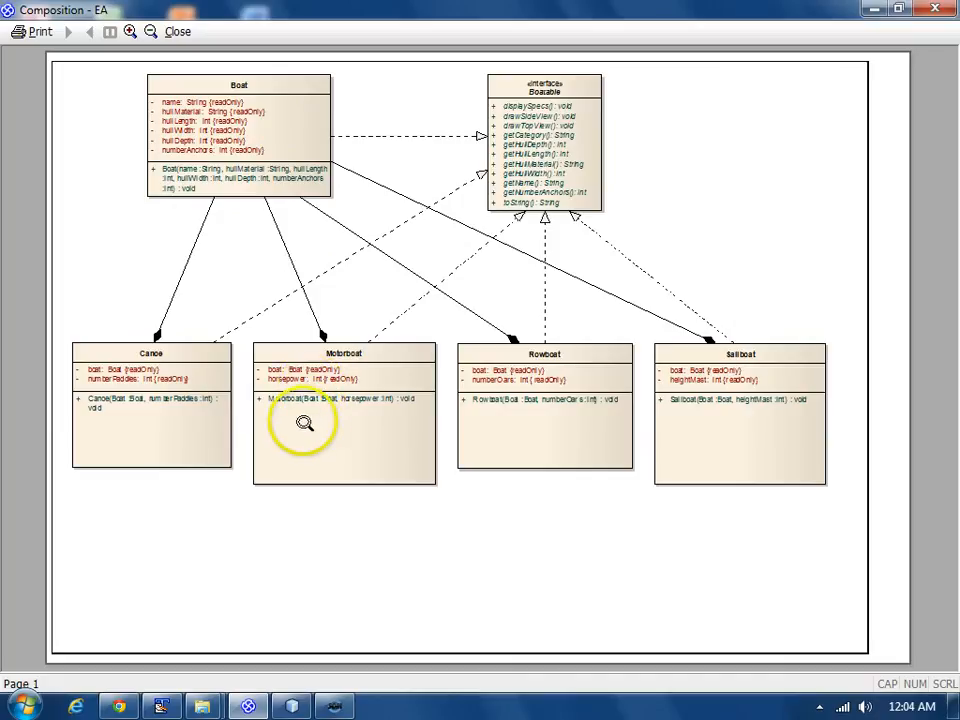
{"action": "mouse_move", "coordinate": [504, 432]}
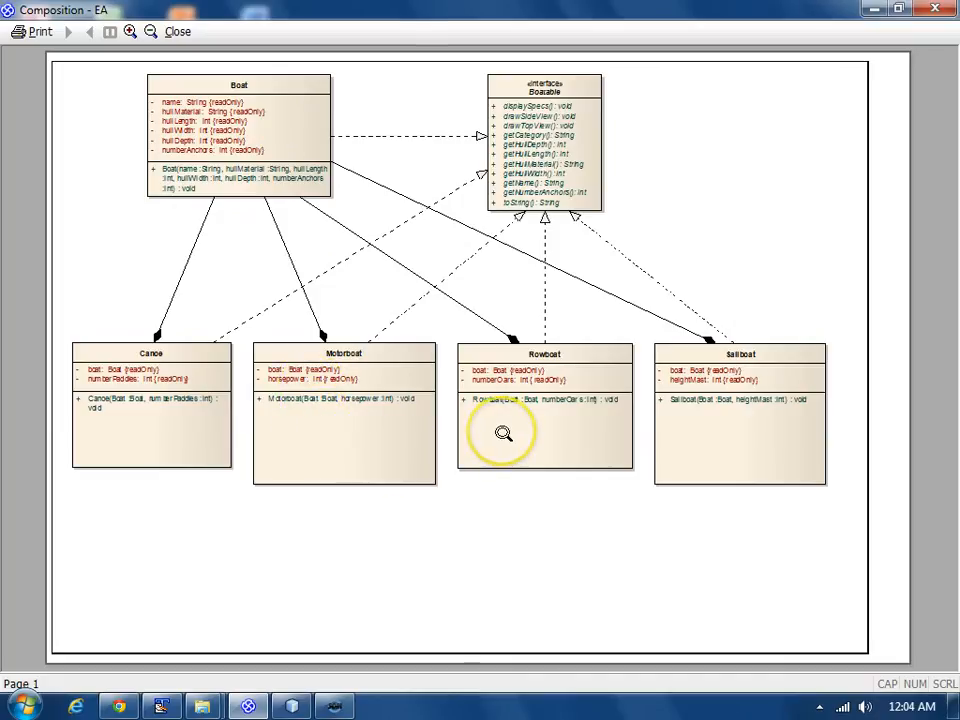
{"action": "mouse_move", "coordinate": [544, 300]}
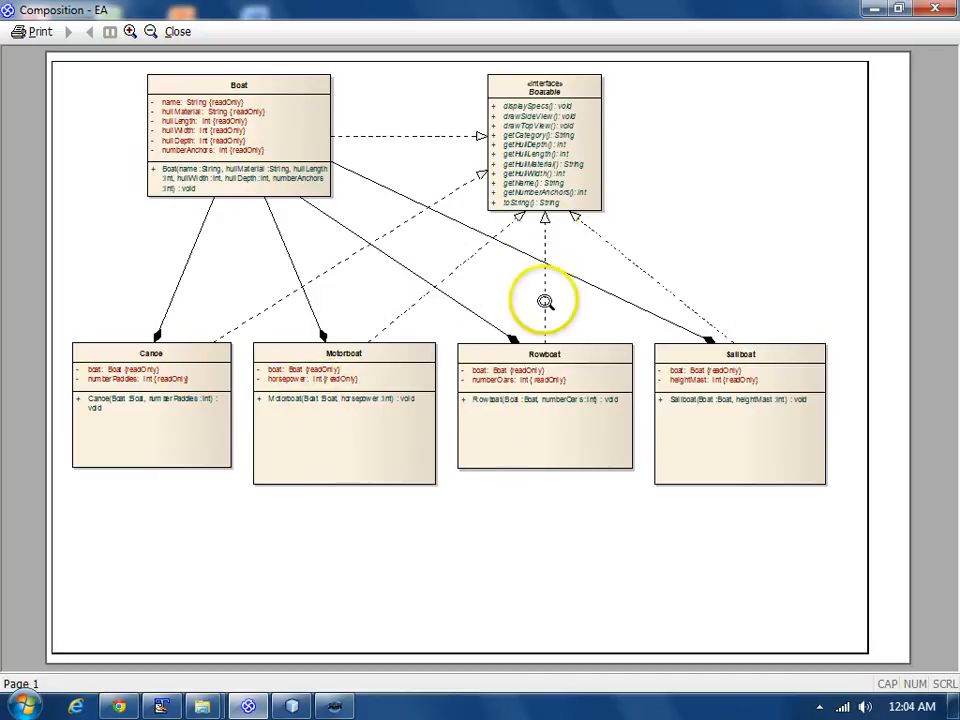
{"action": "mouse_move", "coordinate": [620, 278]}
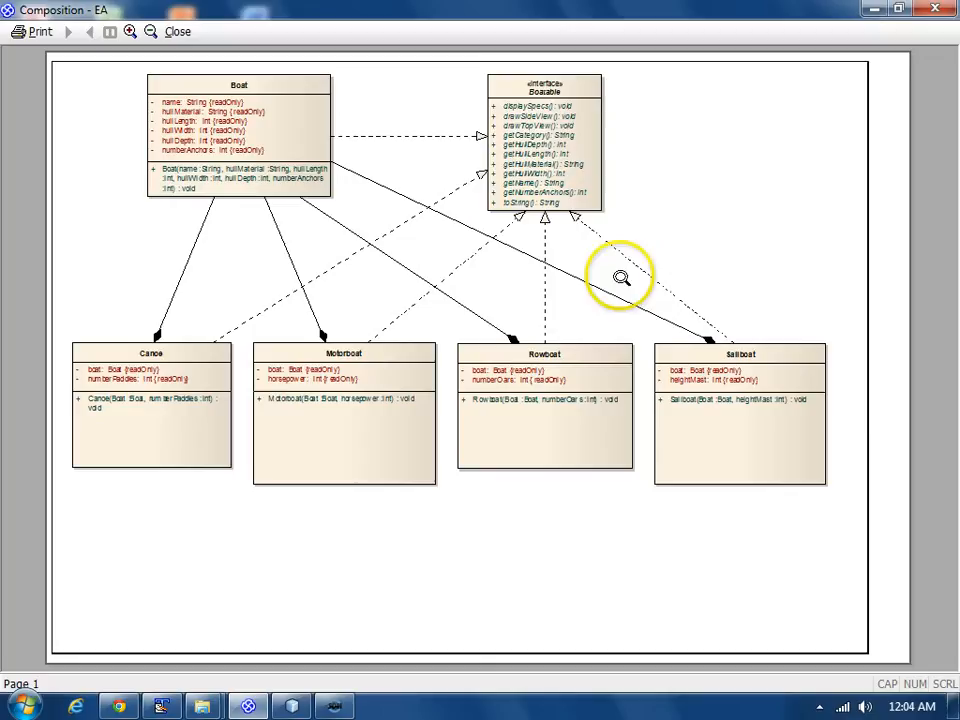
{"action": "mouse_move", "coordinate": [510, 118]}
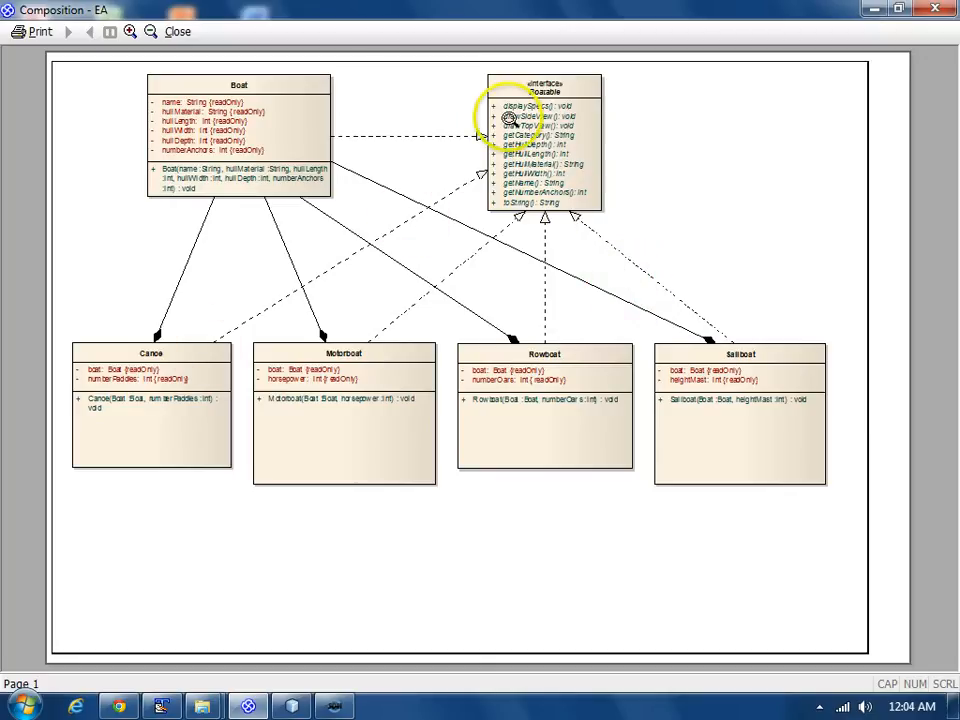
{"action": "mouse_move", "coordinate": [548, 164]}
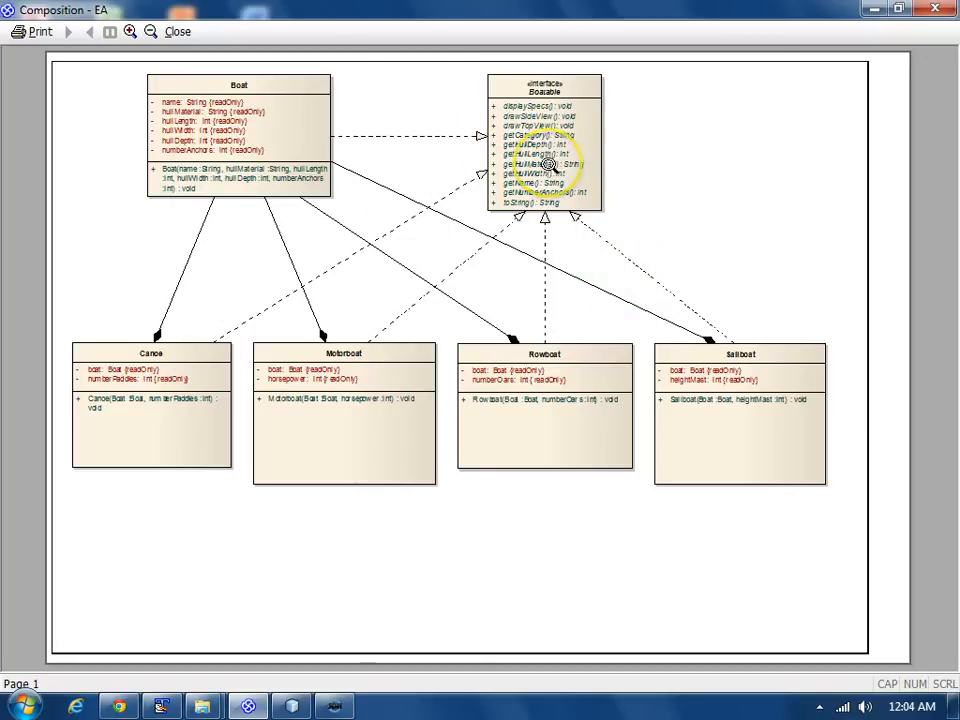
{"action": "mouse_move", "coordinate": [192, 444]}
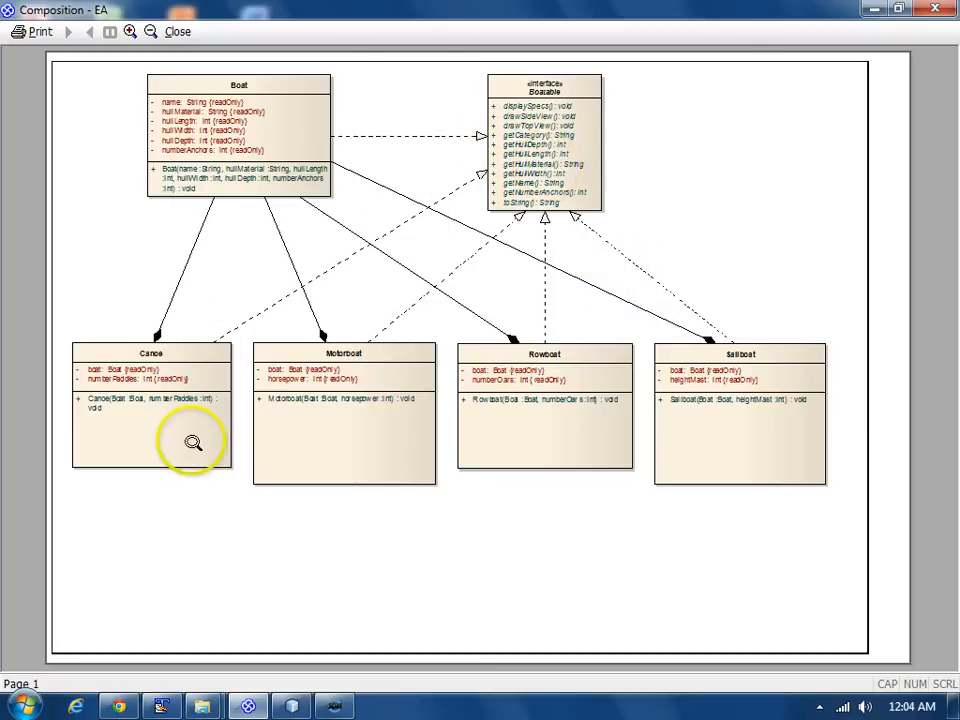
{"action": "mouse_move", "coordinate": [298, 440]}
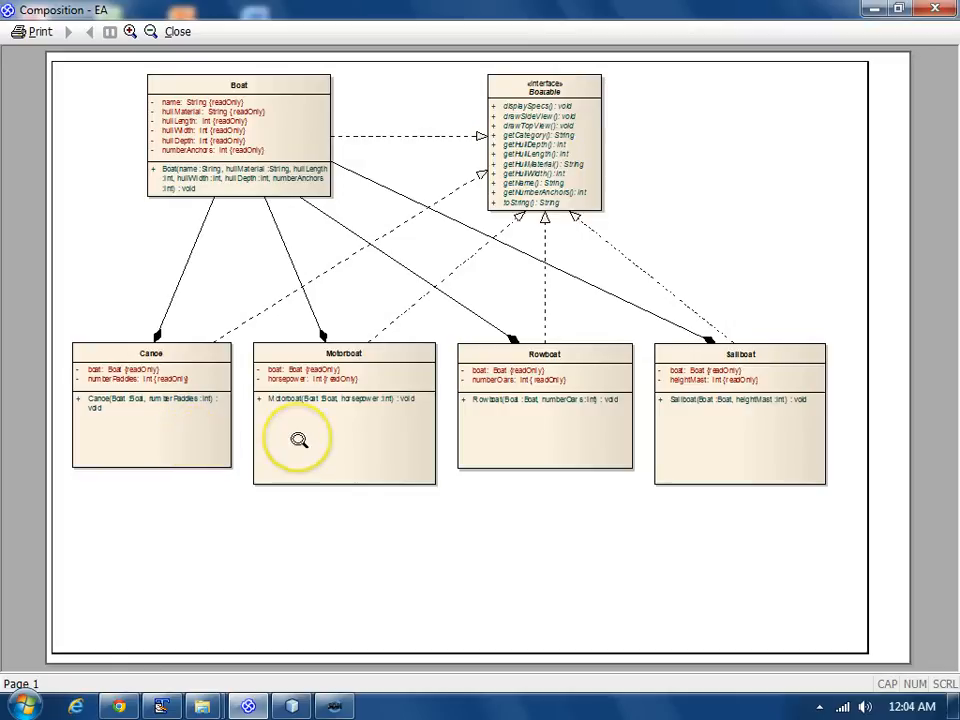
{"action": "mouse_move", "coordinate": [630, 304]}
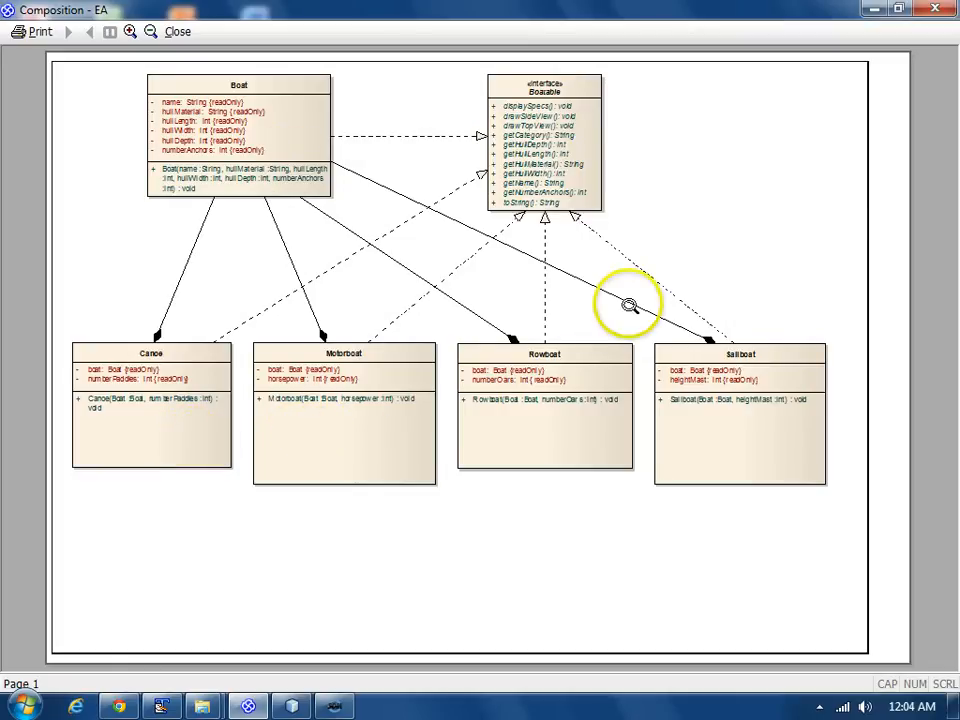
{"action": "mouse_move", "coordinate": [336, 398]}
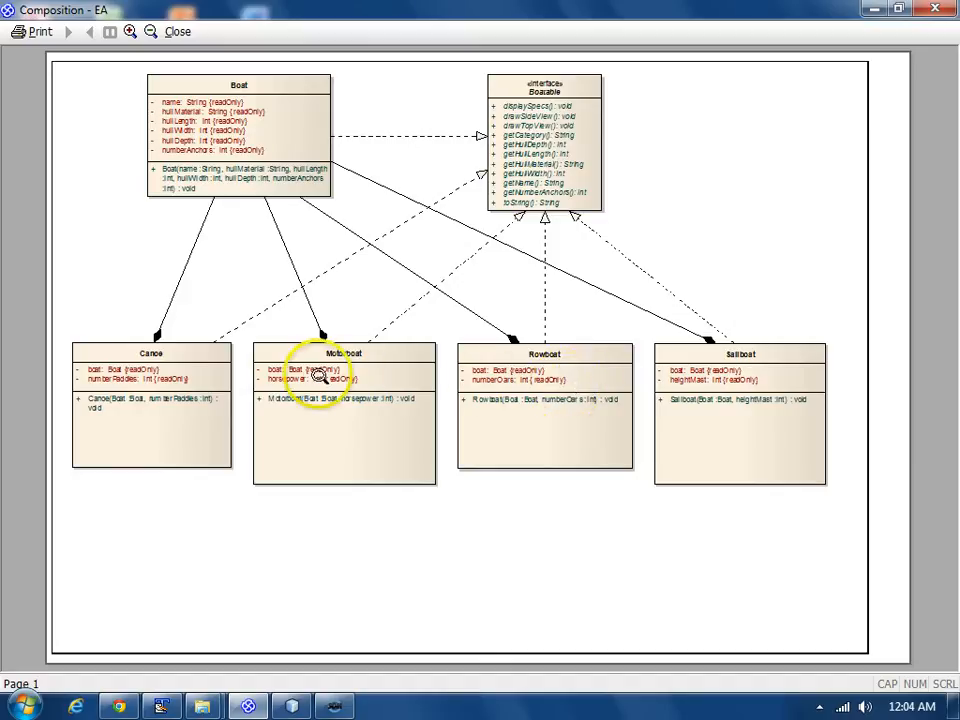
{"action": "mouse_move", "coordinate": [604, 378]}
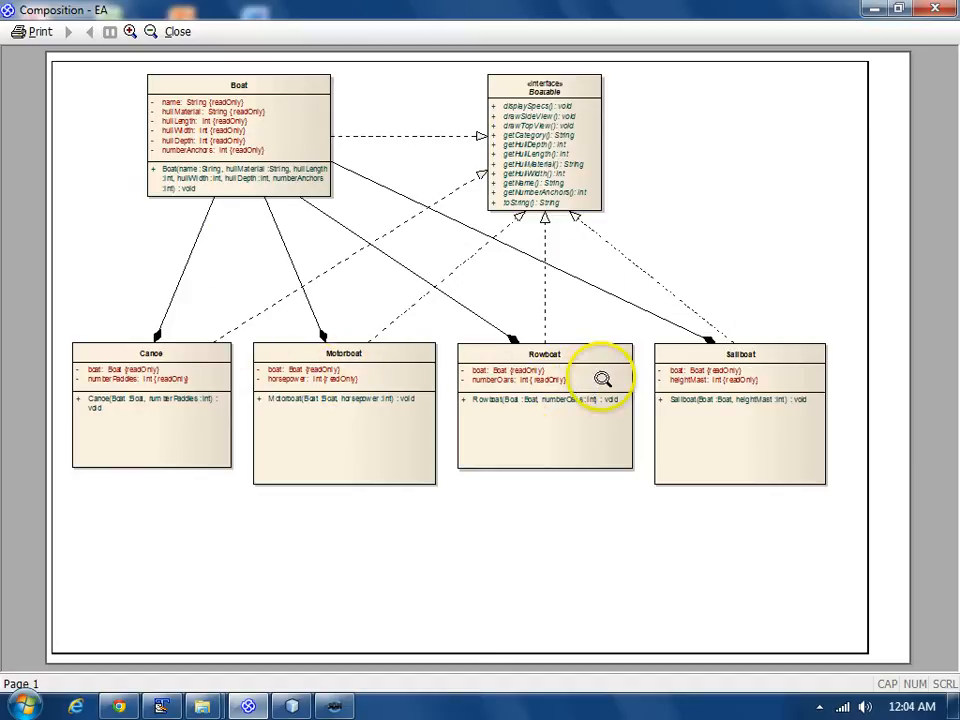
{"action": "mouse_move", "coordinate": [570, 268]}
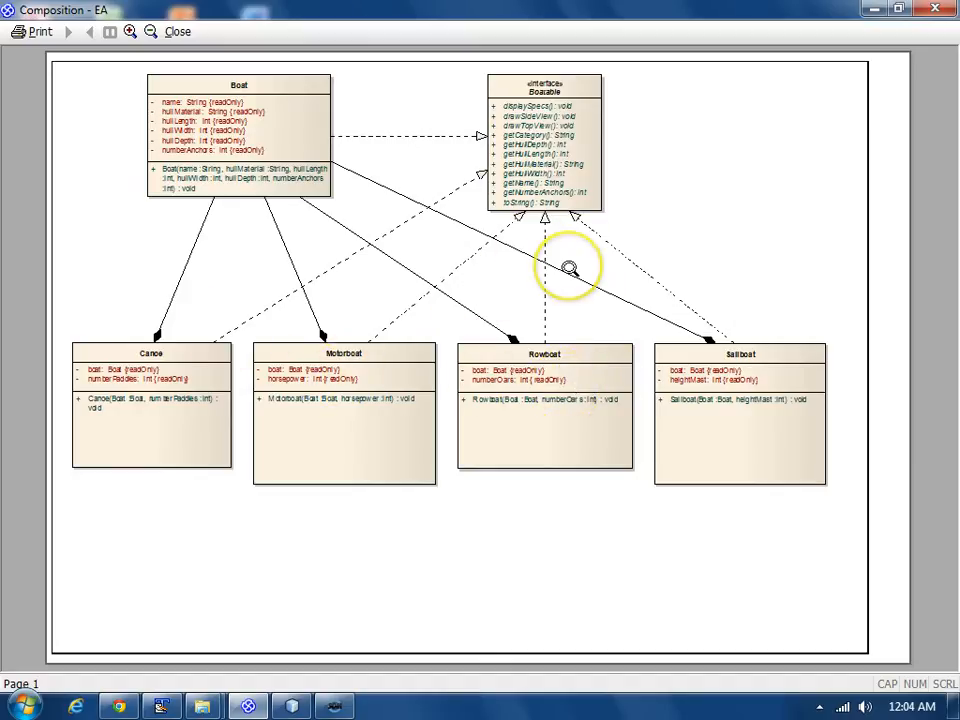
{"action": "mouse_move", "coordinate": [278, 344]}
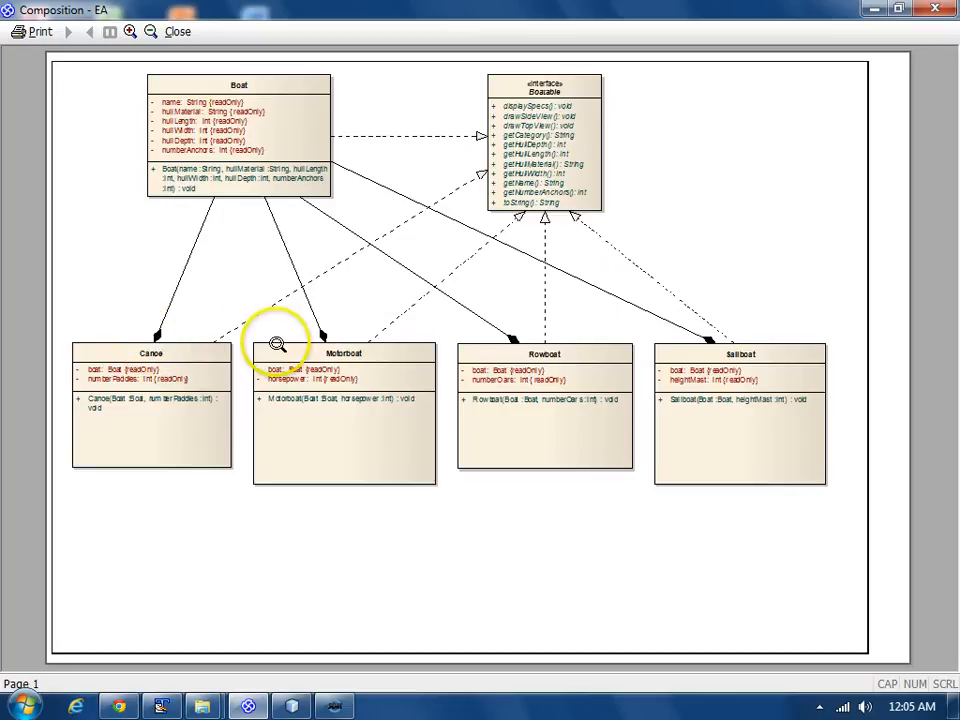
{"action": "mouse_move", "coordinate": [536, 348]}
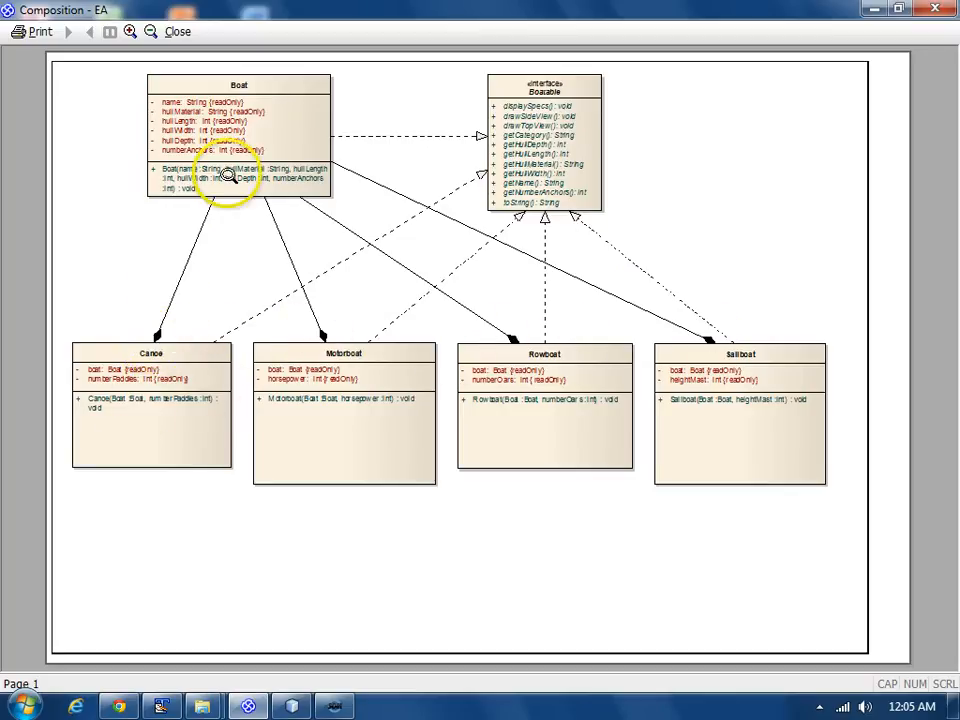
{"action": "mouse_move", "coordinate": [152, 364]}
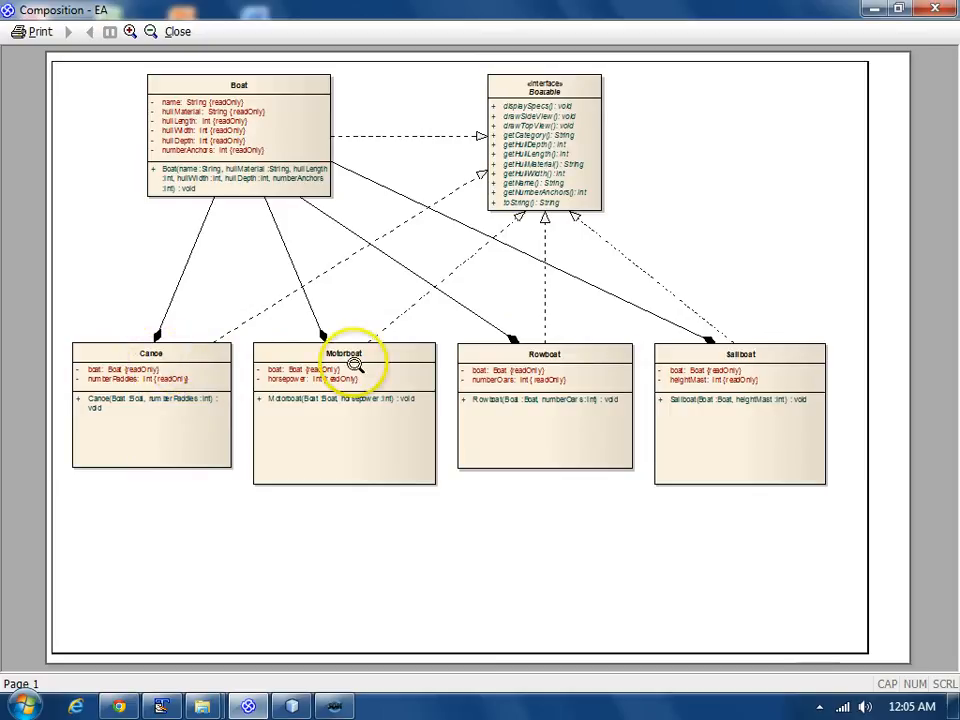
{"action": "mouse_move", "coordinate": [730, 368]}
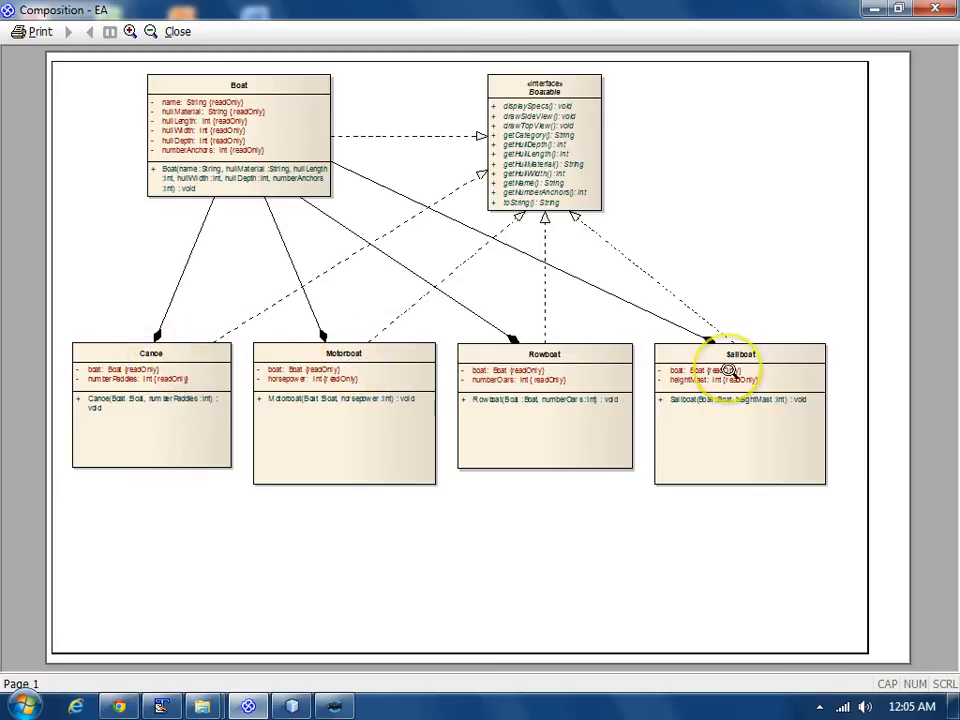
{"action": "mouse_move", "coordinate": [152, 364]}
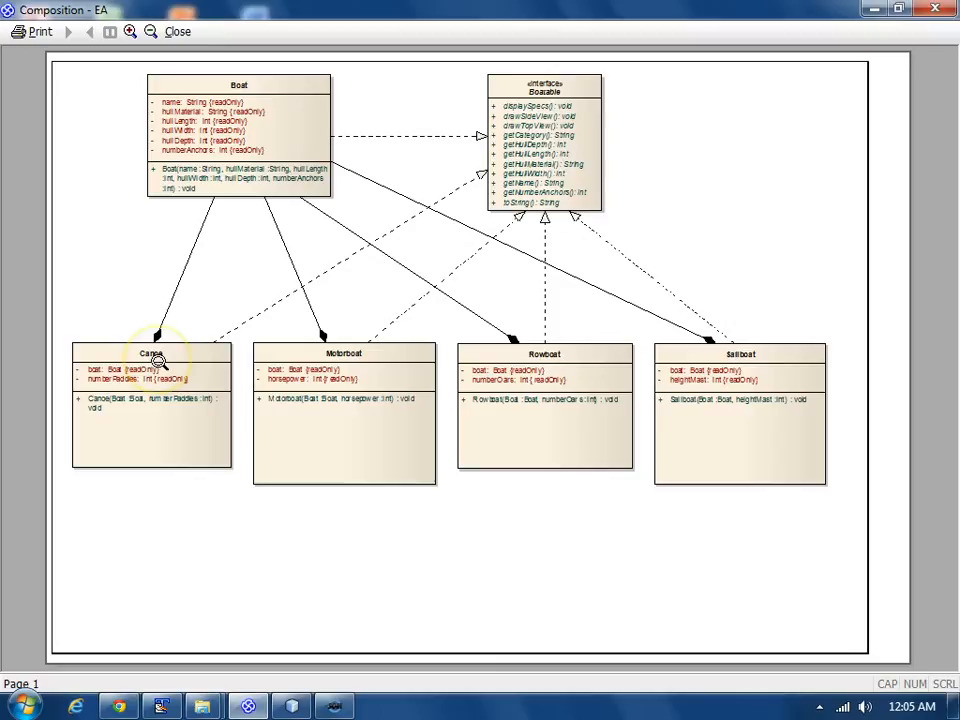
{"action": "mouse_move", "coordinate": [210, 248]}
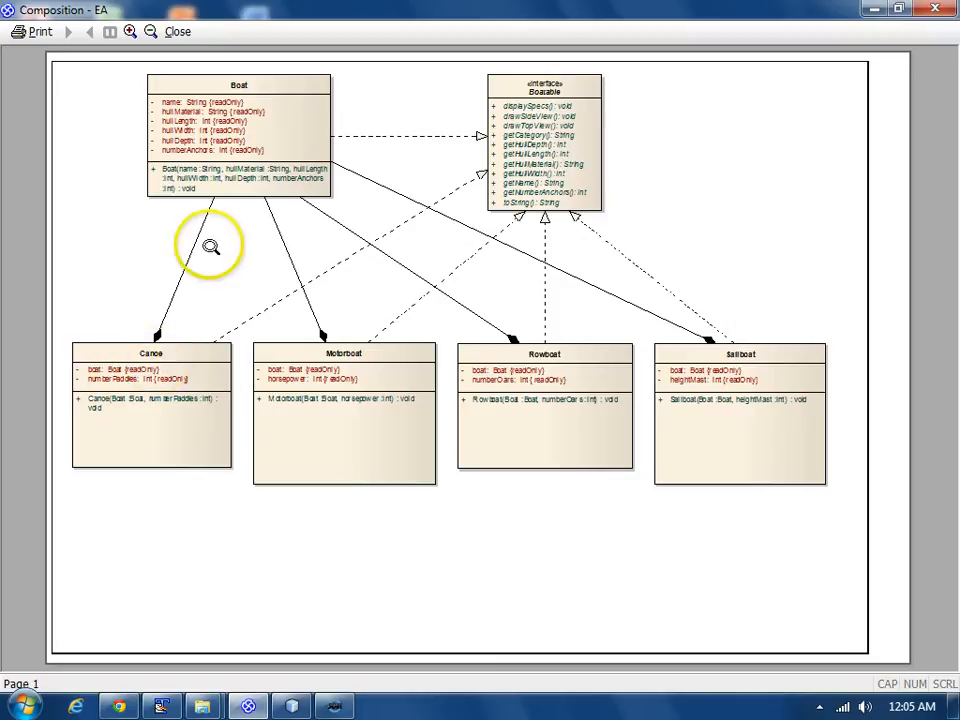
{"action": "mouse_move", "coordinate": [304, 418]}
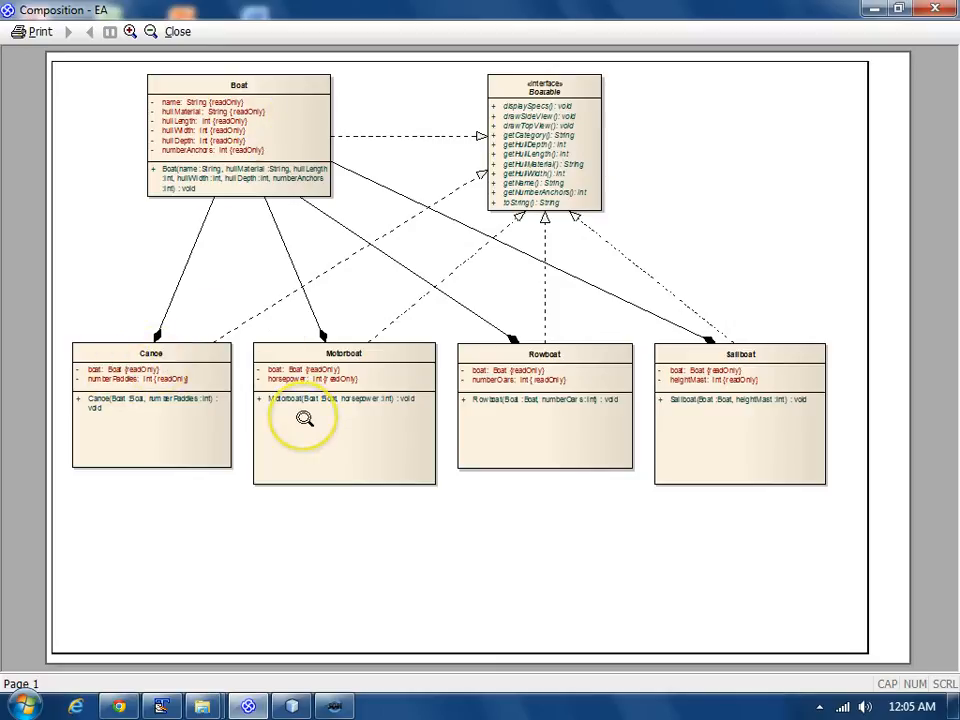
{"action": "mouse_move", "coordinate": [204, 412]}
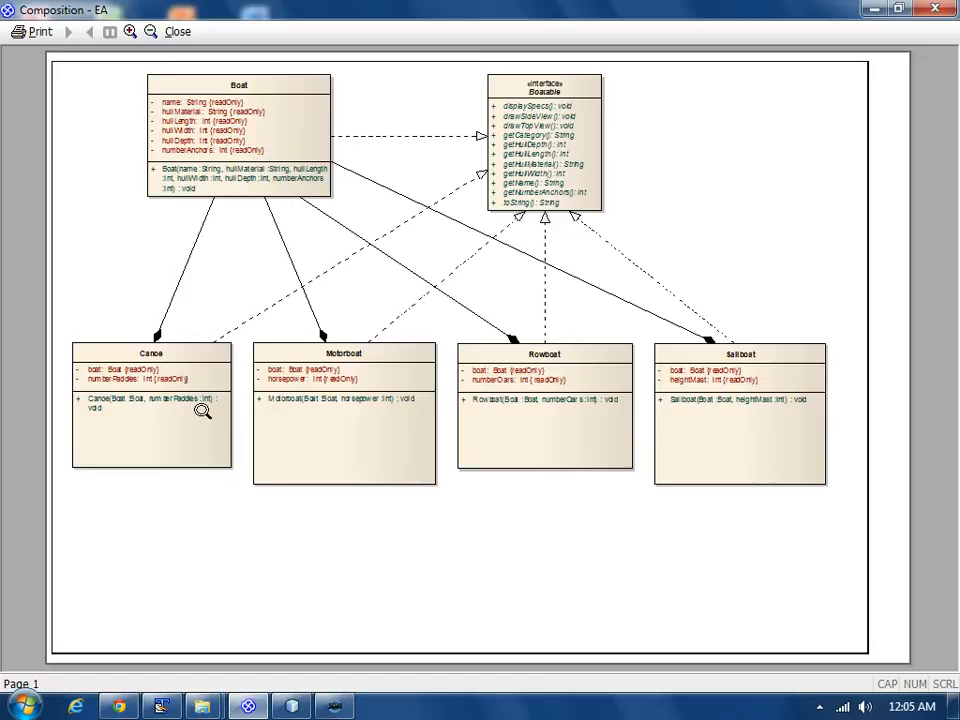
{"action": "mouse_move", "coordinate": [216, 298]}
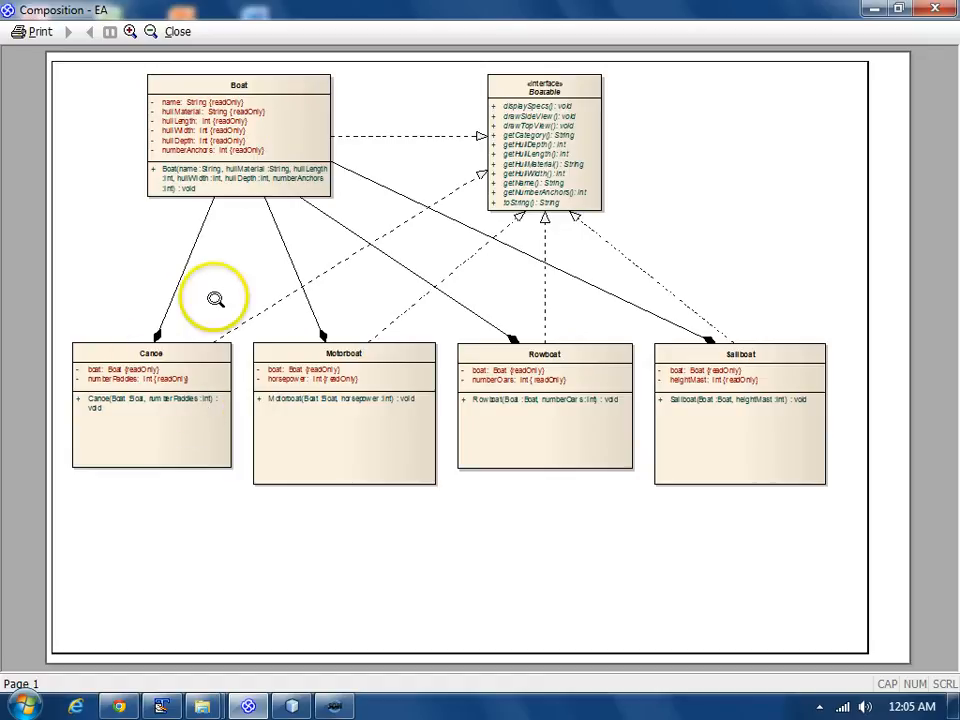
{"action": "mouse_move", "coordinate": [176, 372]}
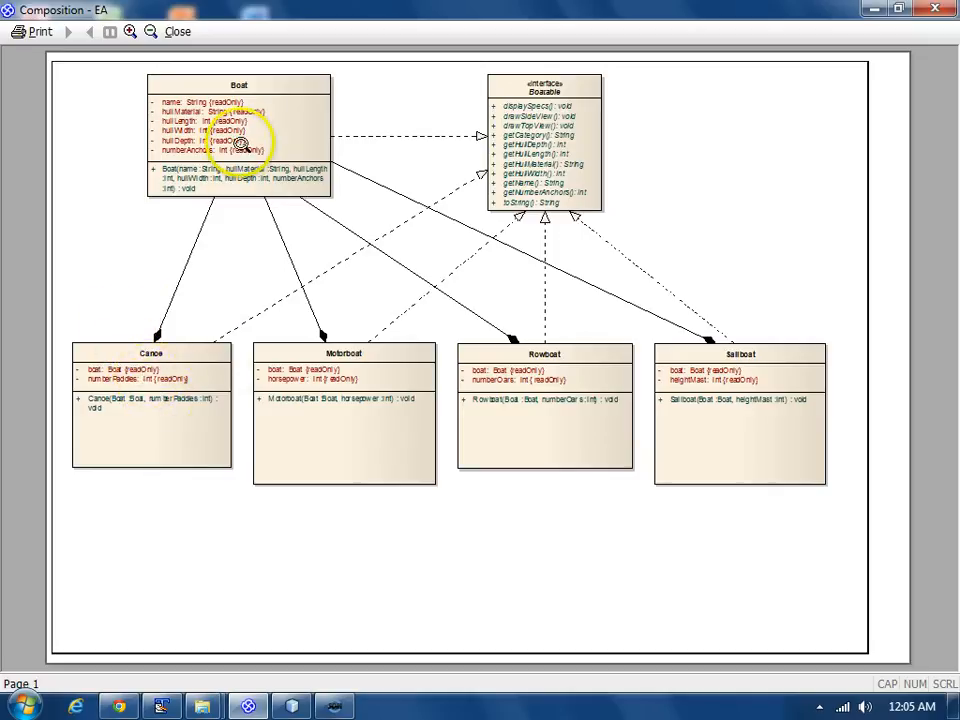
{"action": "mouse_move", "coordinate": [222, 100]}
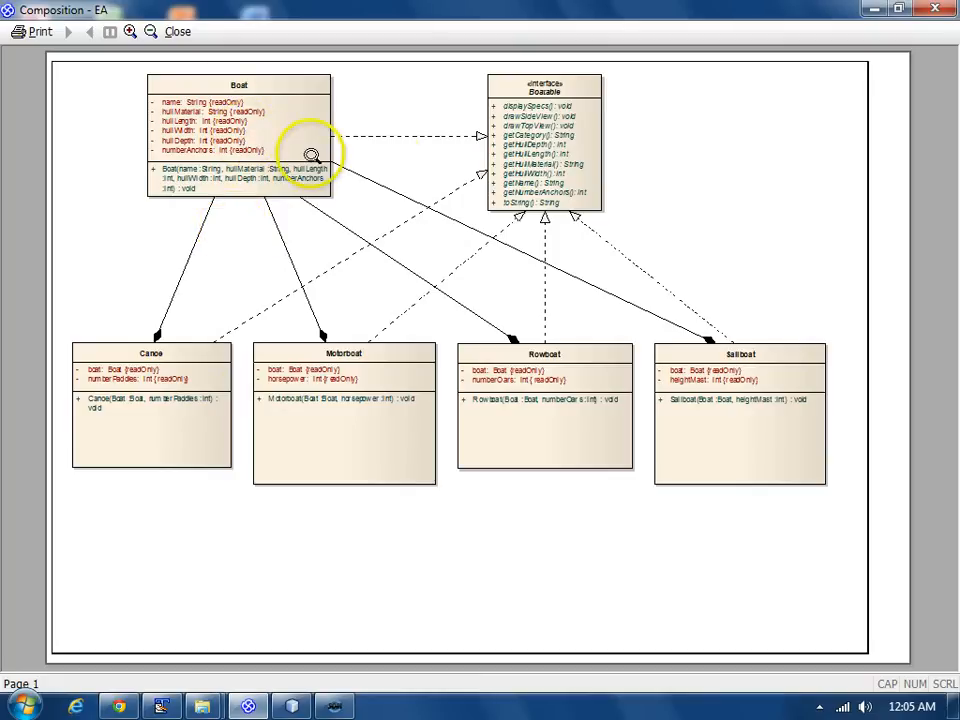
{"action": "mouse_move", "coordinate": [564, 84]}
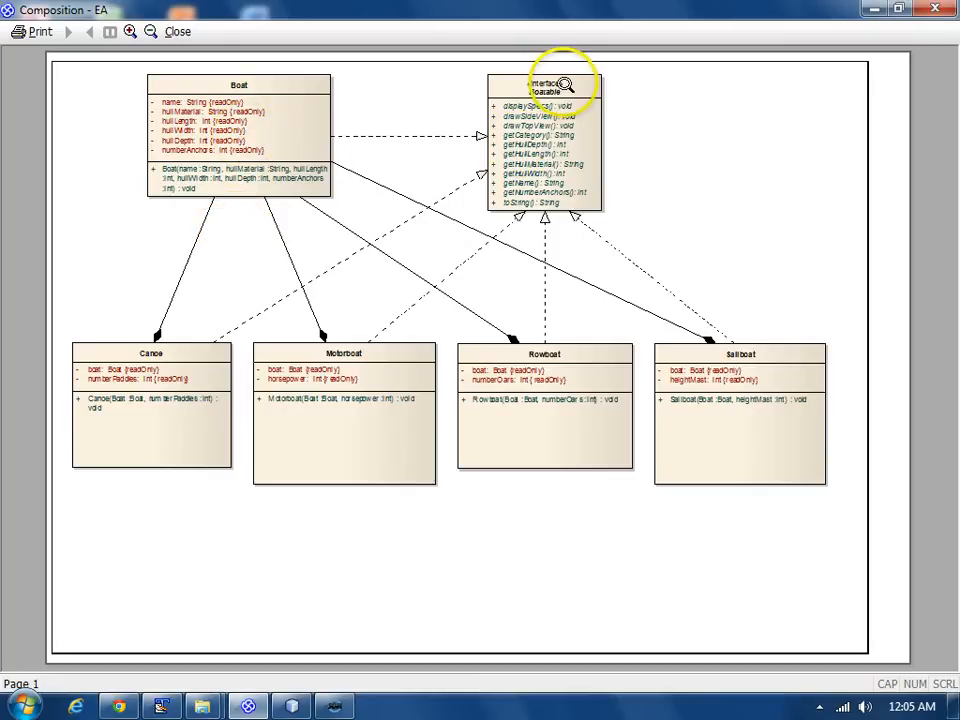
{"action": "mouse_move", "coordinate": [352, 414]}
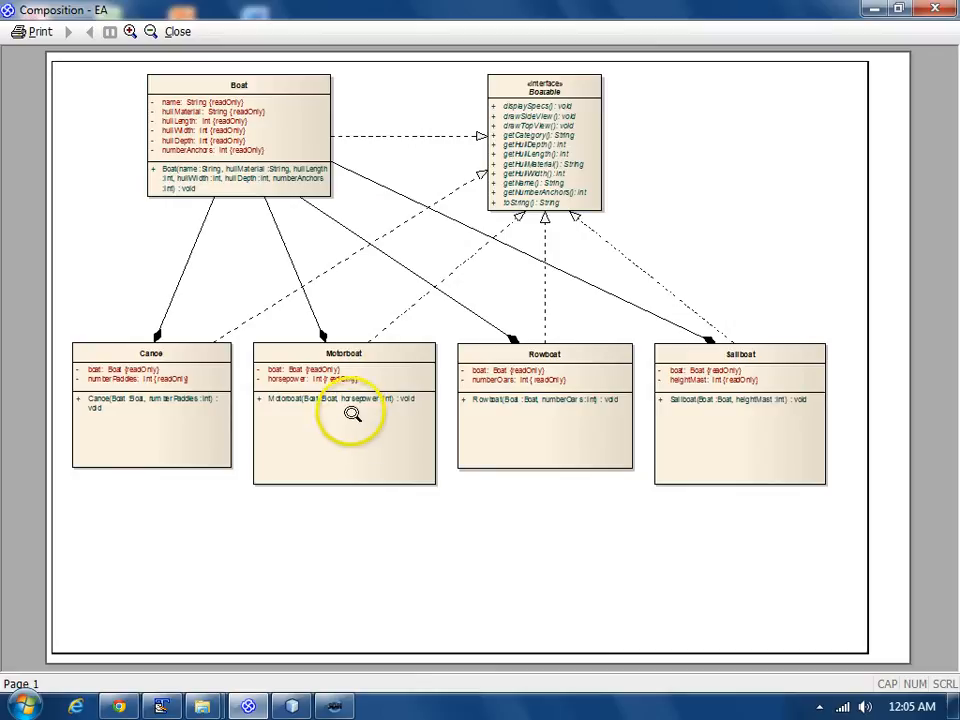
{"action": "mouse_move", "coordinate": [318, 448]}
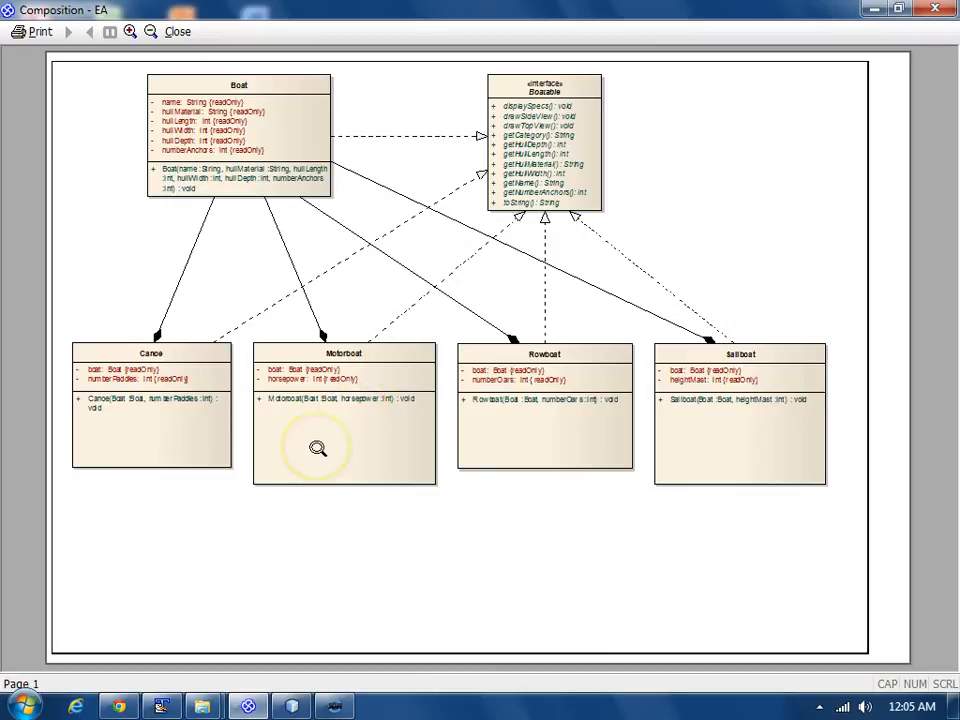
{"action": "mouse_move", "coordinate": [318, 448]}
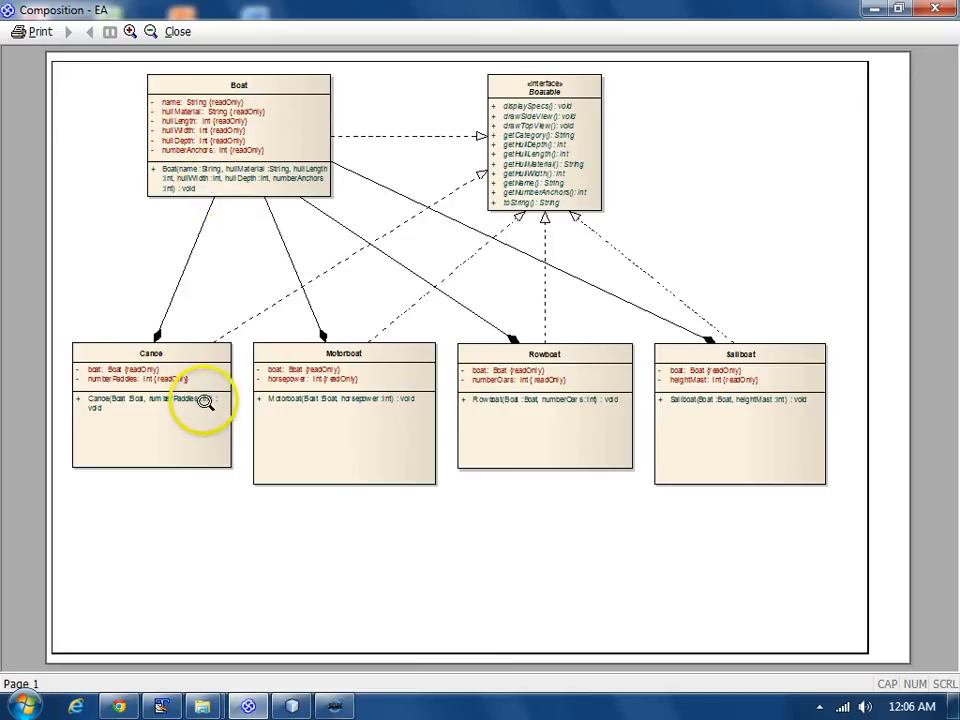
{"action": "mouse_move", "coordinate": [312, 392]}
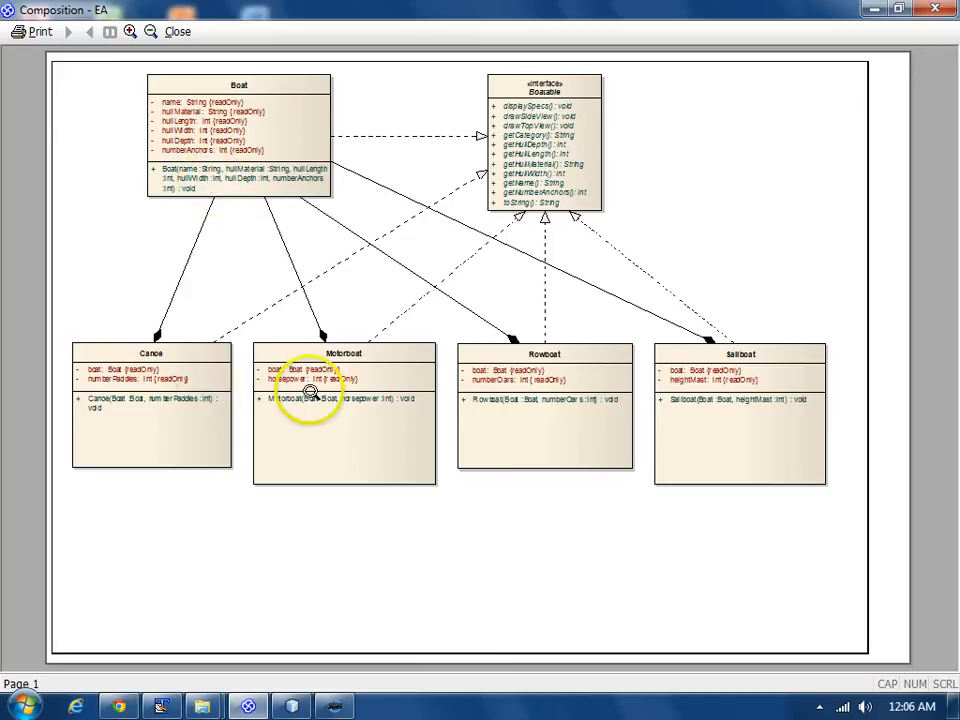
{"action": "mouse_move", "coordinate": [572, 392]}
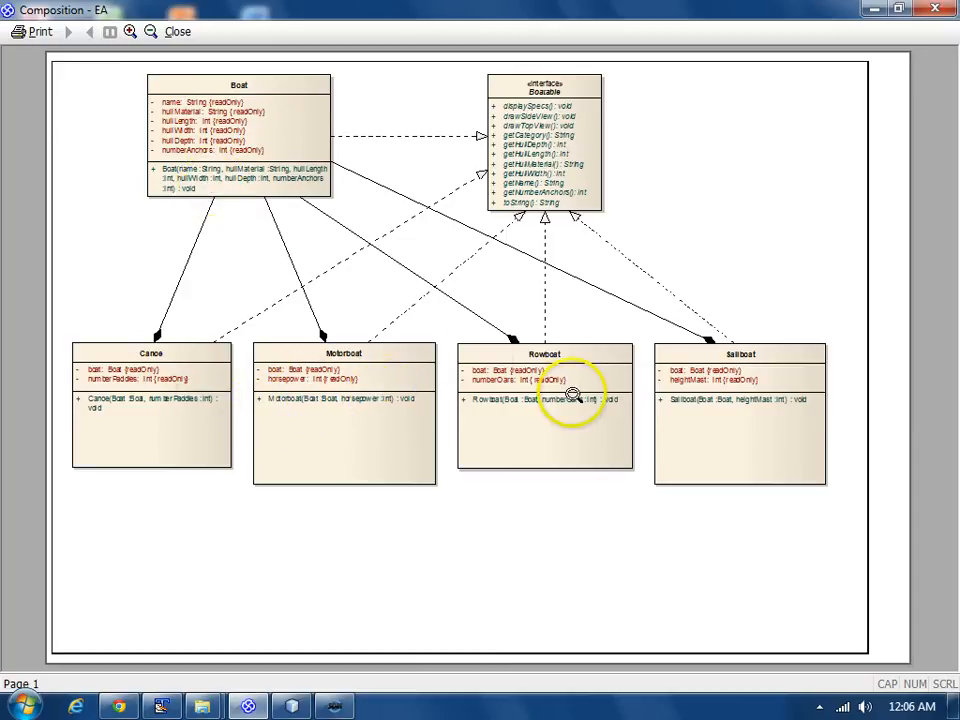
{"action": "mouse_move", "coordinate": [284, 400]}
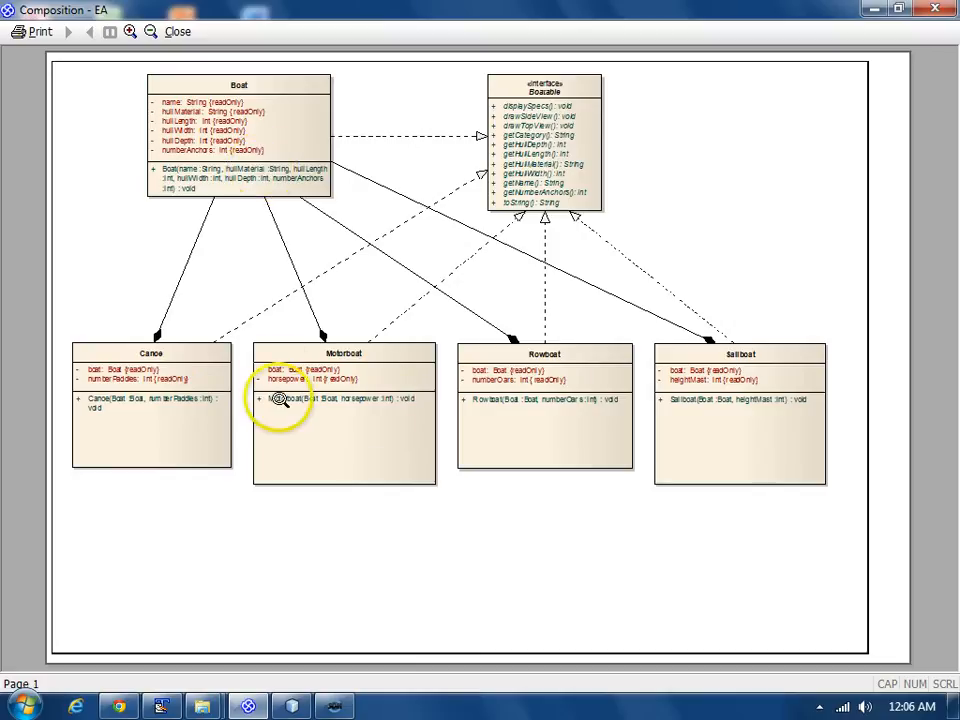
{"action": "mouse_move", "coordinate": [200, 388]}
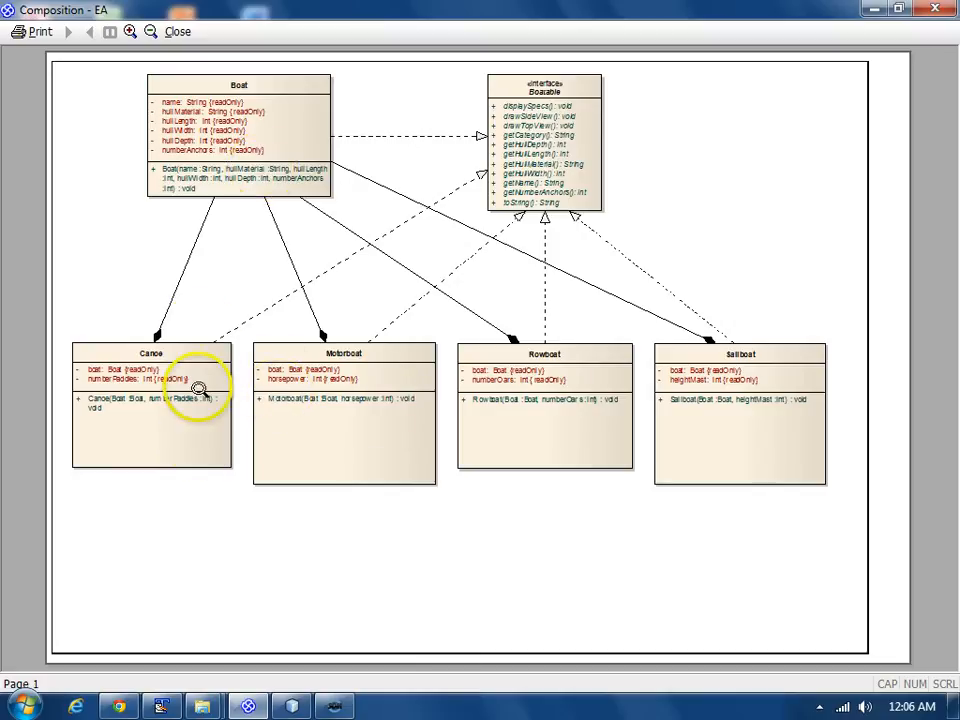
{"action": "mouse_move", "coordinate": [200, 144]}
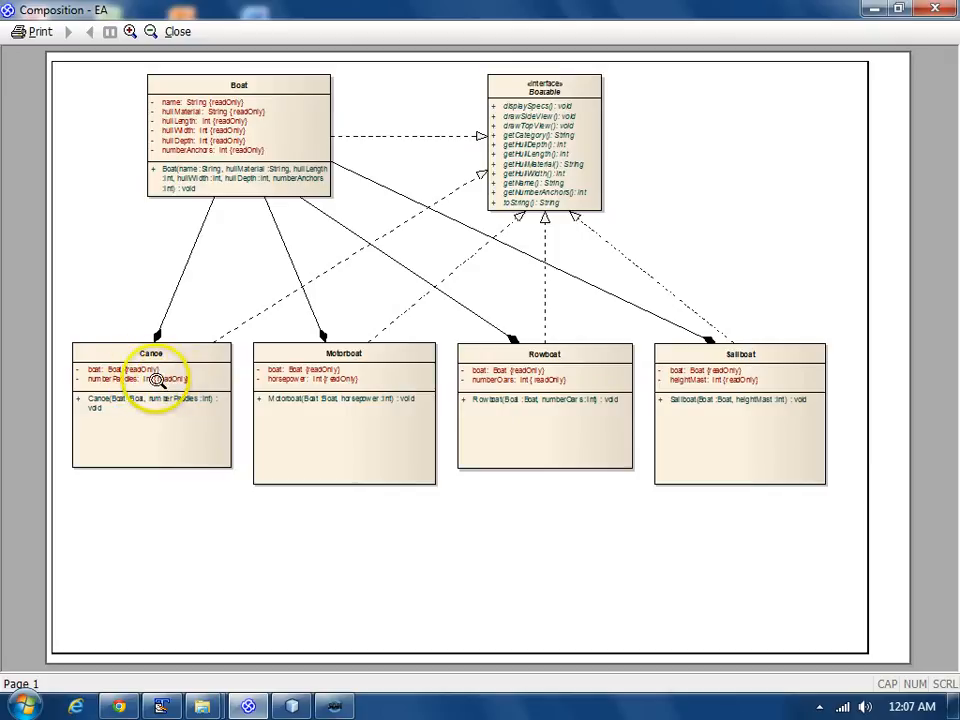
{"action": "mouse_move", "coordinate": [264, 180]}
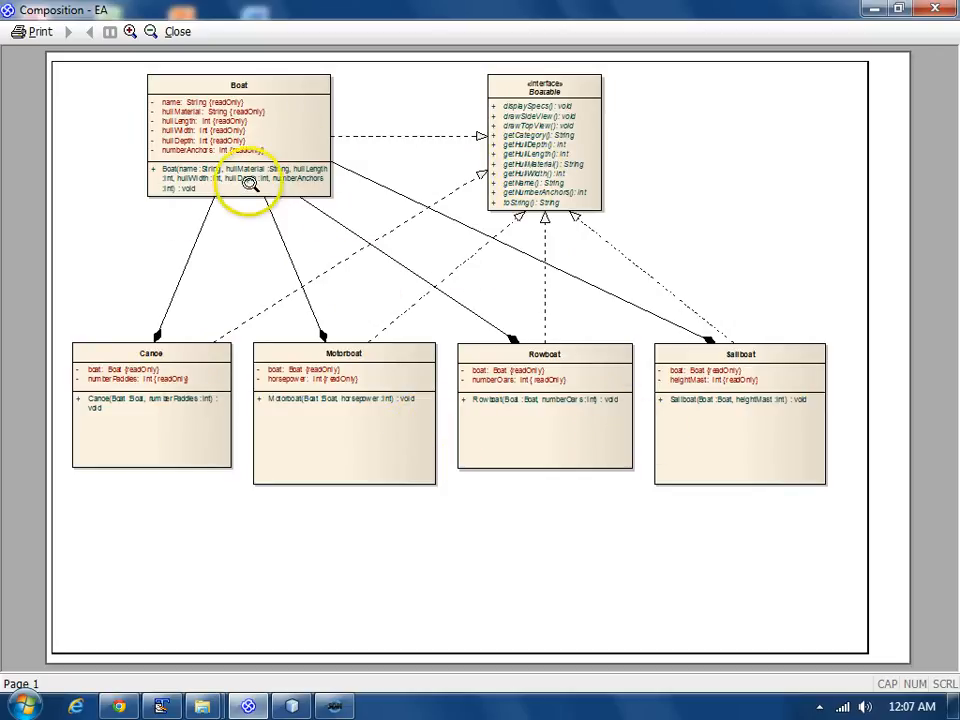
{"action": "mouse_move", "coordinate": [320, 396]}
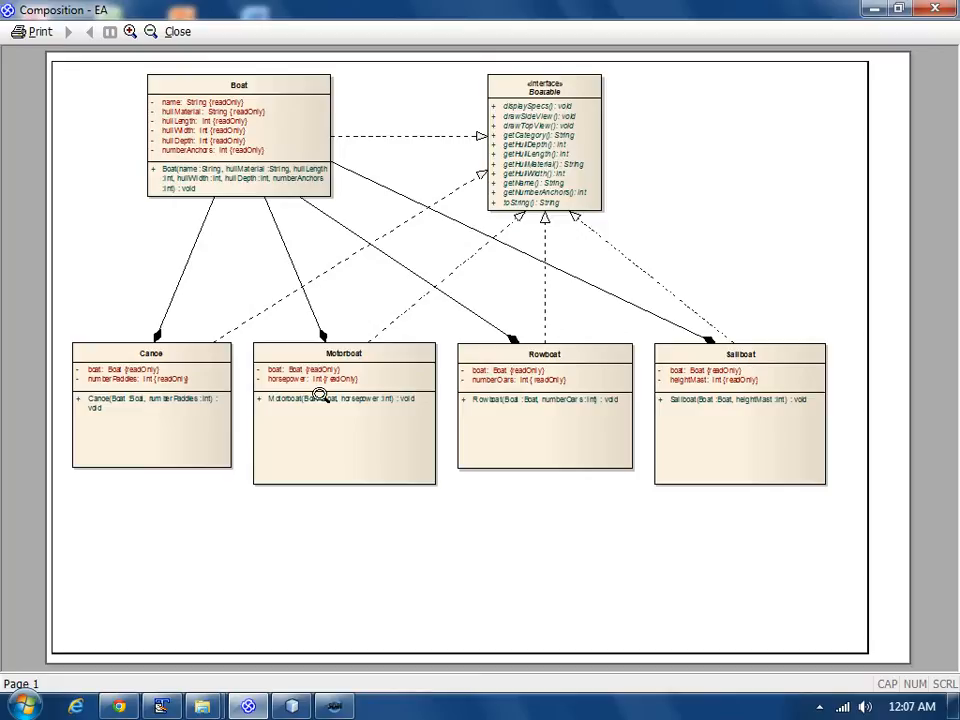
{"action": "mouse_move", "coordinate": [356, 388]}
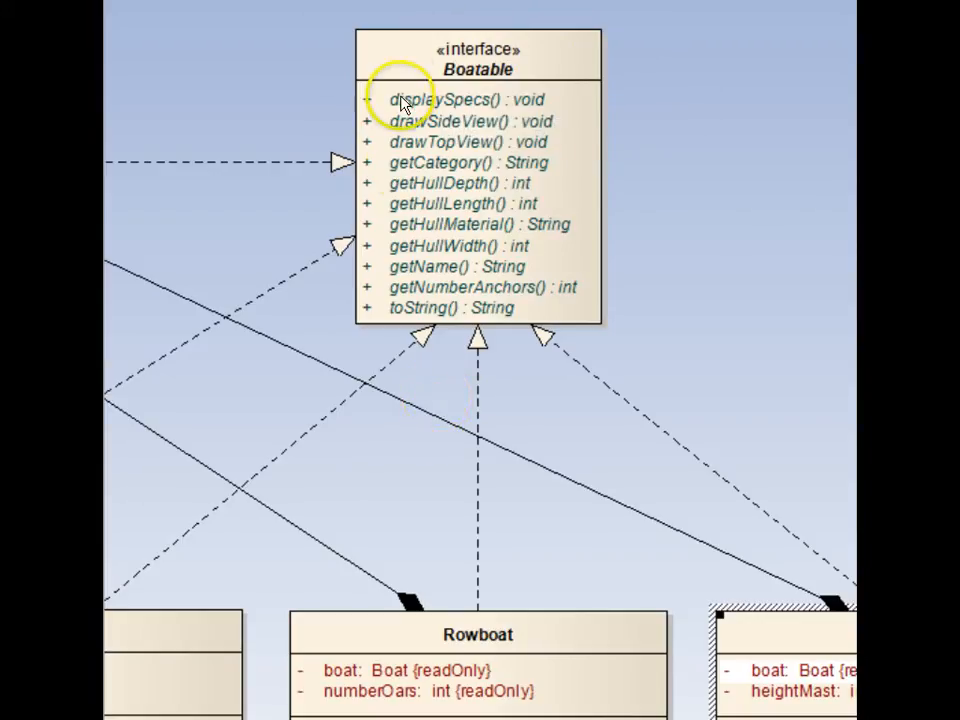
{"action": "mouse_move", "coordinate": [450, 292]}
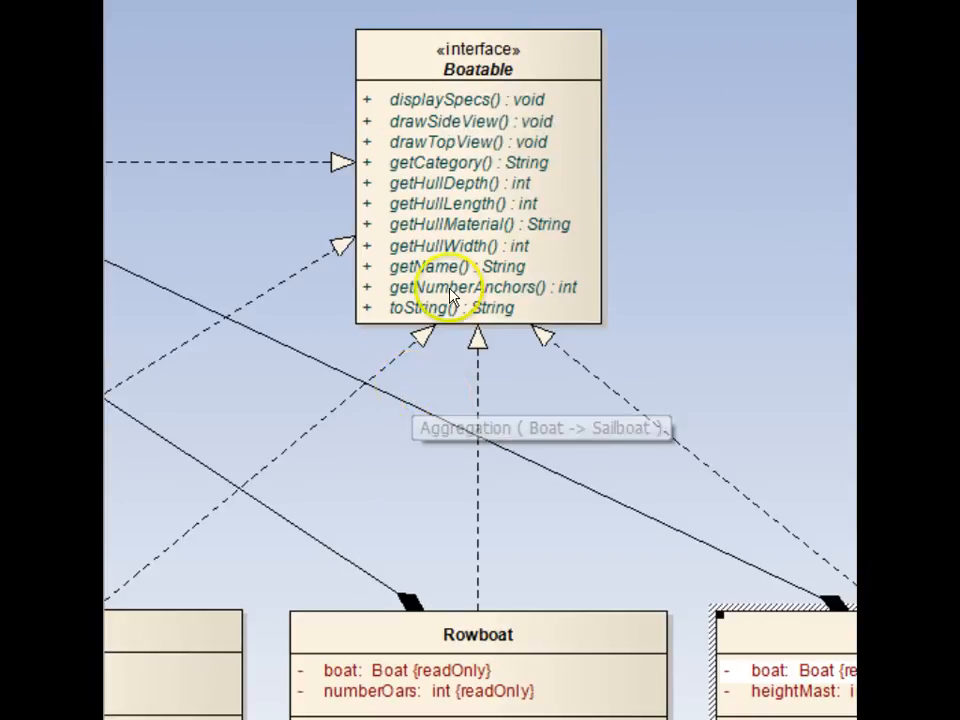
{"action": "mouse_move", "coordinate": [600, 150]}
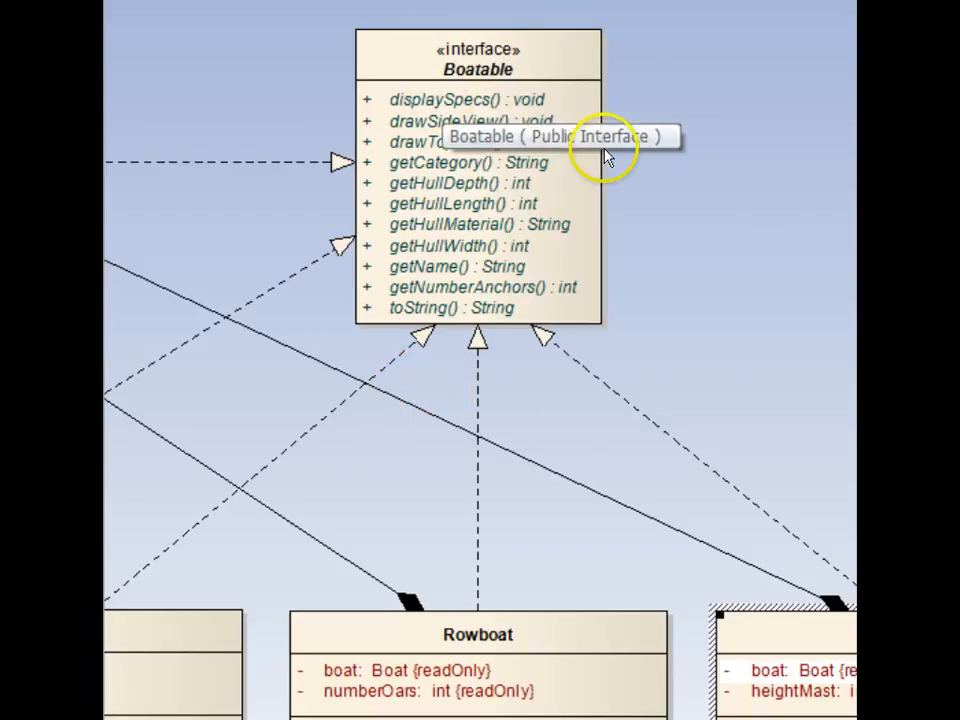
{"action": "mouse_move", "coordinate": [690, 84]}
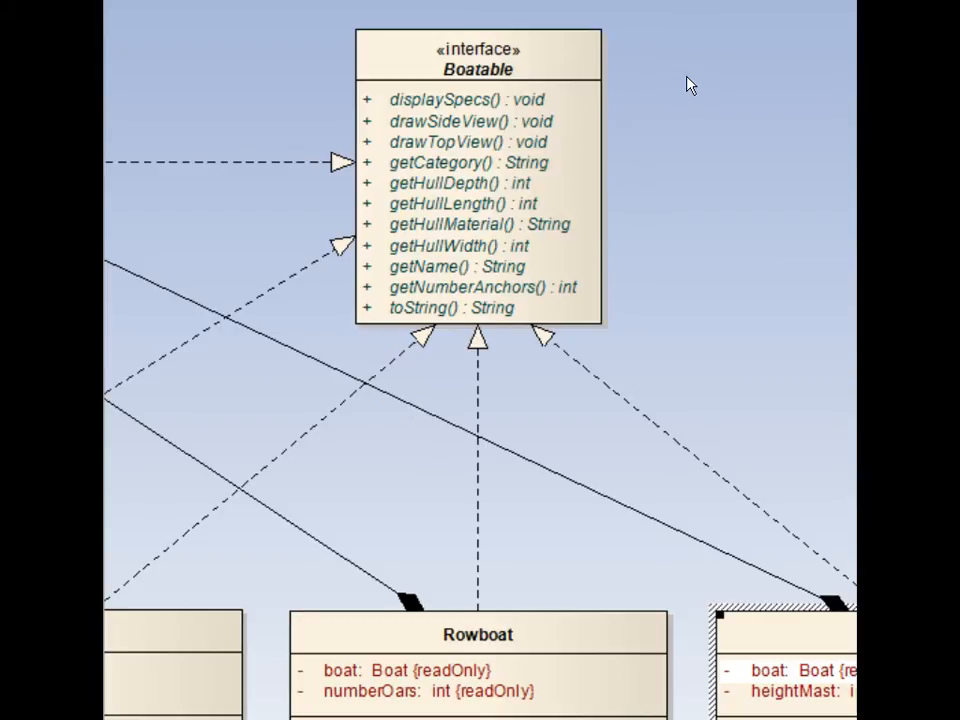
{"action": "mouse_move", "coordinate": [548, 108]}
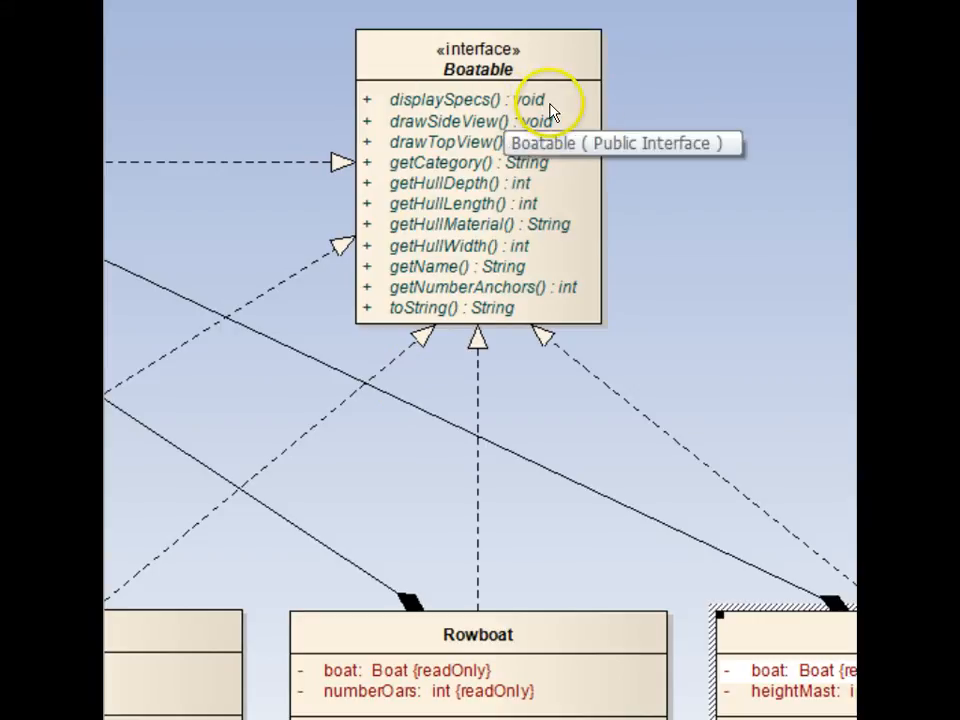
{"action": "mouse_move", "coordinate": [496, 148]}
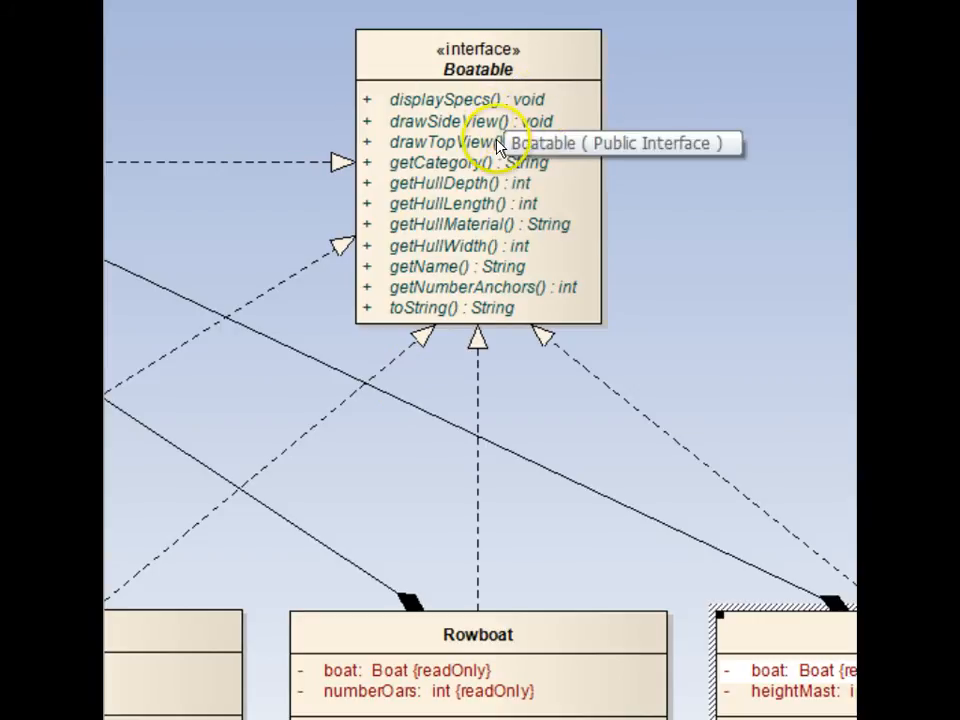
{"action": "mouse_move", "coordinate": [420, 292]}
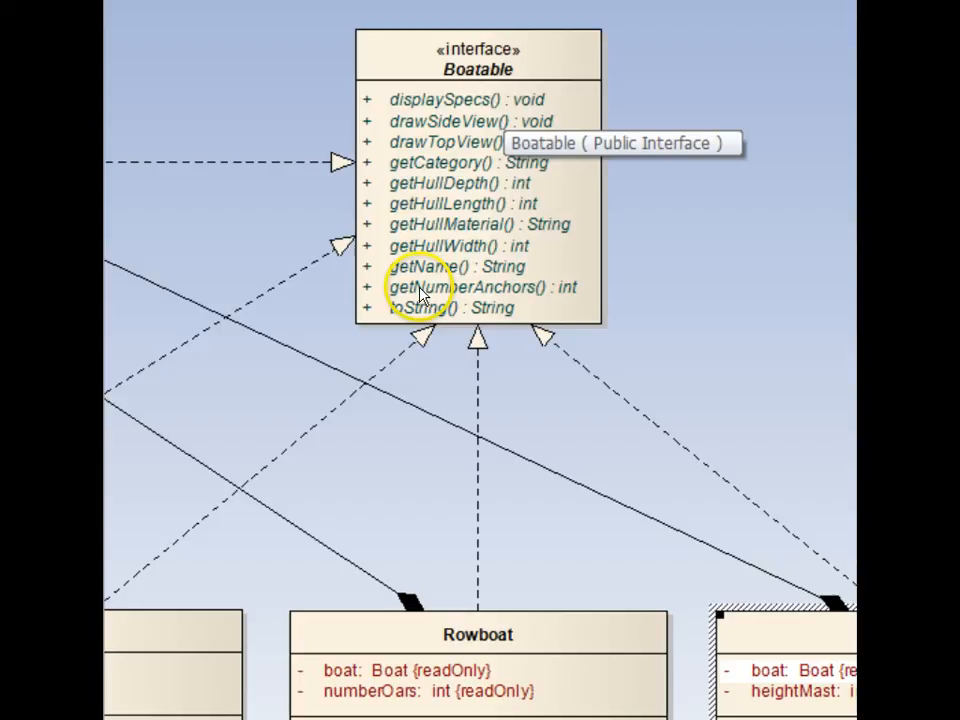
{"action": "mouse_move", "coordinate": [596, 198]}
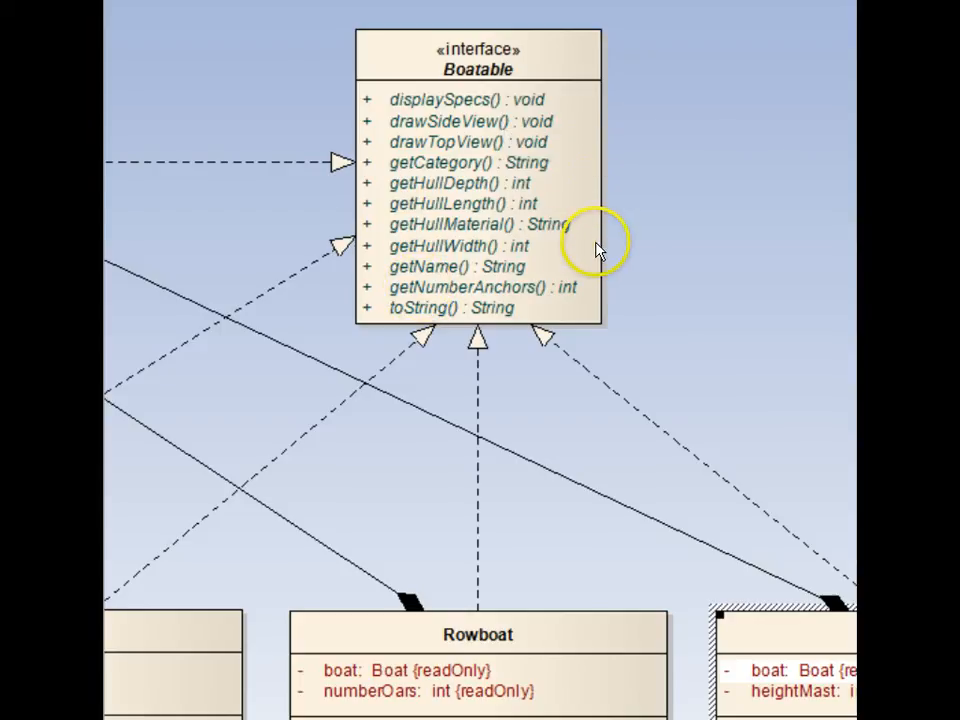
{"action": "mouse_move", "coordinate": [690, 300]}
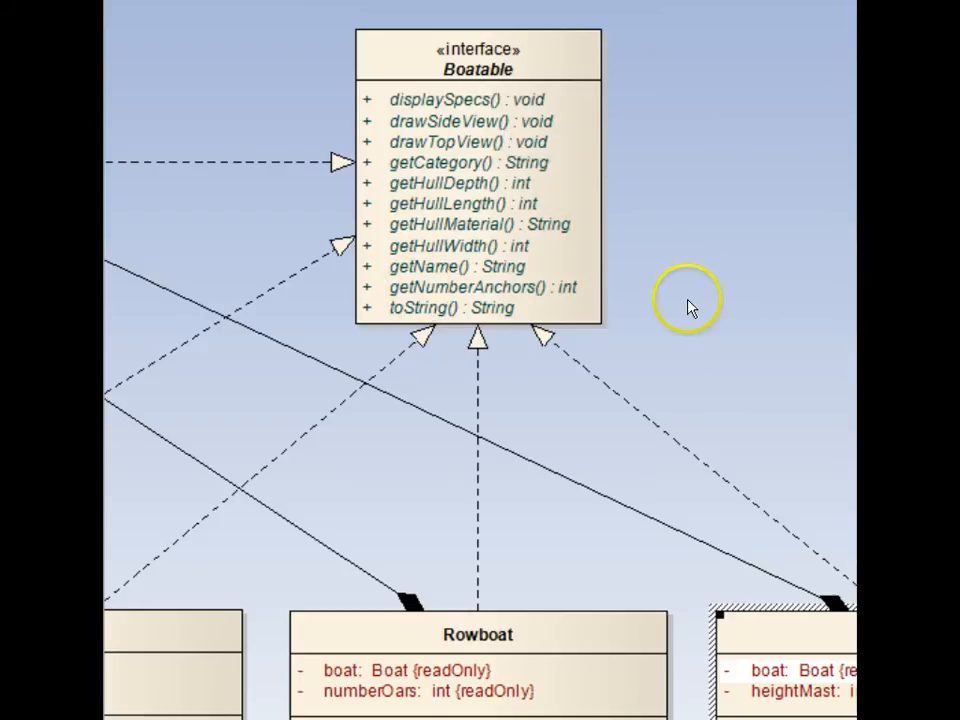
{"action": "mouse_move", "coordinate": [690, 304]}
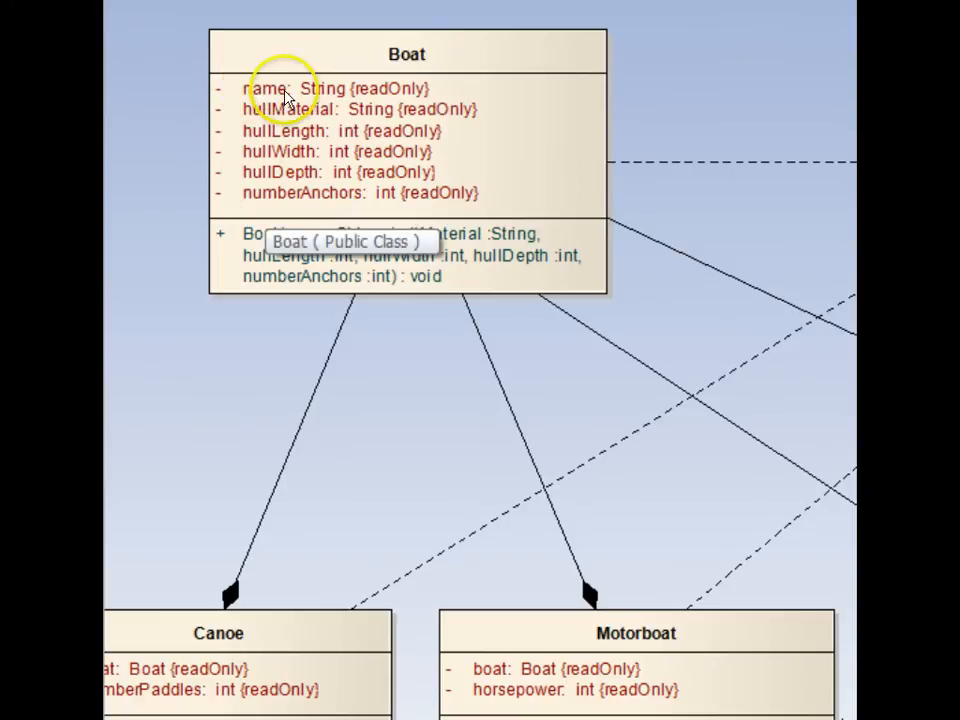
{"action": "mouse_move", "coordinate": [338, 200]}
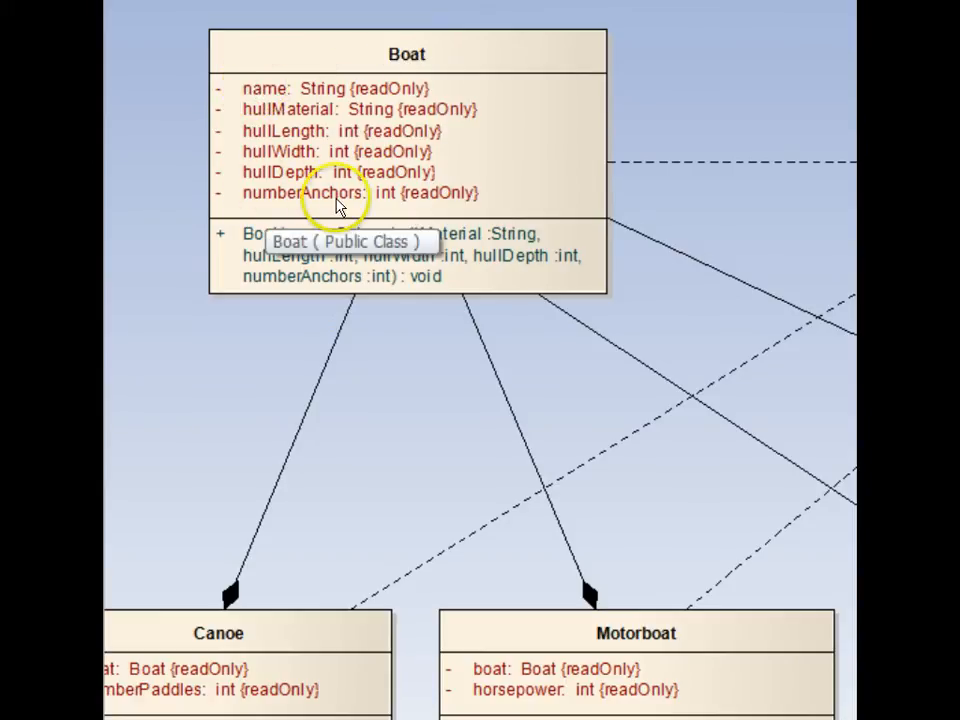
{"action": "mouse_move", "coordinate": [456, 130]}
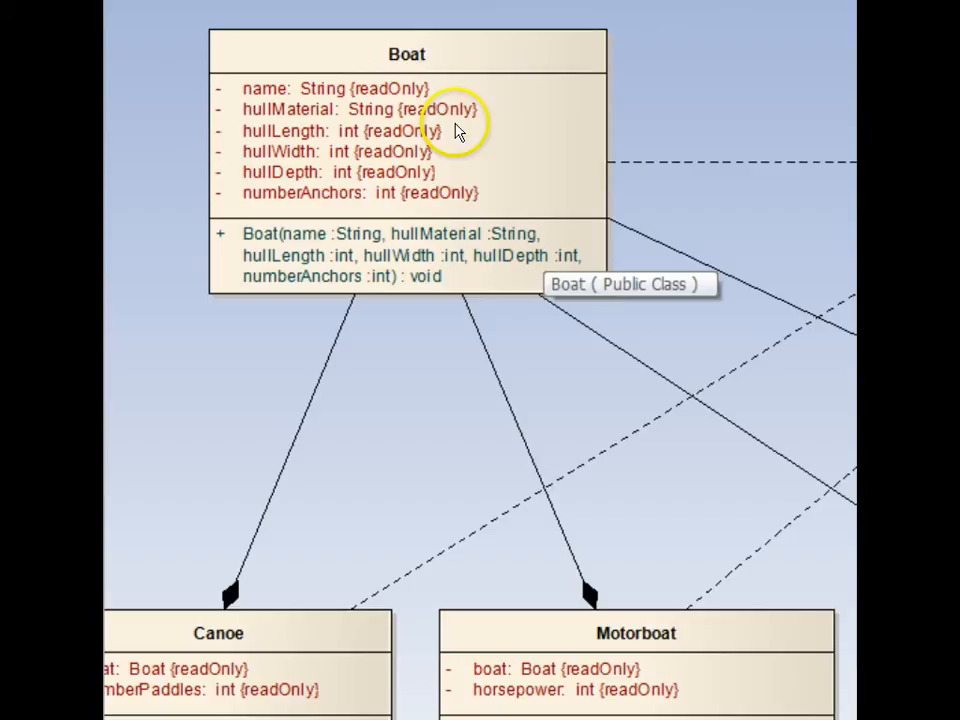
{"action": "mouse_move", "coordinate": [504, 300]}
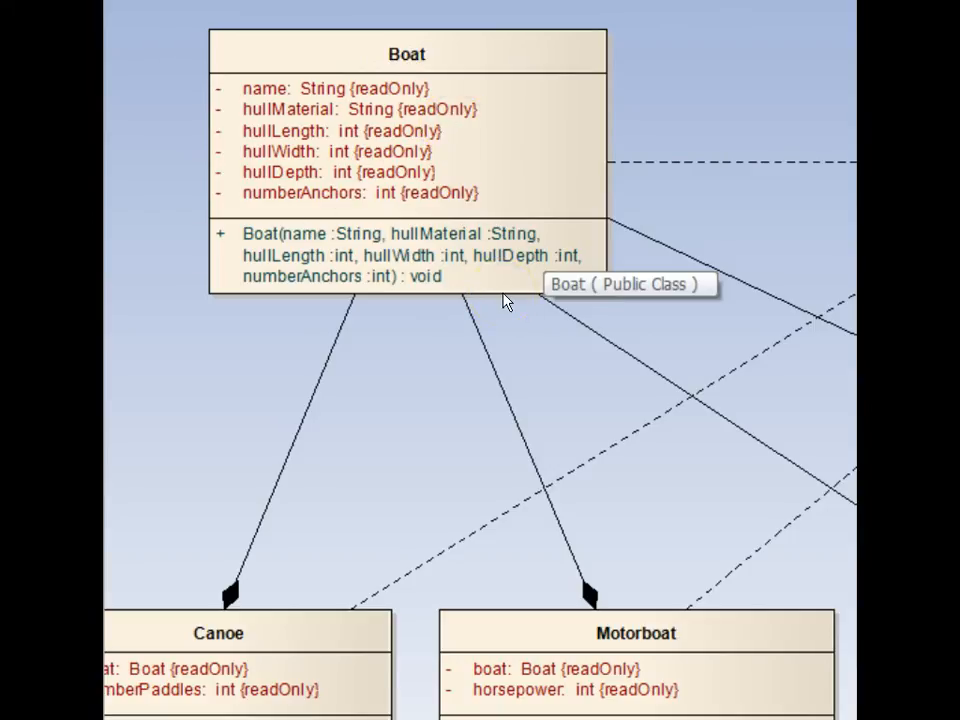
Switch to NetBeans and bring up the Boatable.java source with its method declarations.
{"action": "scroll", "scroll_direction": "down", "scroll_amount": 3}
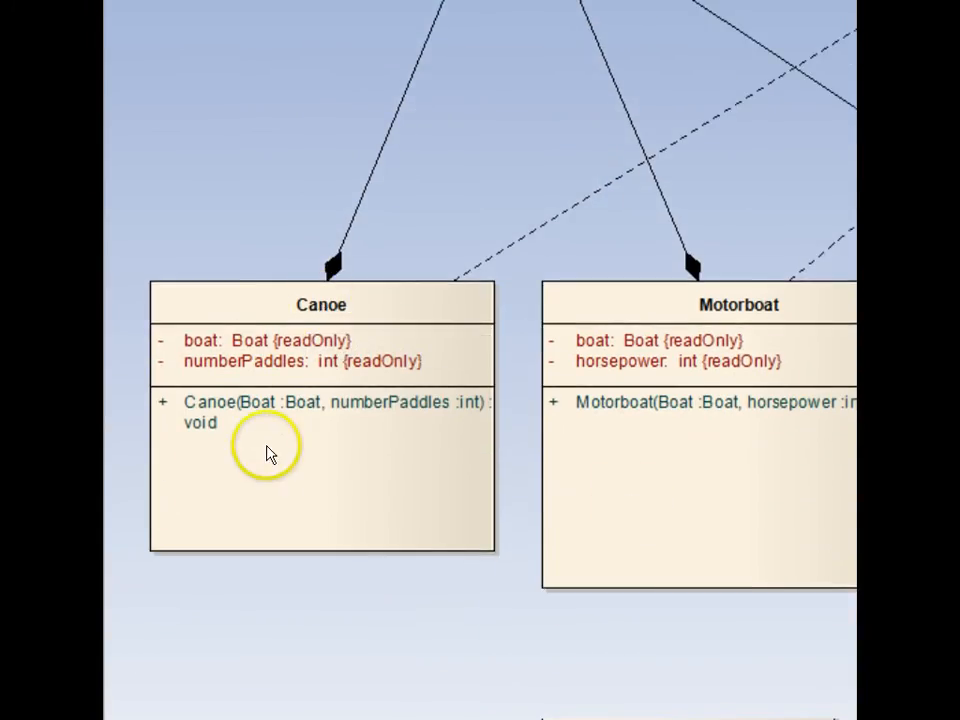
{"action": "mouse_move", "coordinate": [204, 348]}
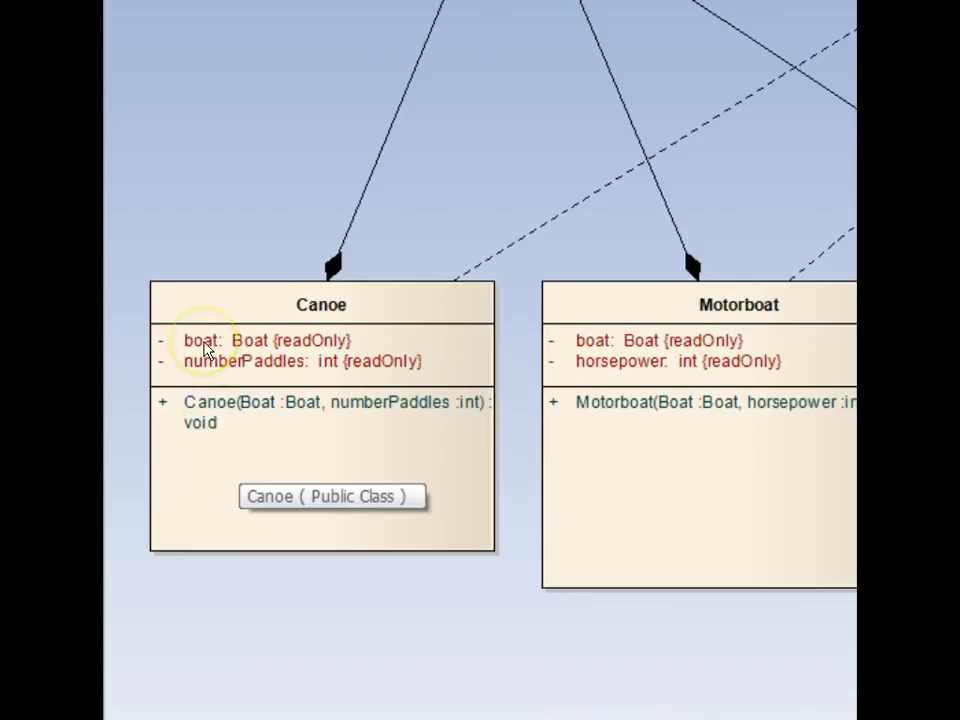
{"action": "mouse_move", "coordinate": [196, 344]}
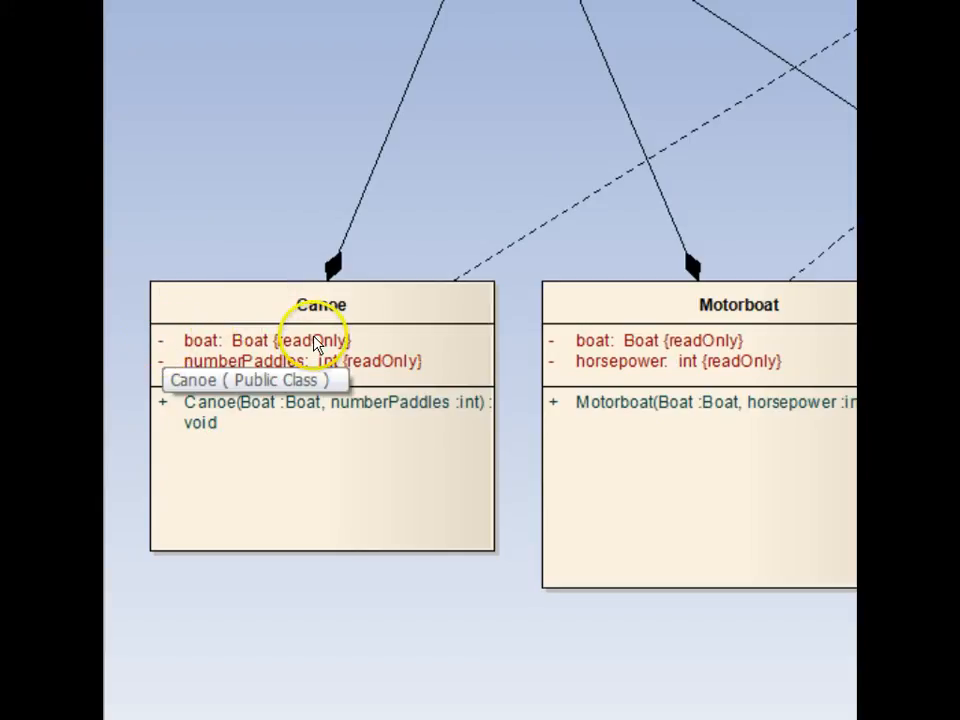
{"action": "mouse_move", "coordinate": [284, 480]}
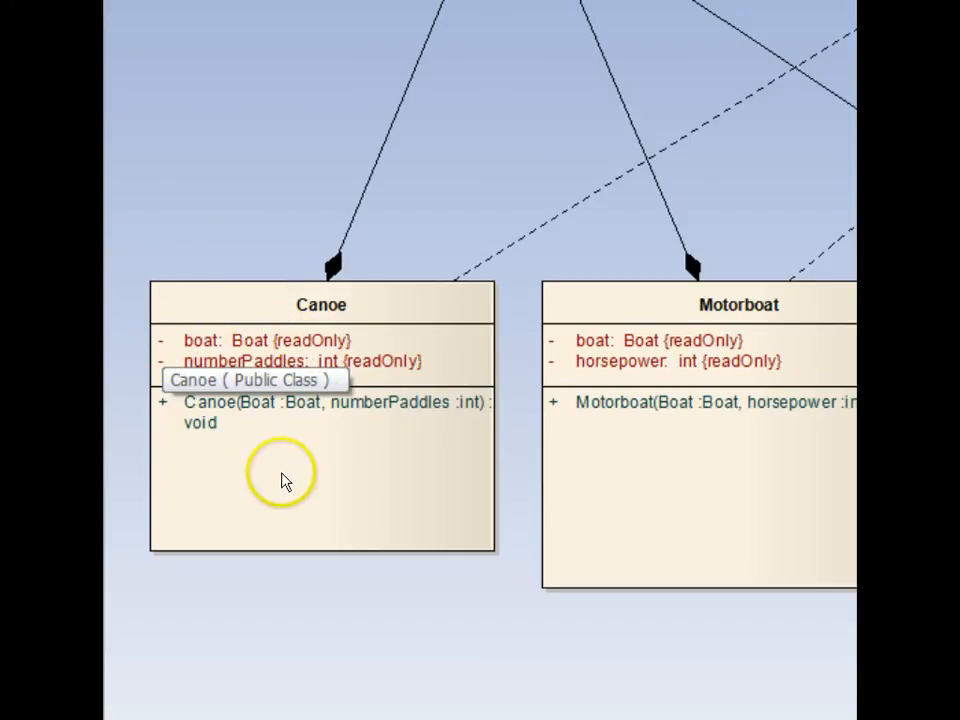
{"action": "mouse_move", "coordinate": [256, 444]}
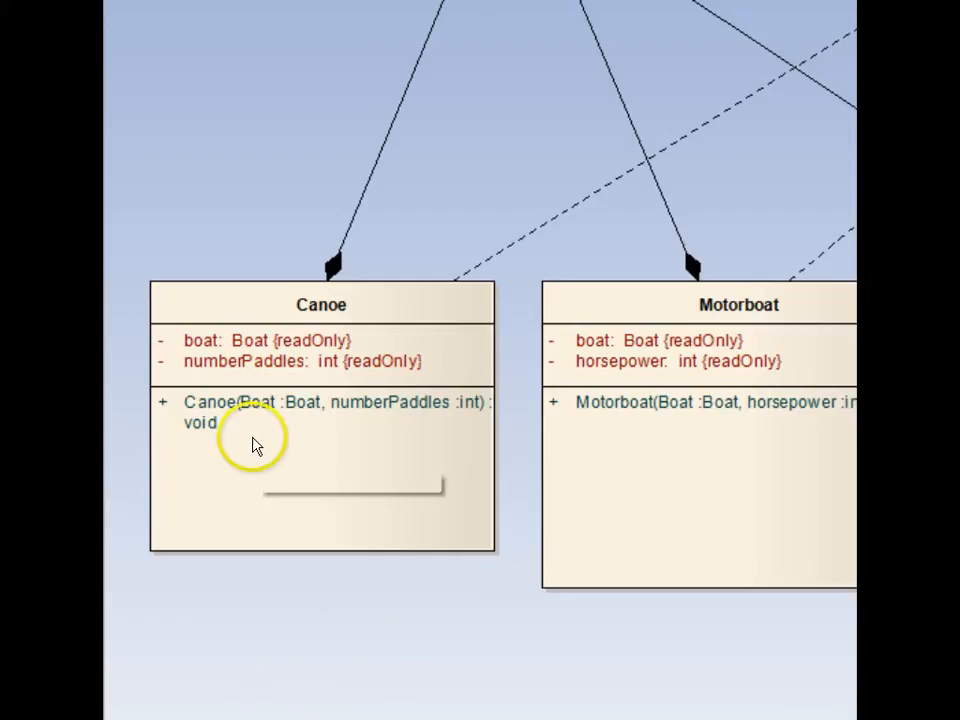
{"action": "mouse_move", "coordinate": [256, 420]}
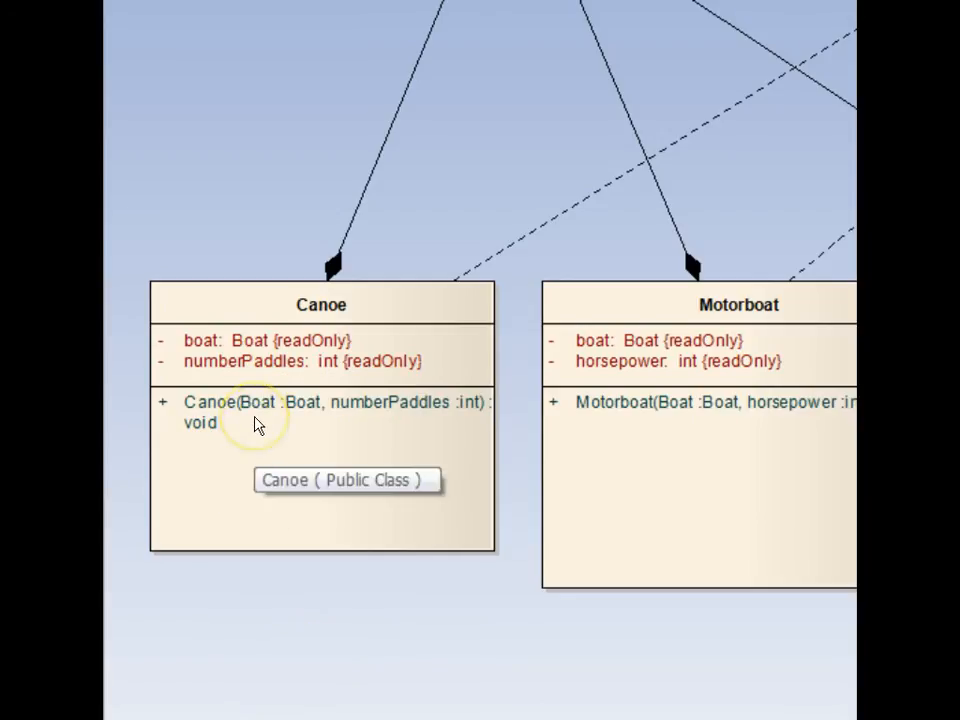
{"action": "mouse_move", "coordinate": [256, 420]}
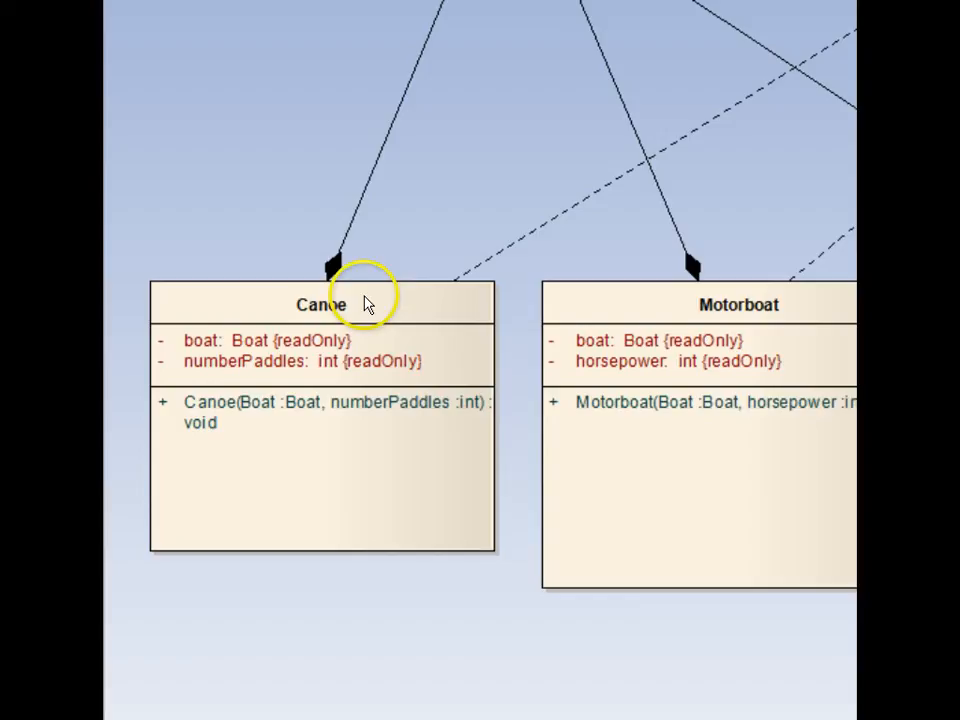
{"action": "mouse_move", "coordinate": [600, 700]}
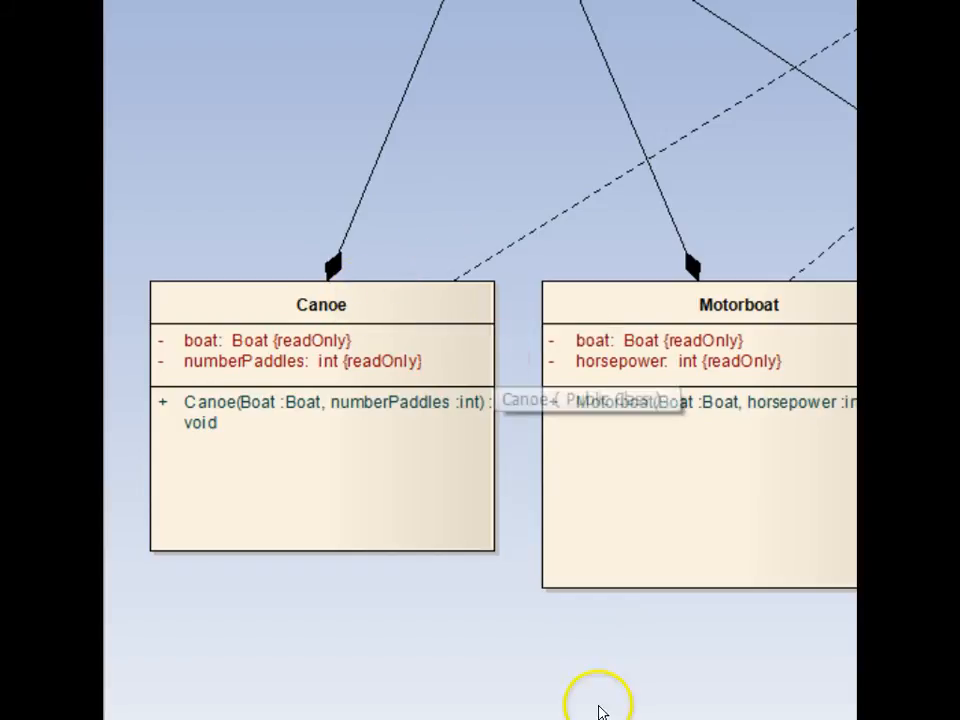
{"action": "mouse_move", "coordinate": [600, 710]}
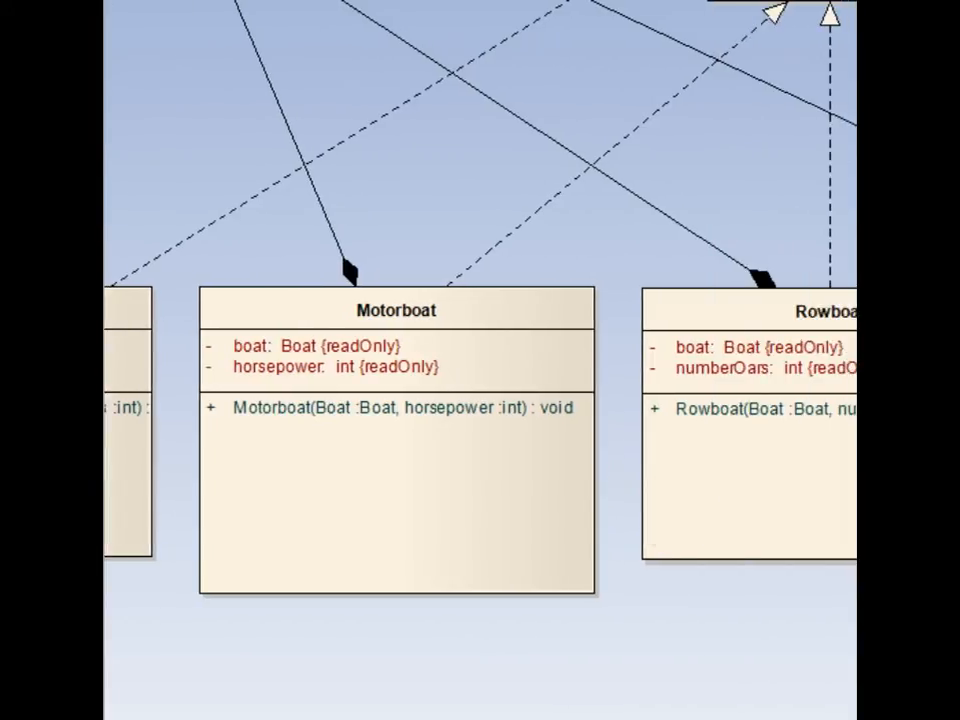
{"action": "mouse_move", "coordinate": [320, 350]}
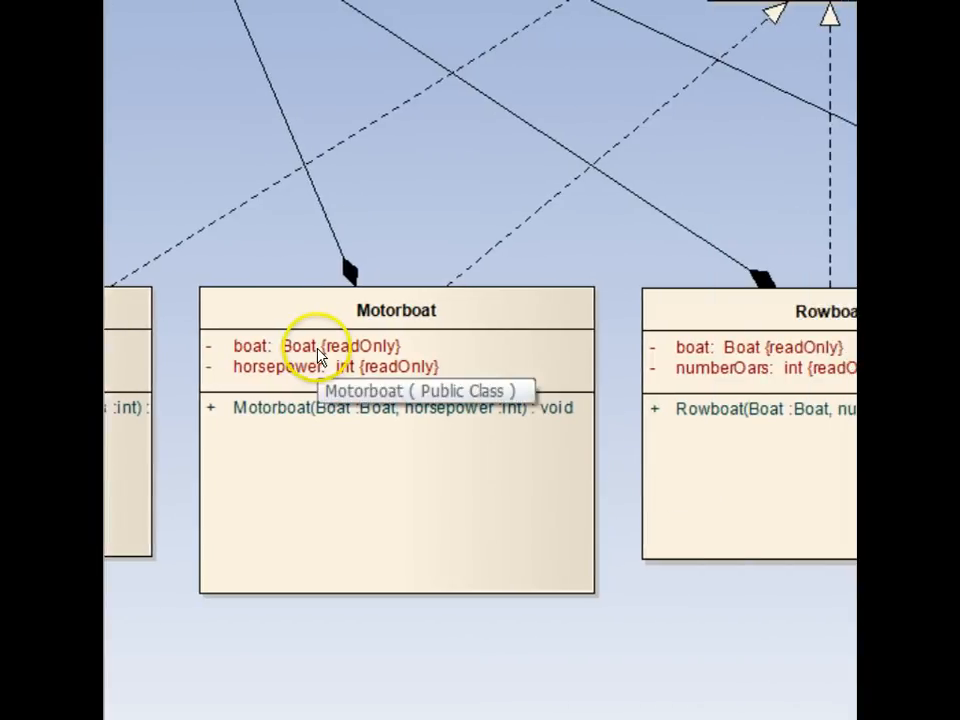
{"action": "mouse_move", "coordinate": [360, 374]}
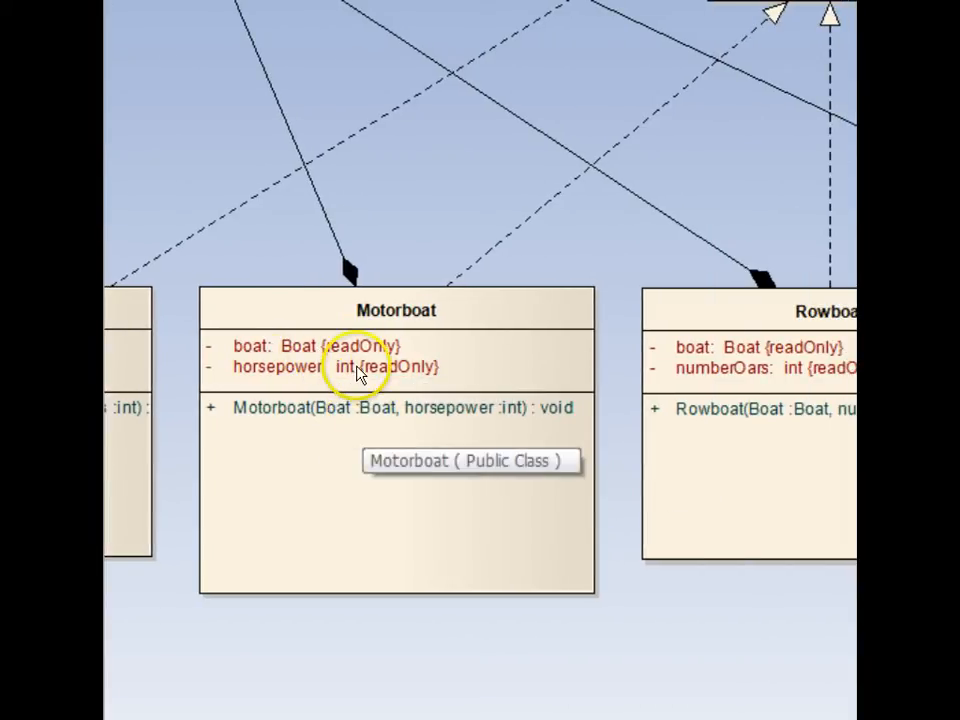
{"action": "mouse_move", "coordinate": [472, 598]}
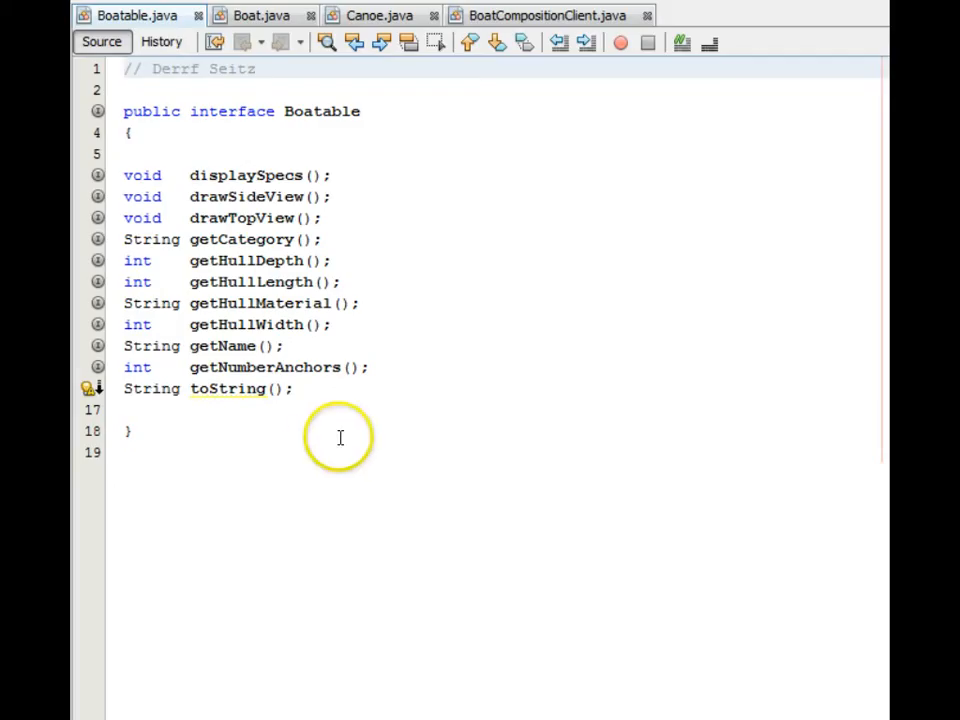
{"action": "mouse_move", "coordinate": [296, 108]}
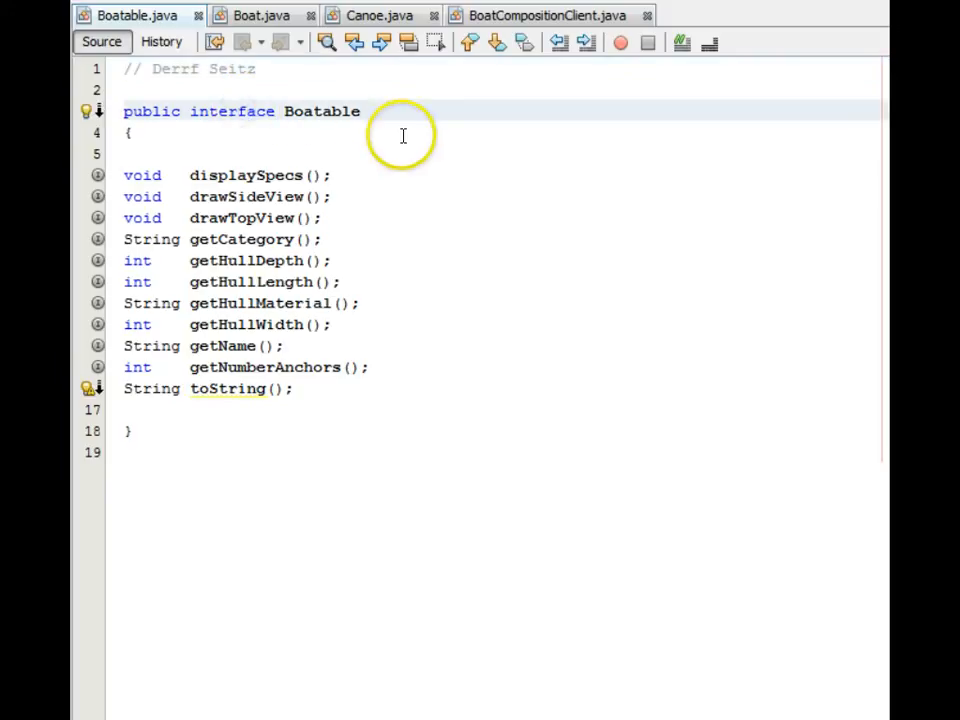
{"action": "mouse_move", "coordinate": [228, 298]}
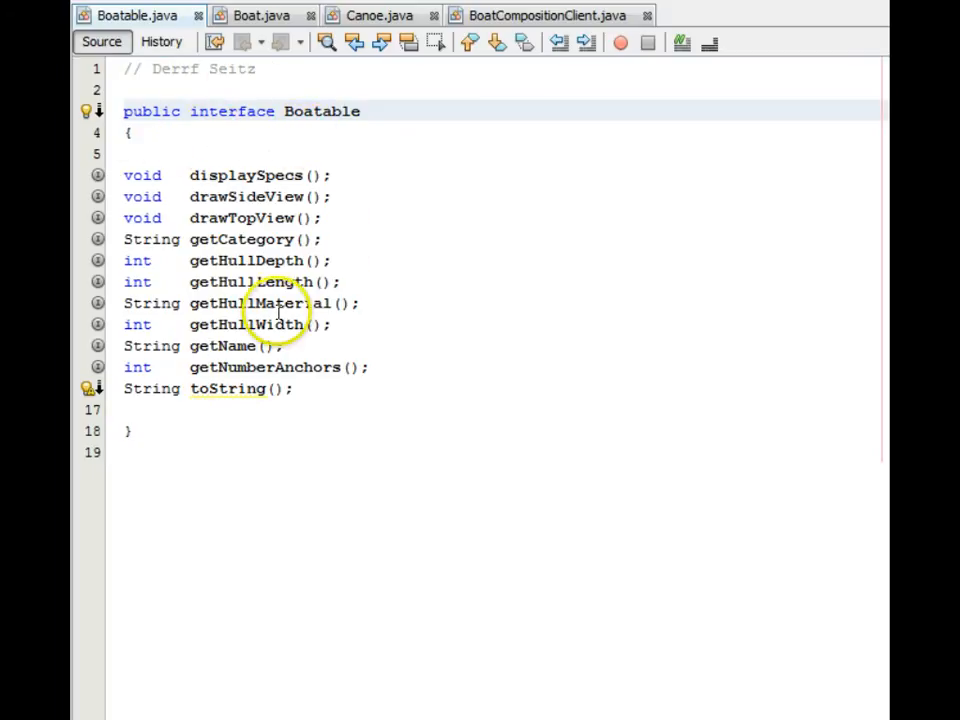
{"action": "left_click", "coordinate": [238, 112]}
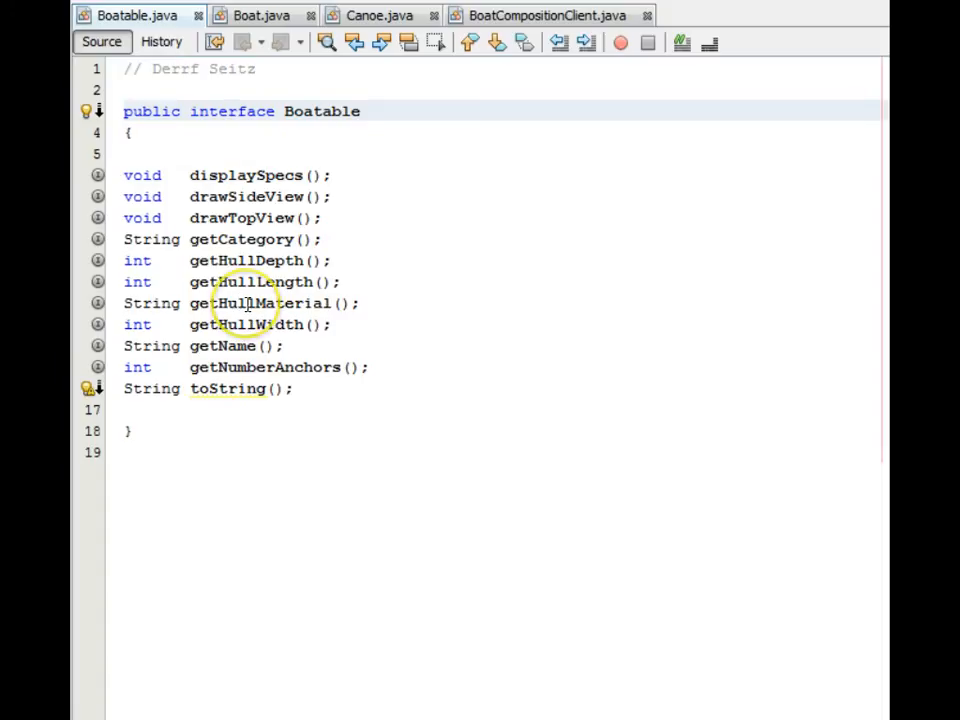
{"action": "left_click", "coordinate": [260, 16]}
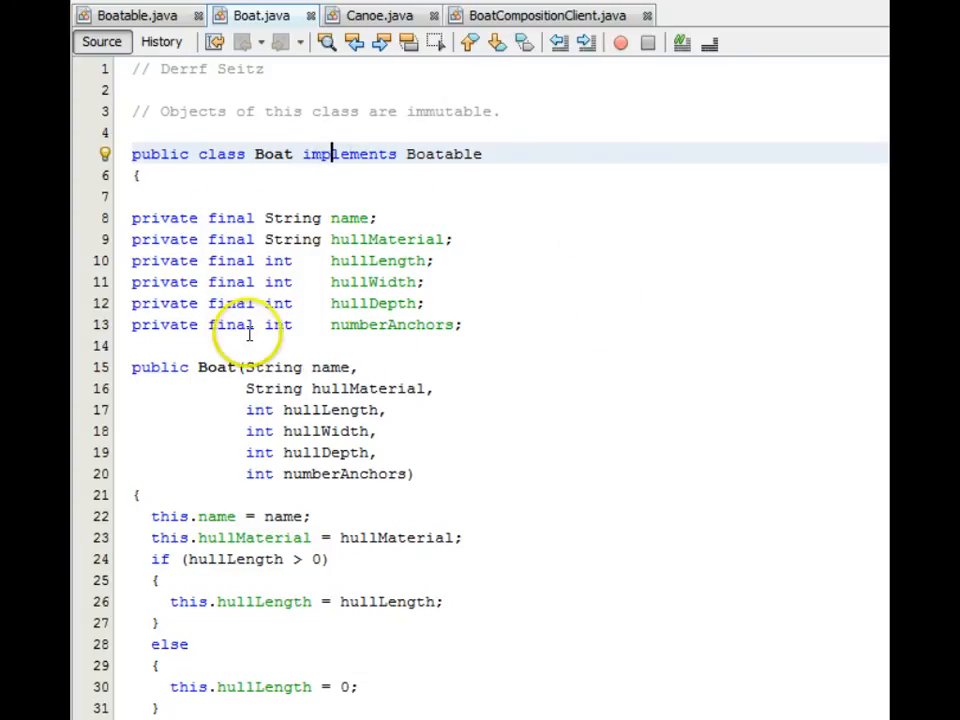
{"action": "mouse_move", "coordinate": [370, 304]}
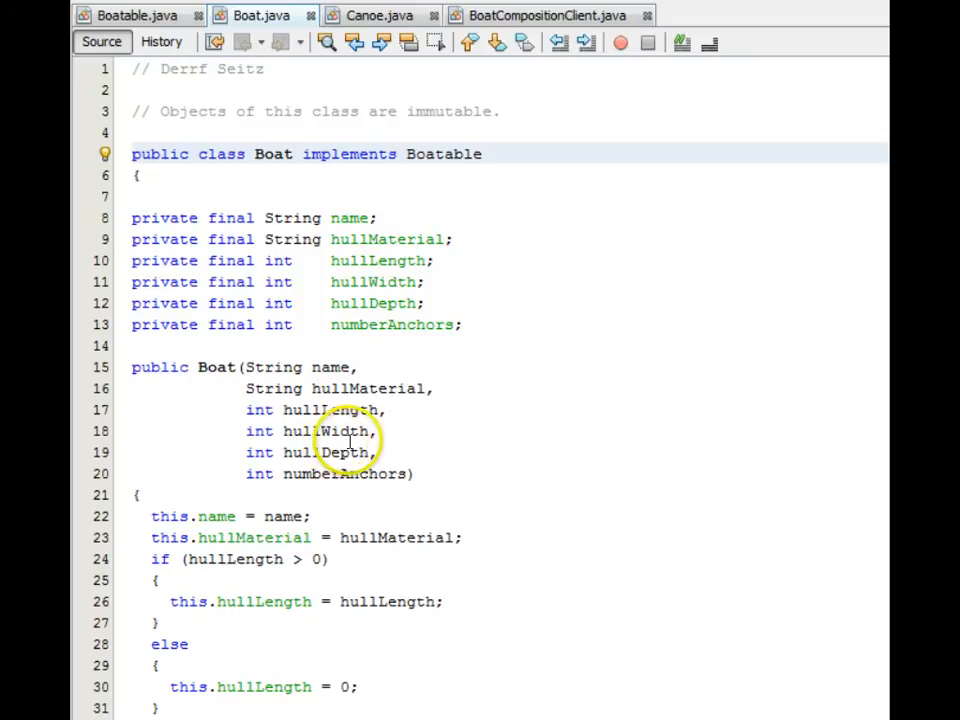
{"action": "mouse_move", "coordinate": [368, 388]}
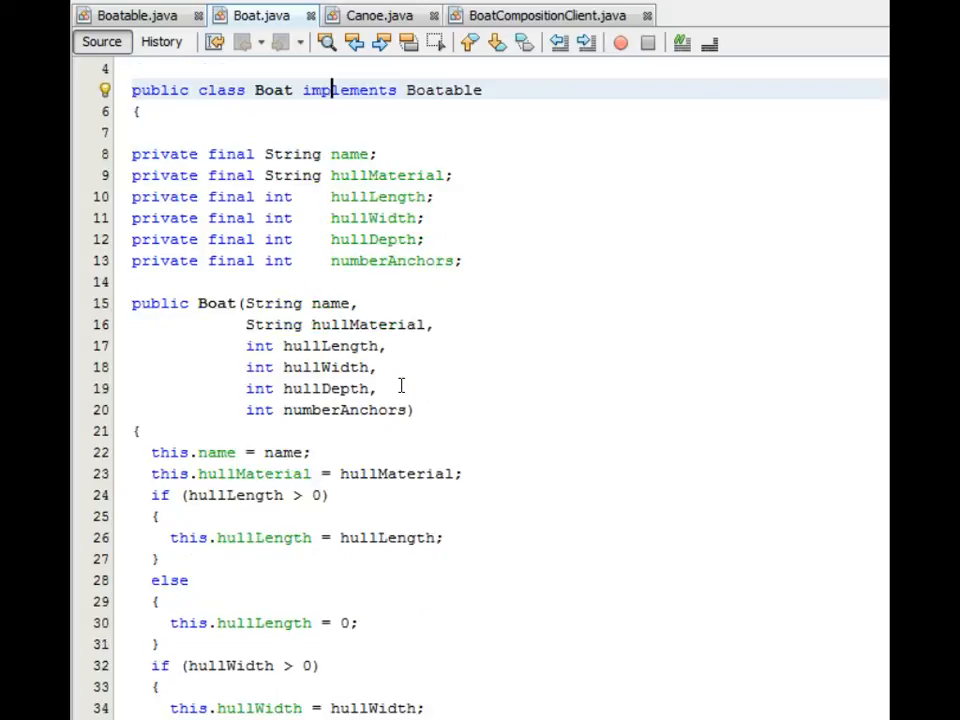
{"action": "scroll", "scroll_direction": "down", "scroll_amount": 3}
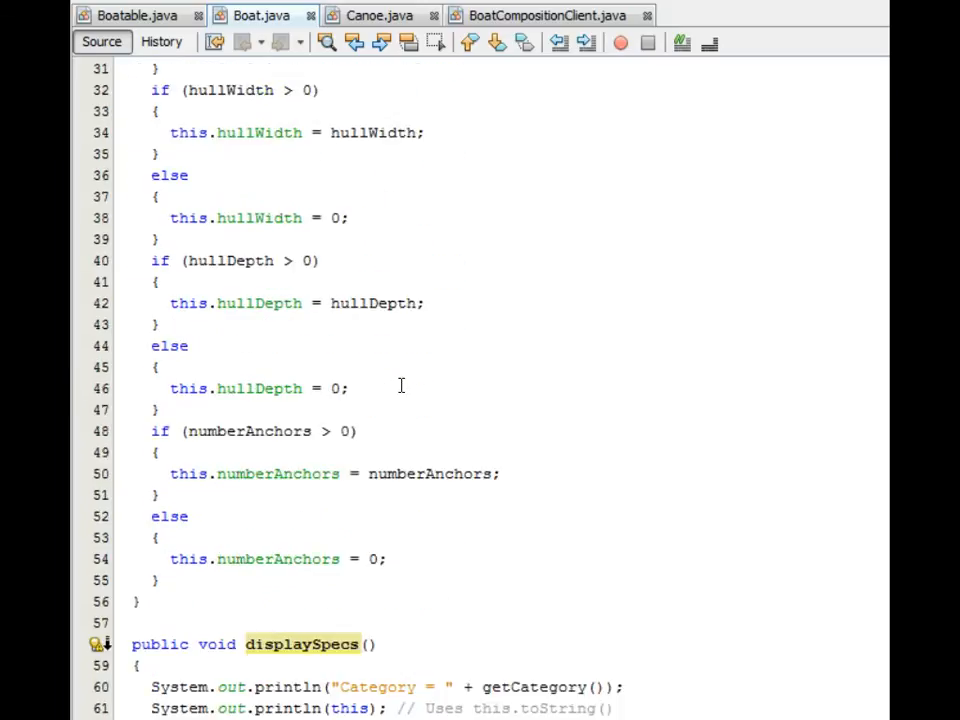
{"action": "scroll", "scroll_direction": "down", "scroll_amount": 3}
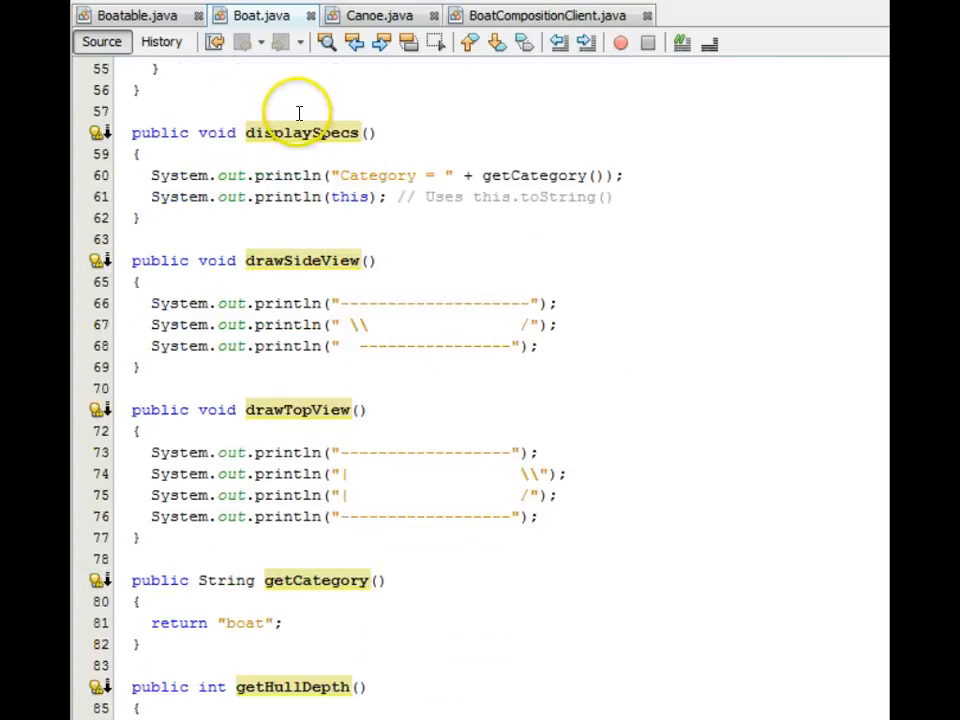
{"action": "mouse_move", "coordinate": [310, 374]}
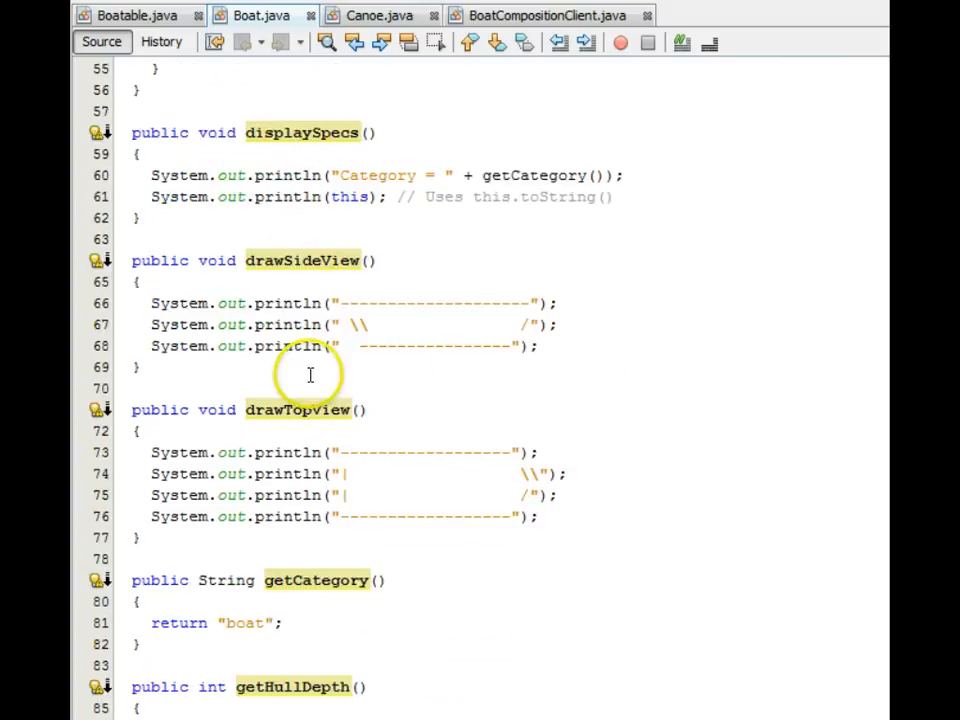
{"action": "scroll", "scroll_direction": "down", "scroll_amount": 3}
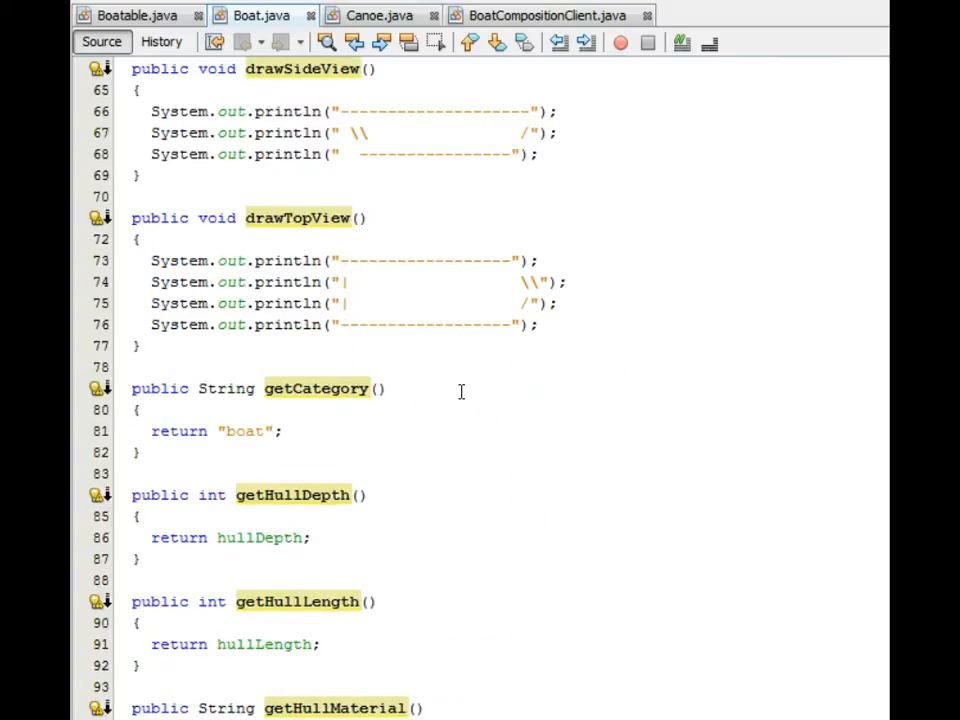
{"action": "scroll", "scroll_direction": "down", "scroll_amount": 3}
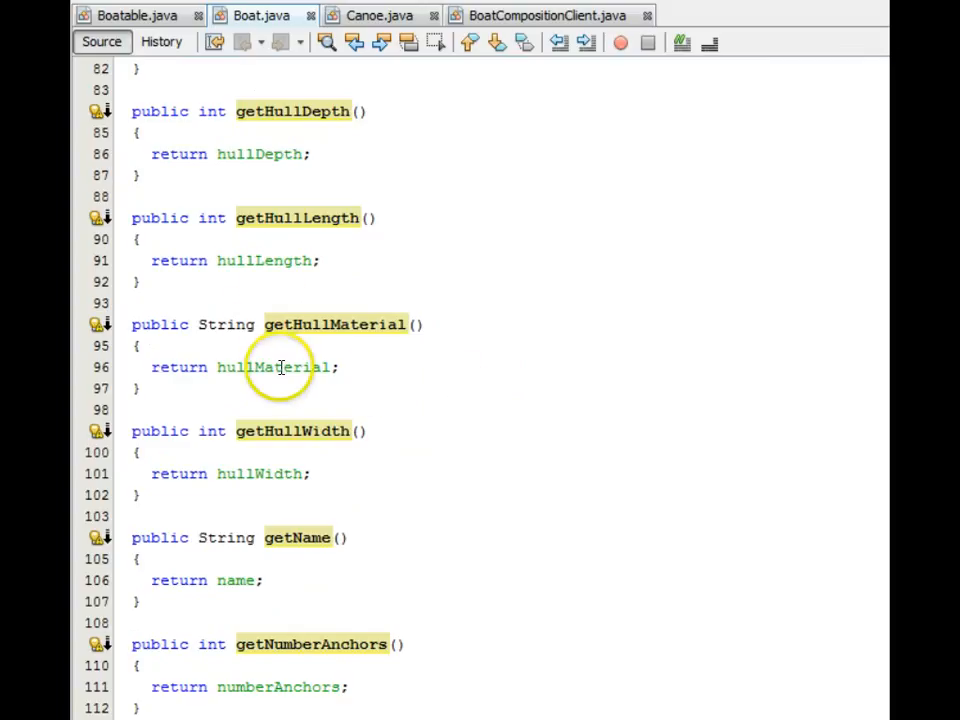
{"action": "scroll", "scroll_direction": "down", "scroll_amount": 3}
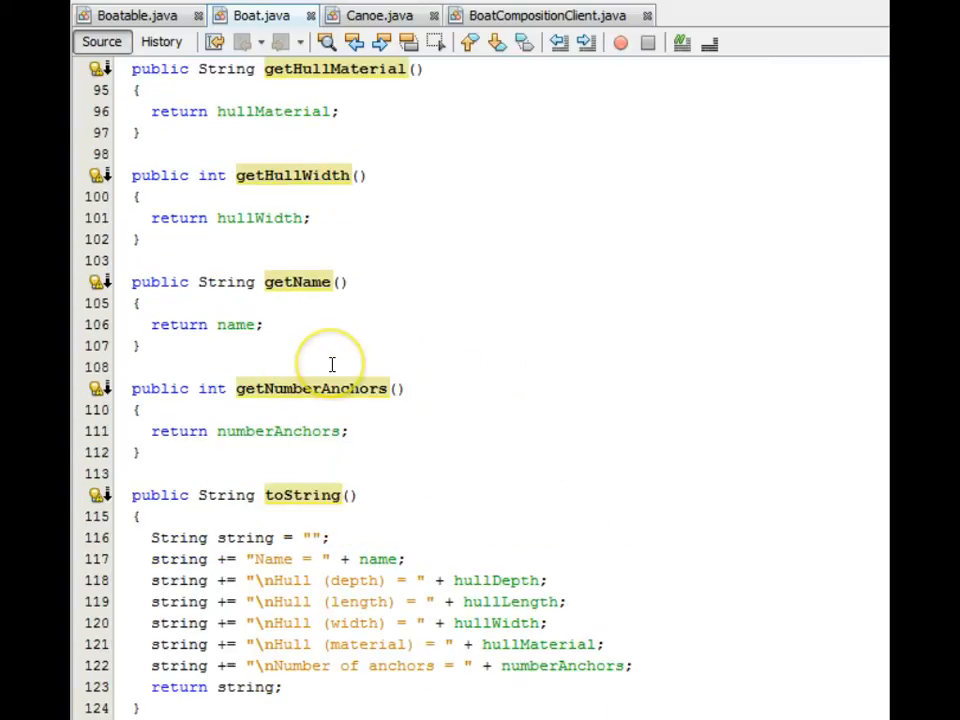
{"action": "scroll", "scroll_direction": "up", "scroll_amount": 3}
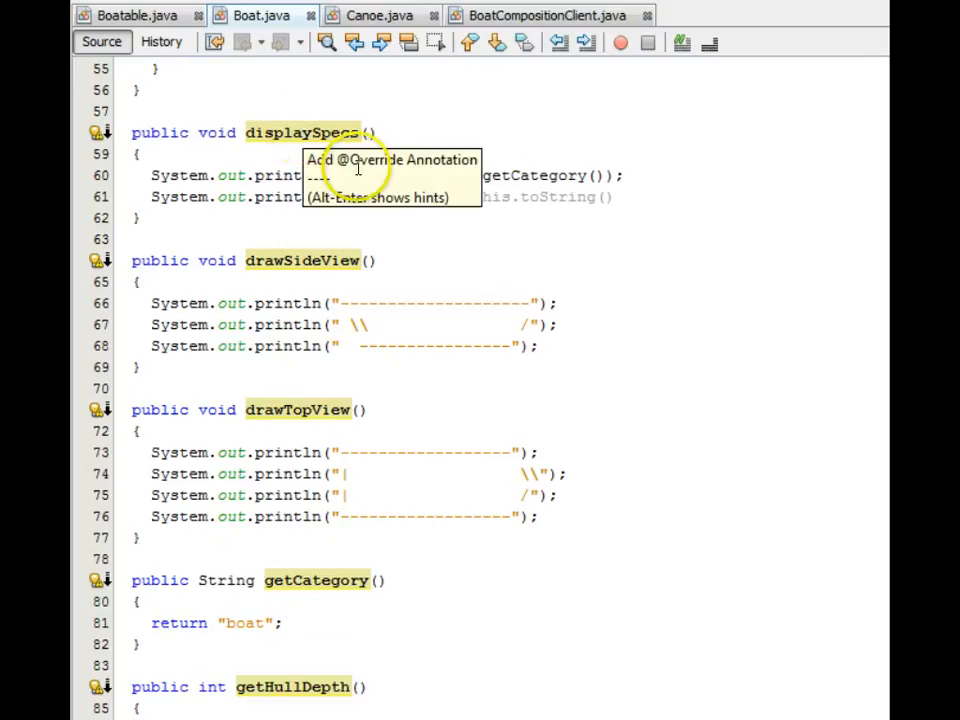
{"action": "scroll", "scroll_direction": "up", "scroll_amount": 3}
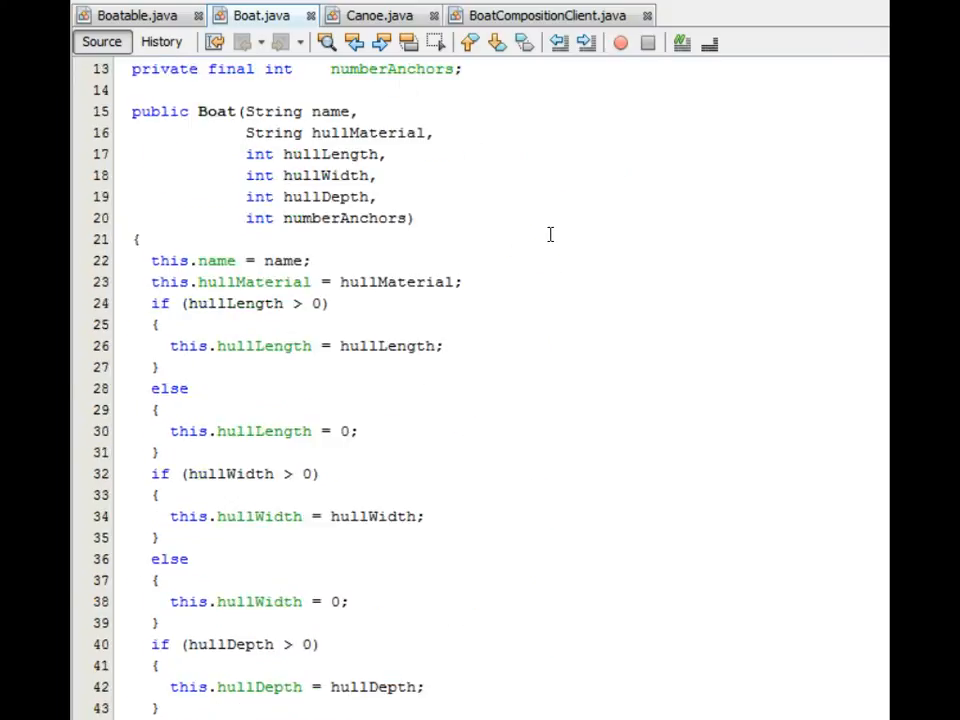
{"action": "scroll", "scroll_direction": "up", "scroll_amount": 3}
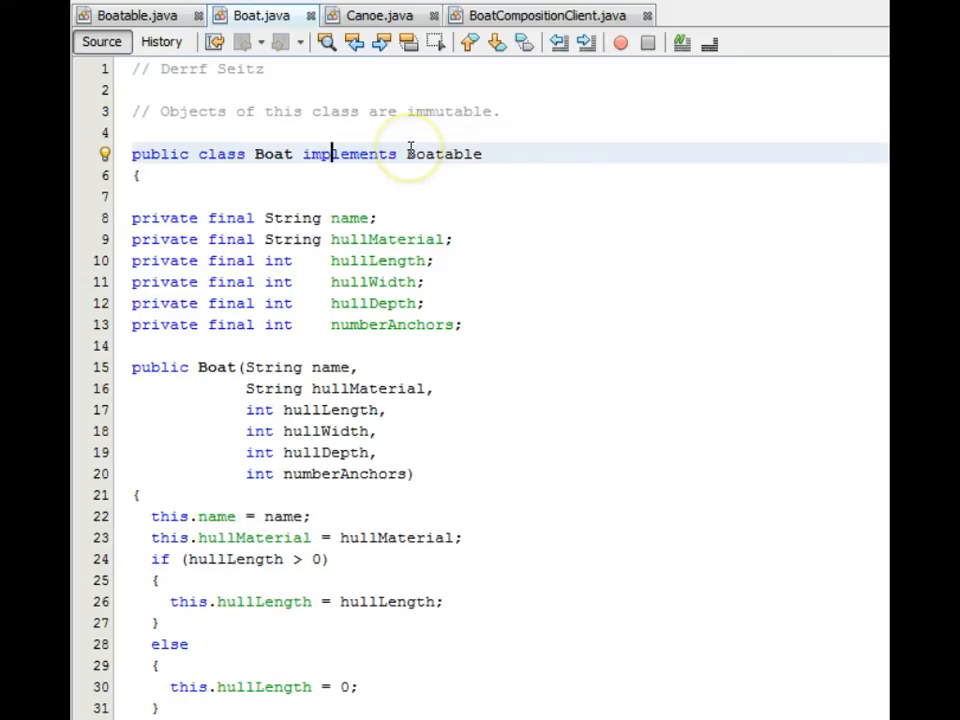
{"action": "left_click", "coordinate": [378, 16]}
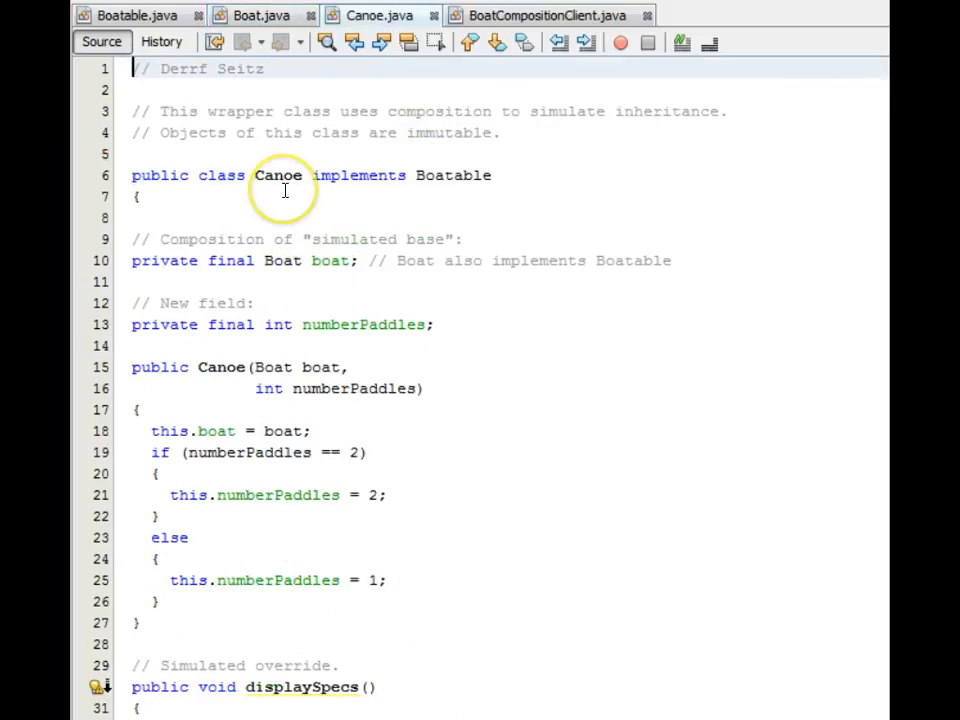
{"action": "mouse_move", "coordinate": [338, 176]}
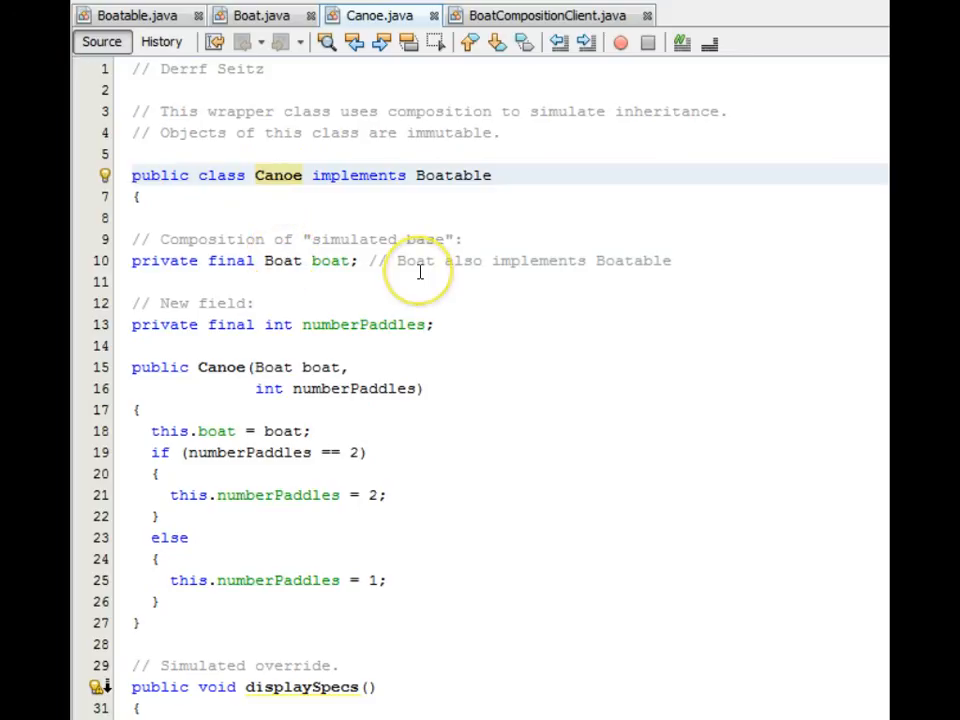
Scroll through Canoe's constructor and simulated overrides displaySpecs, drawSideView, drawTopView, getCategory.
{"action": "scroll", "scroll_direction": "down", "scroll_amount": 3}
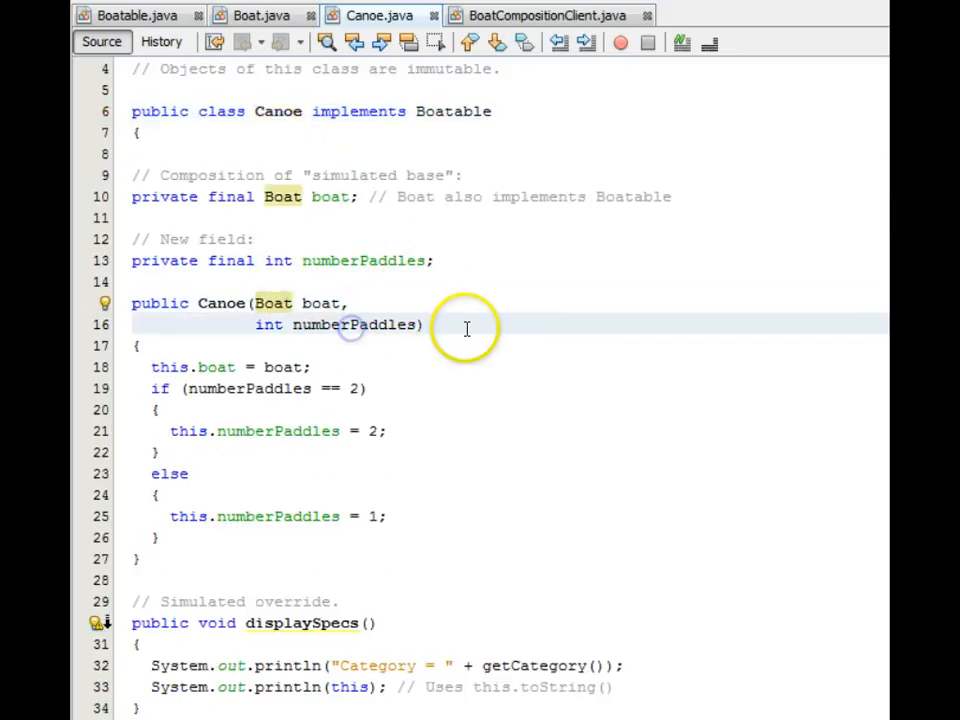
{"action": "scroll", "scroll_direction": "down", "scroll_amount": 3}
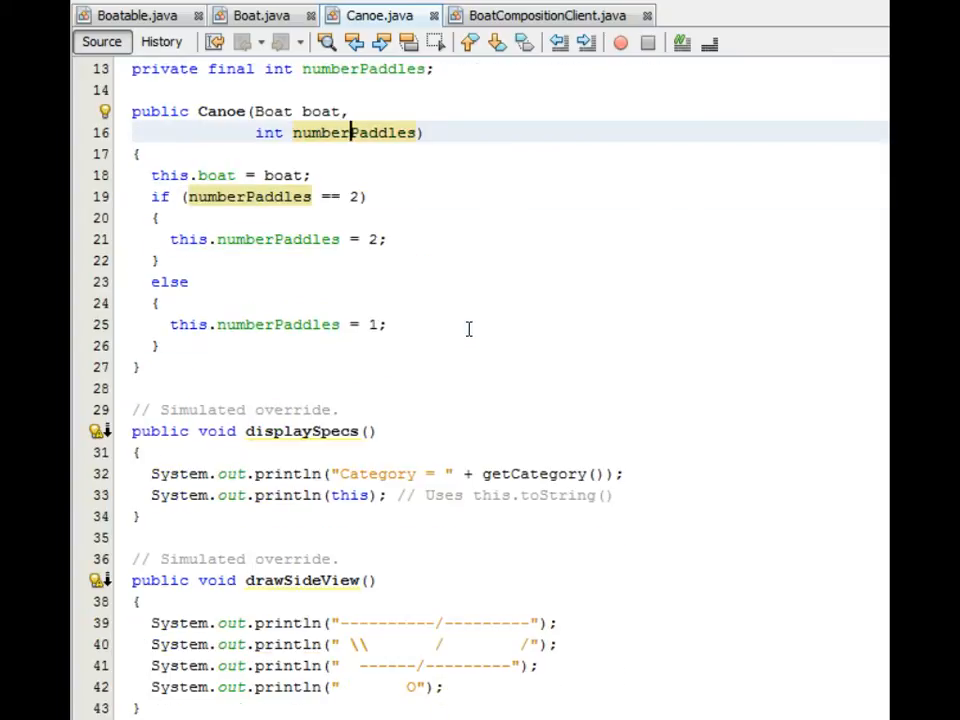
{"action": "scroll", "scroll_direction": "down", "scroll_amount": 3}
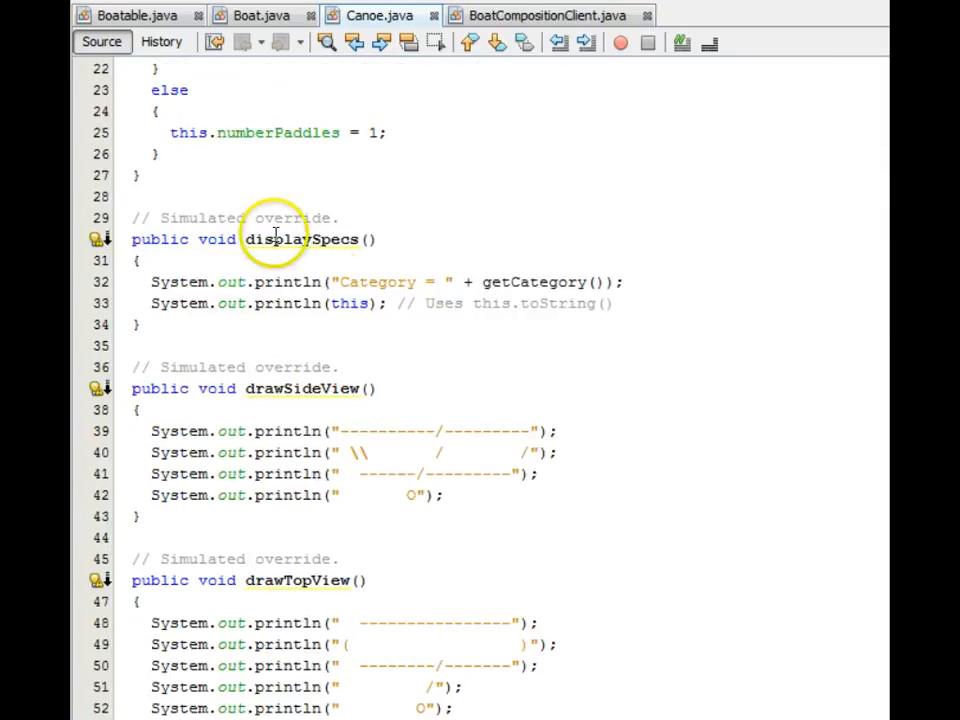
{"action": "mouse_move", "coordinate": [504, 204]}
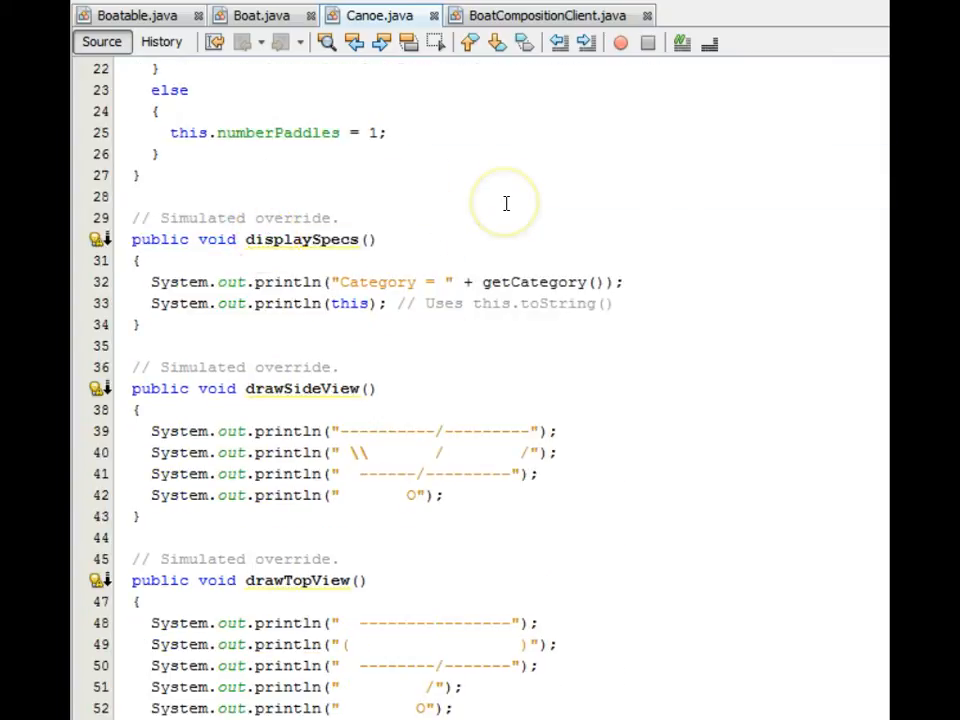
{"action": "mouse_move", "coordinate": [392, 292]}
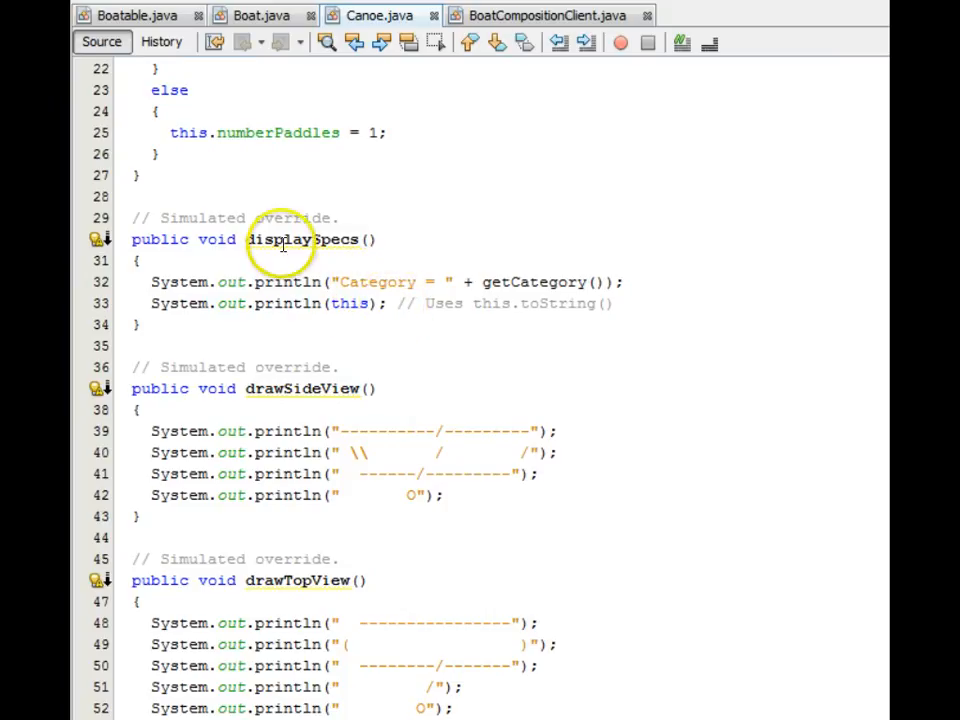
{"action": "mouse_move", "coordinate": [468, 236]}
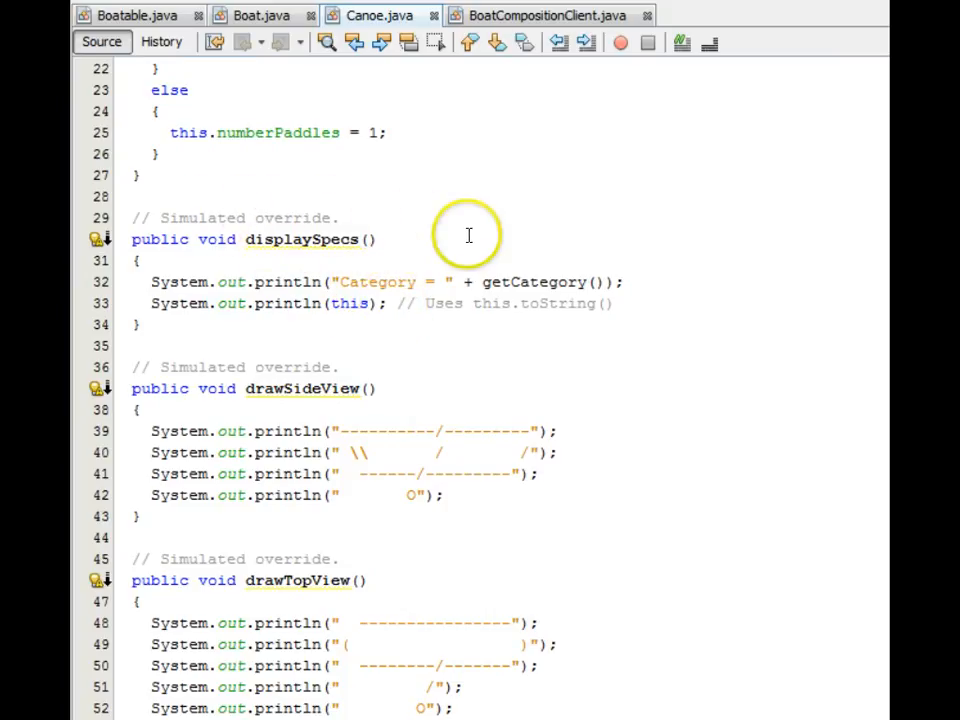
{"action": "scroll", "scroll_direction": "down", "scroll_amount": 3}
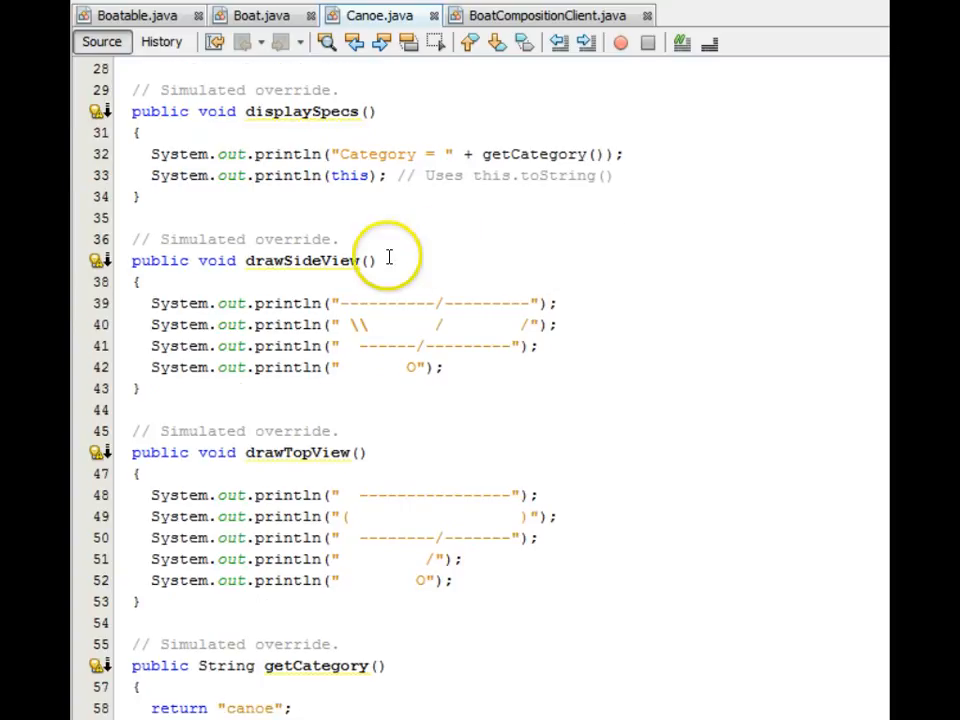
{"action": "mouse_move", "coordinate": [310, 432]}
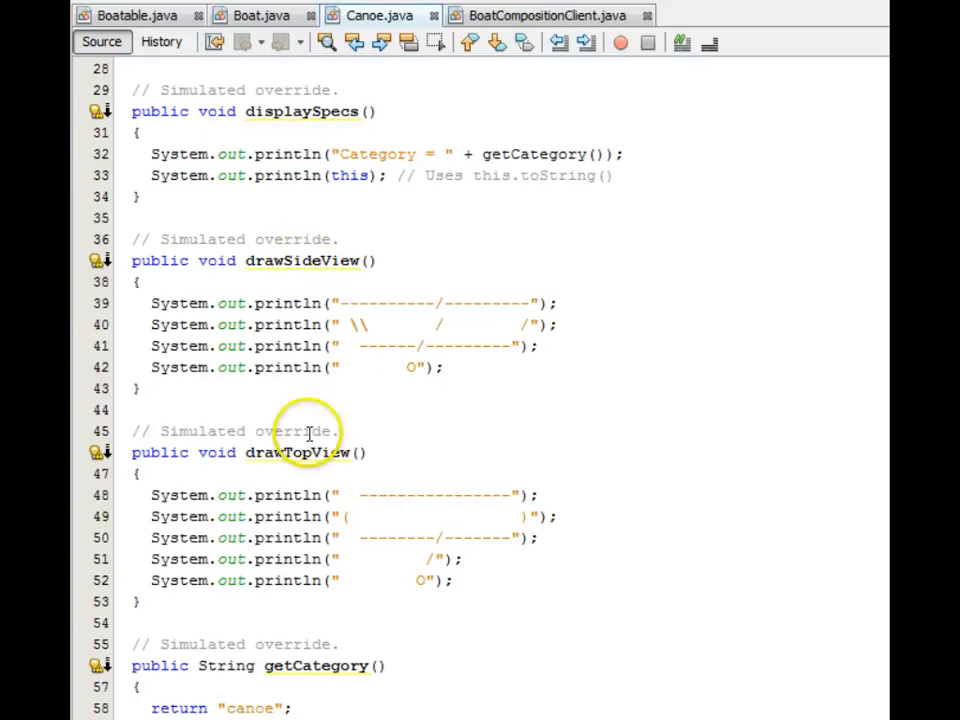
{"action": "mouse_move", "coordinate": [624, 298]}
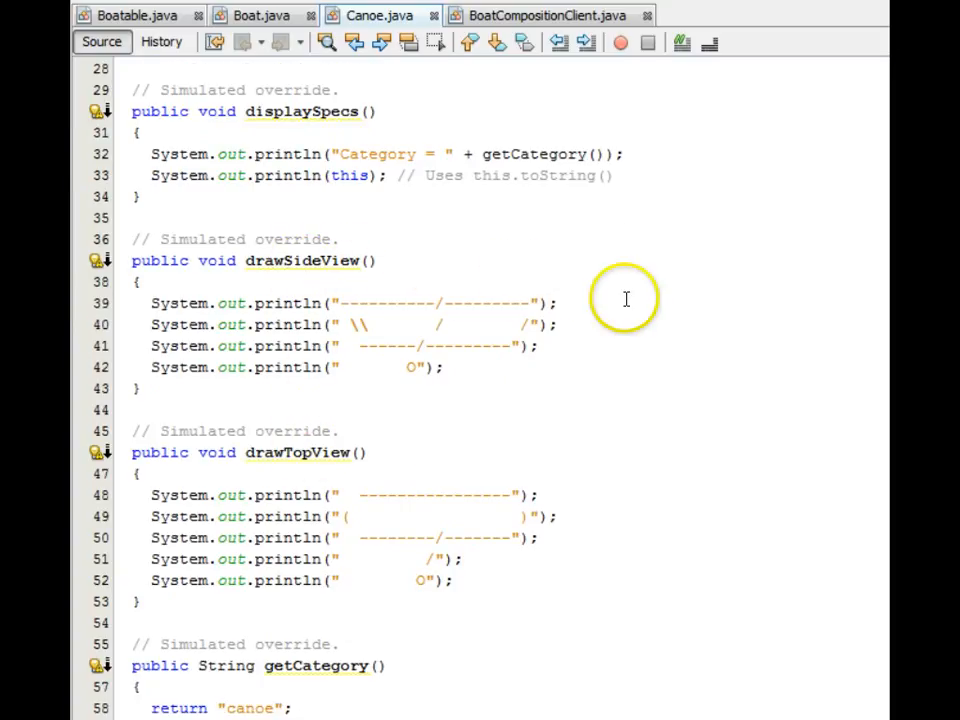
{"action": "scroll", "scroll_direction": "down", "scroll_amount": 3}
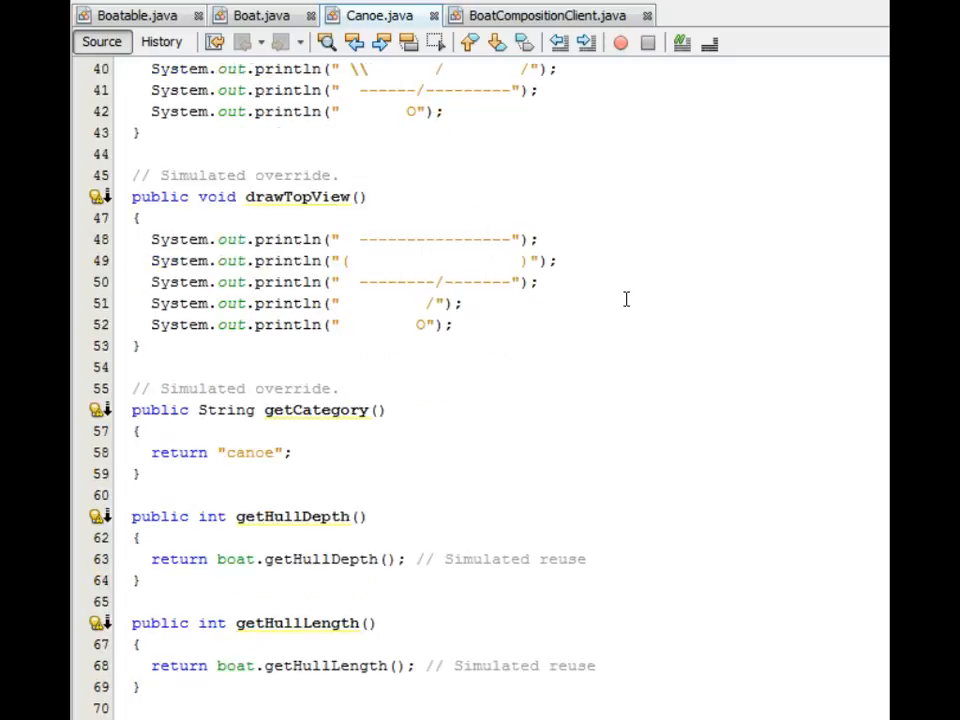
{"action": "scroll", "scroll_direction": "down", "scroll_amount": 3}
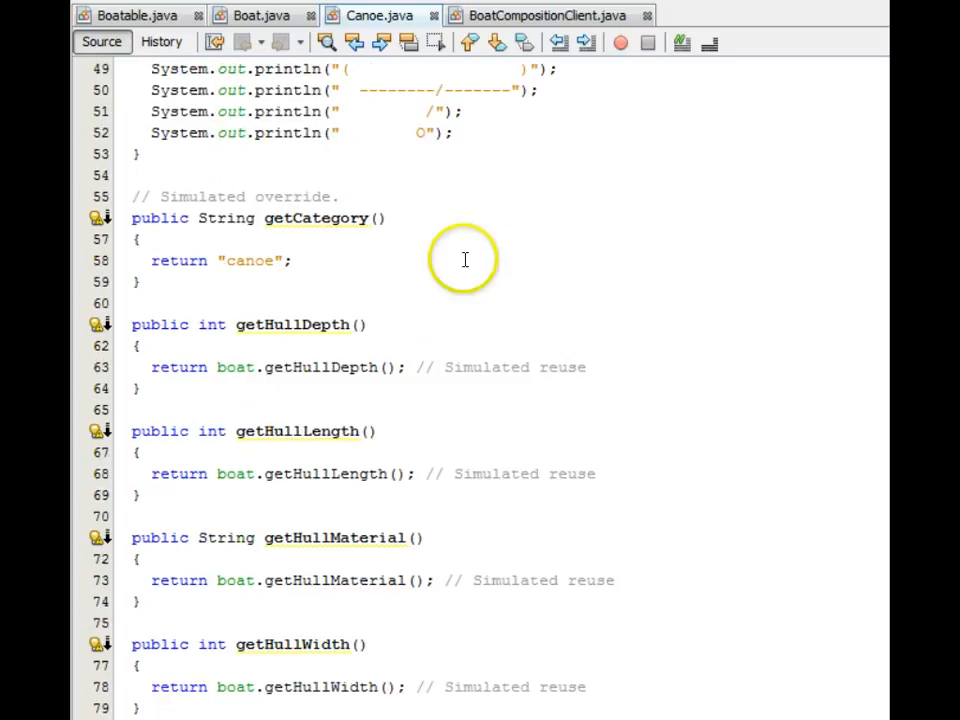
{"action": "mouse_move", "coordinate": [158, 260]}
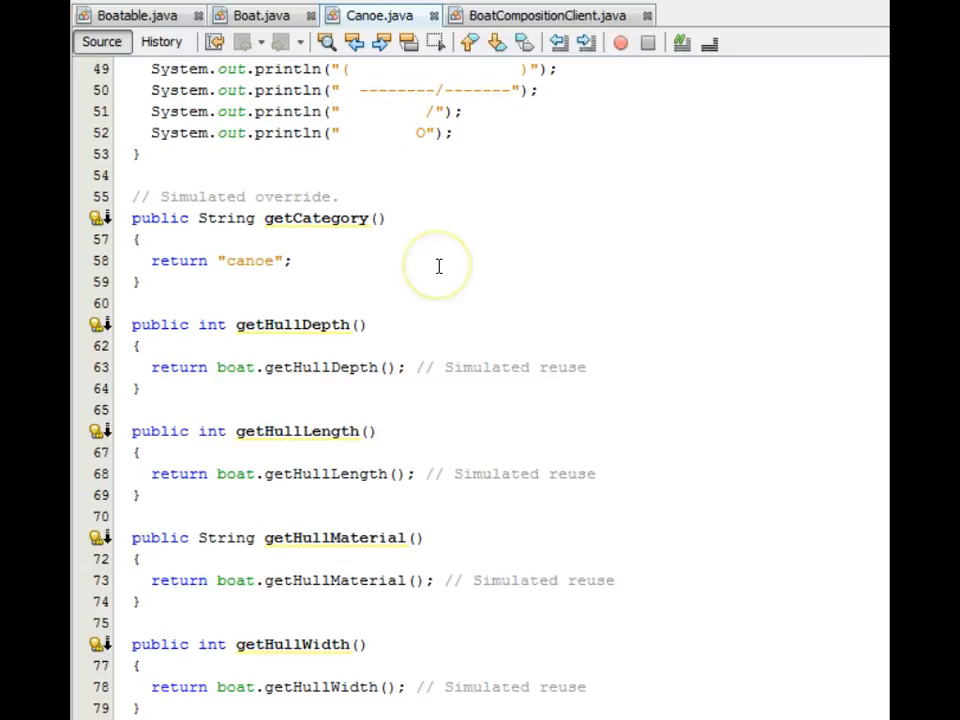
Review Canoe's delegating getHullDepth and getHullLength getters and its toString.
{"action": "scroll", "scroll_direction": "down", "scroll_amount": 3}
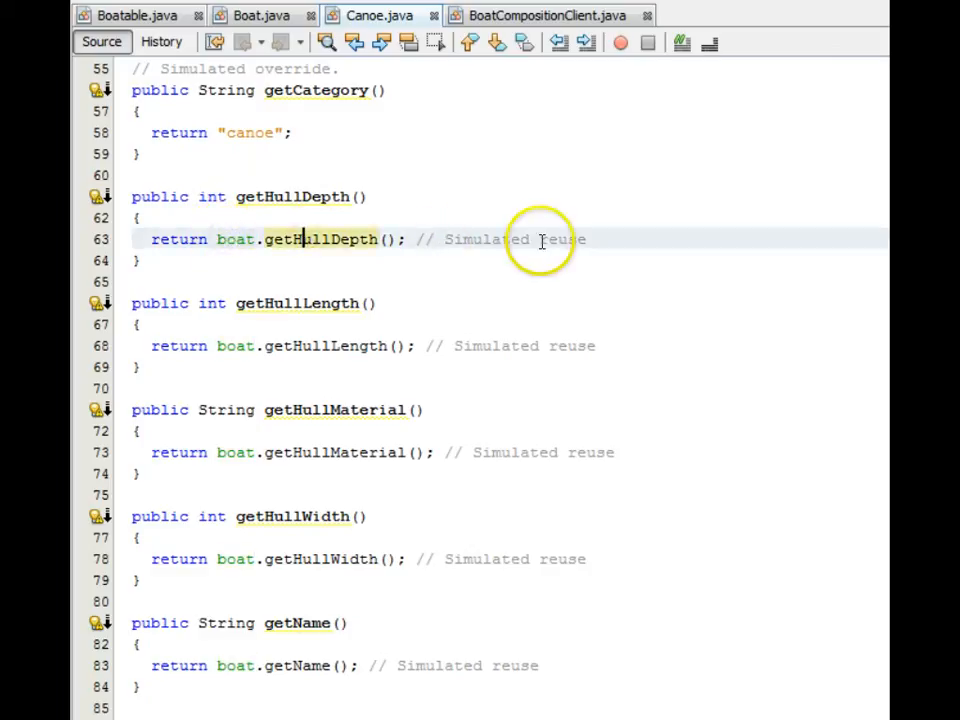
{"action": "mouse_move", "coordinate": [180, 240]}
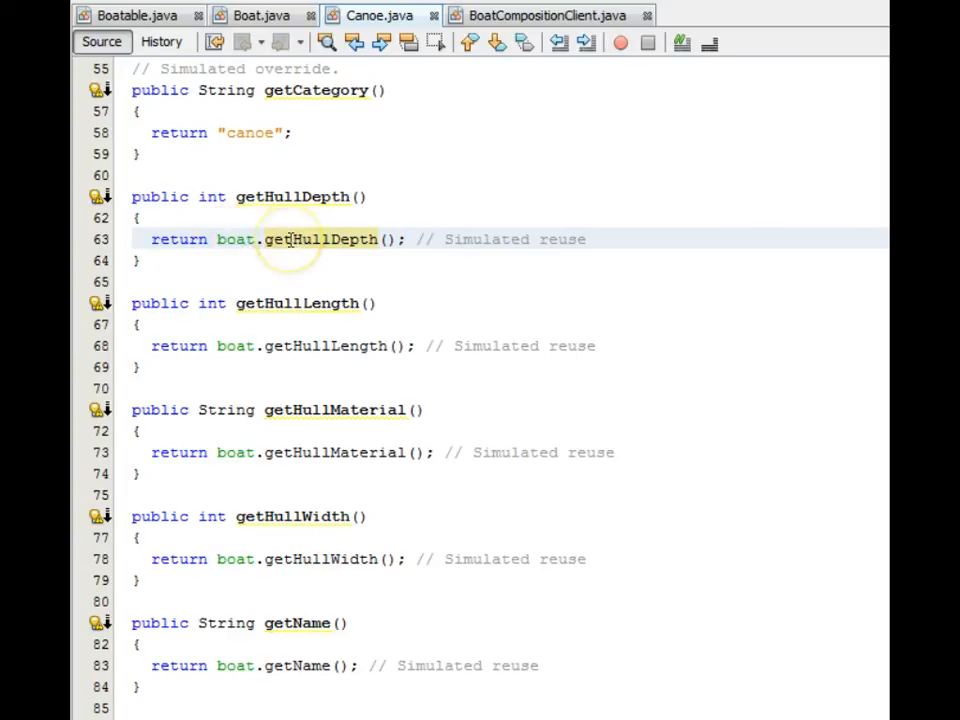
{"action": "left_click", "coordinate": [300, 346]}
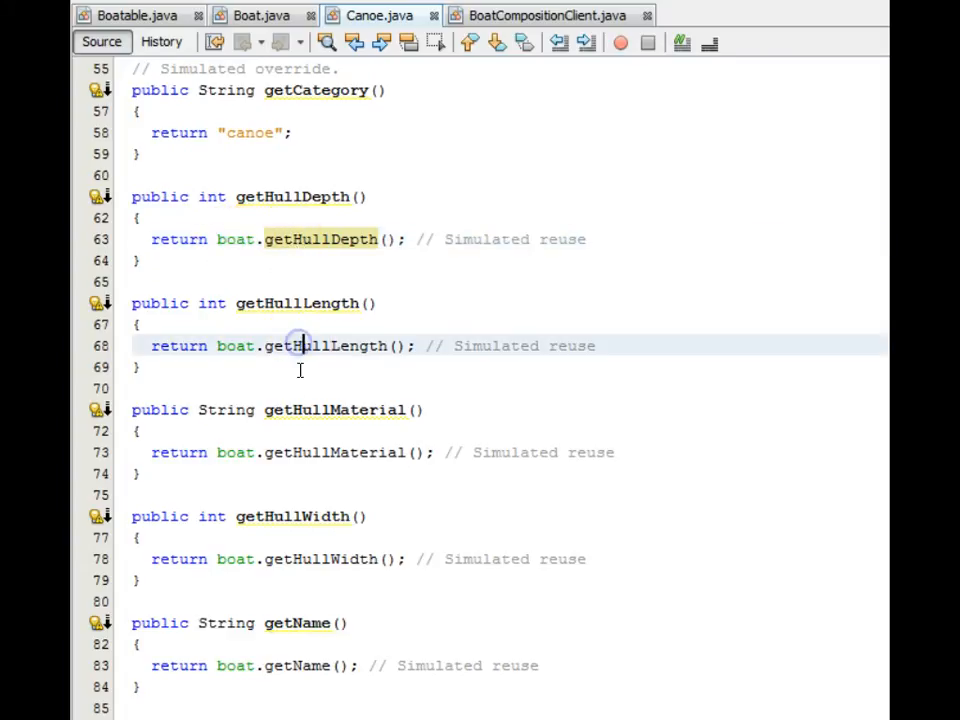
{"action": "left_click", "coordinate": [596, 452]}
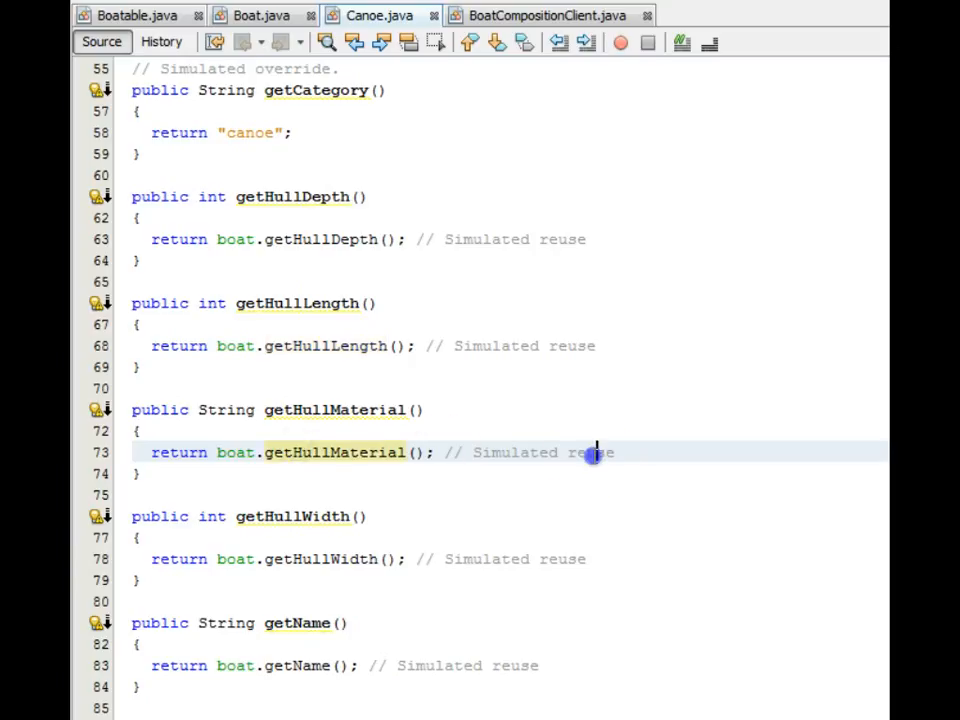
{"action": "mouse_move", "coordinate": [648, 362]}
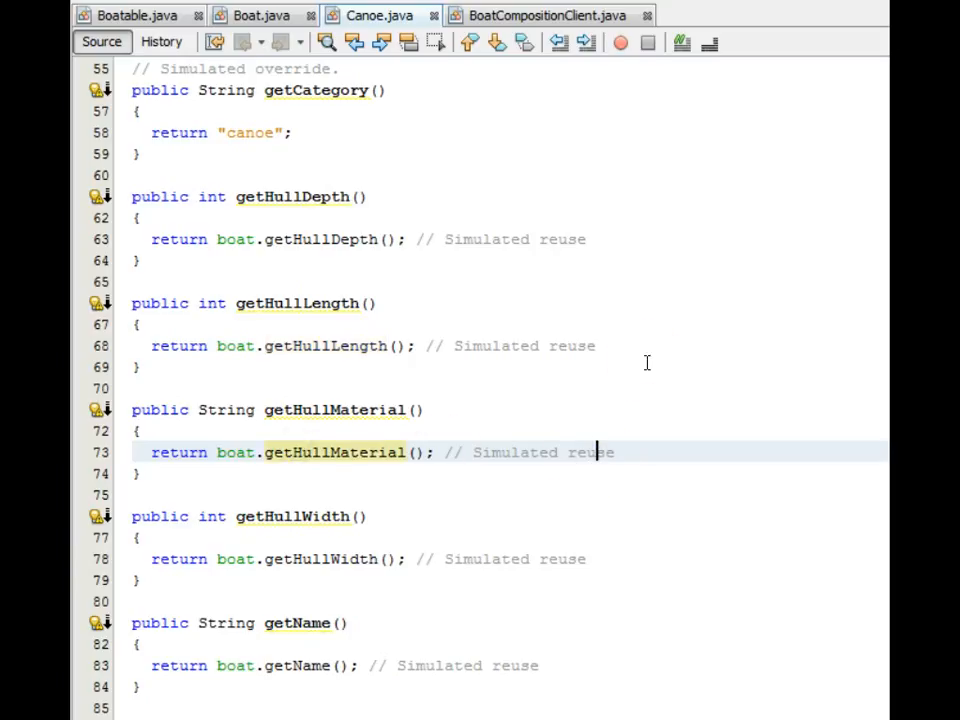
{"action": "scroll", "scroll_direction": "down", "scroll_amount": 3}
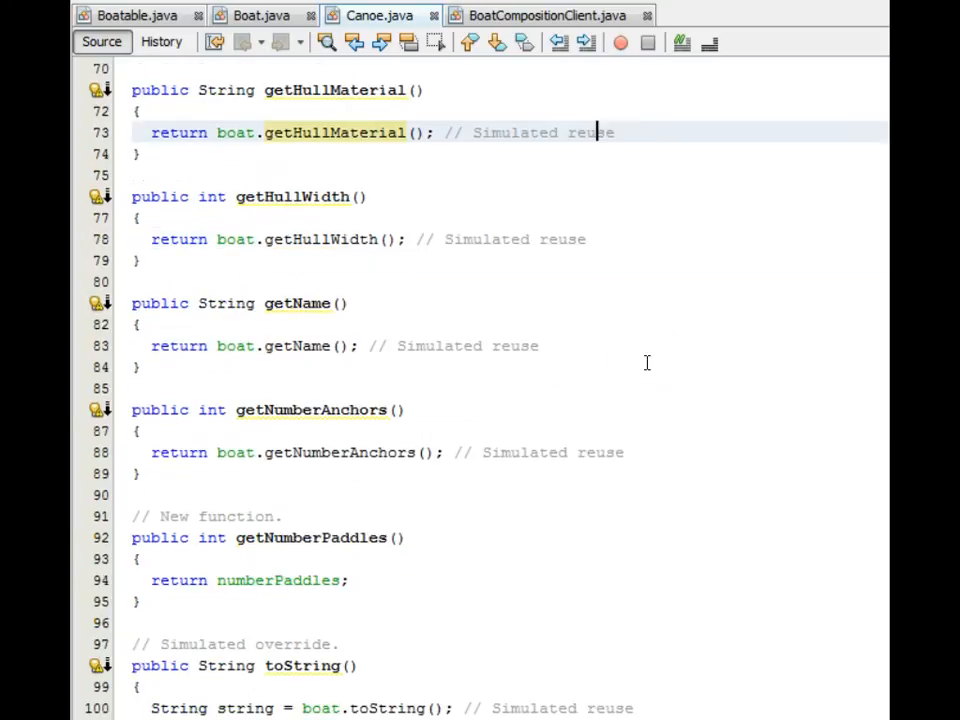
{"action": "scroll", "scroll_direction": "down", "scroll_amount": 3}
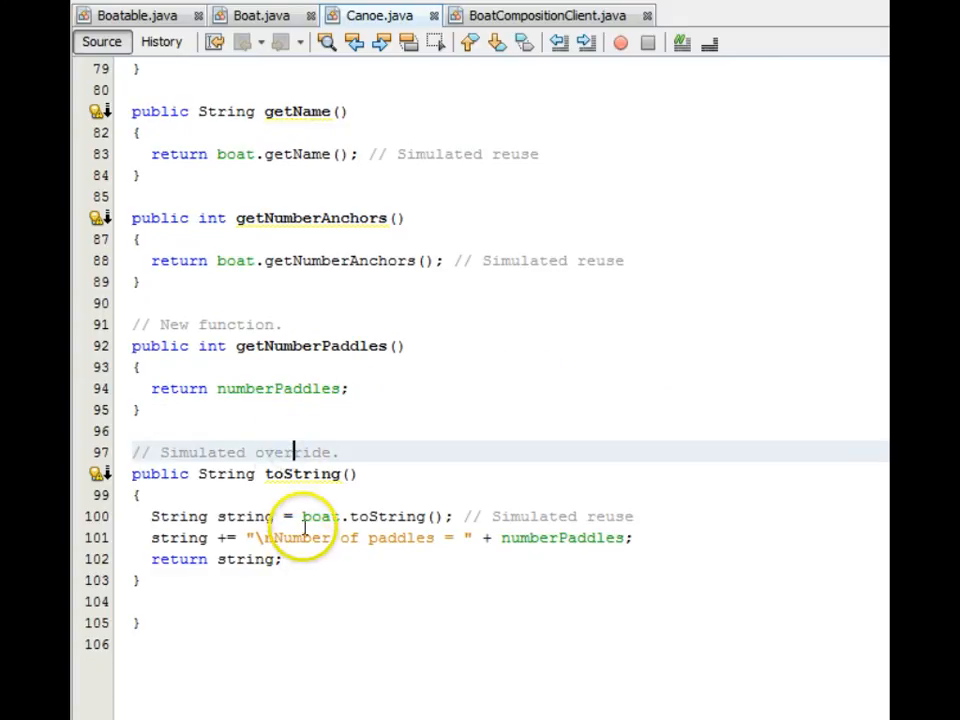
{"action": "scroll", "scroll_direction": "up", "scroll_amount": 3}
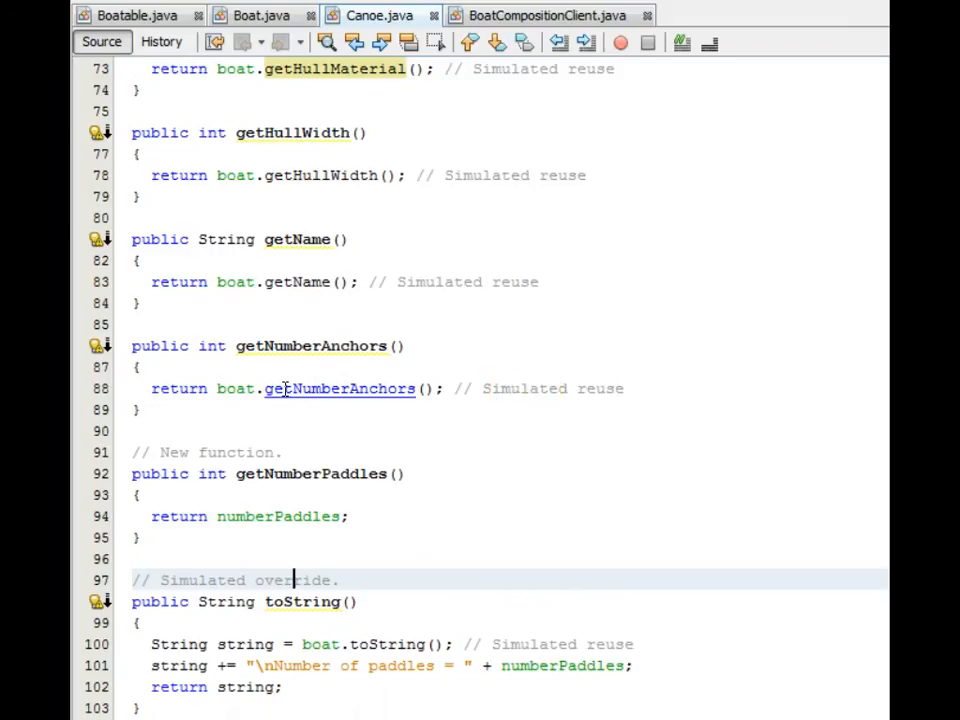
Bring up BoatCompositionClient.java showing main building the Boatable list.
{"action": "left_click", "coordinate": [540, 16]}
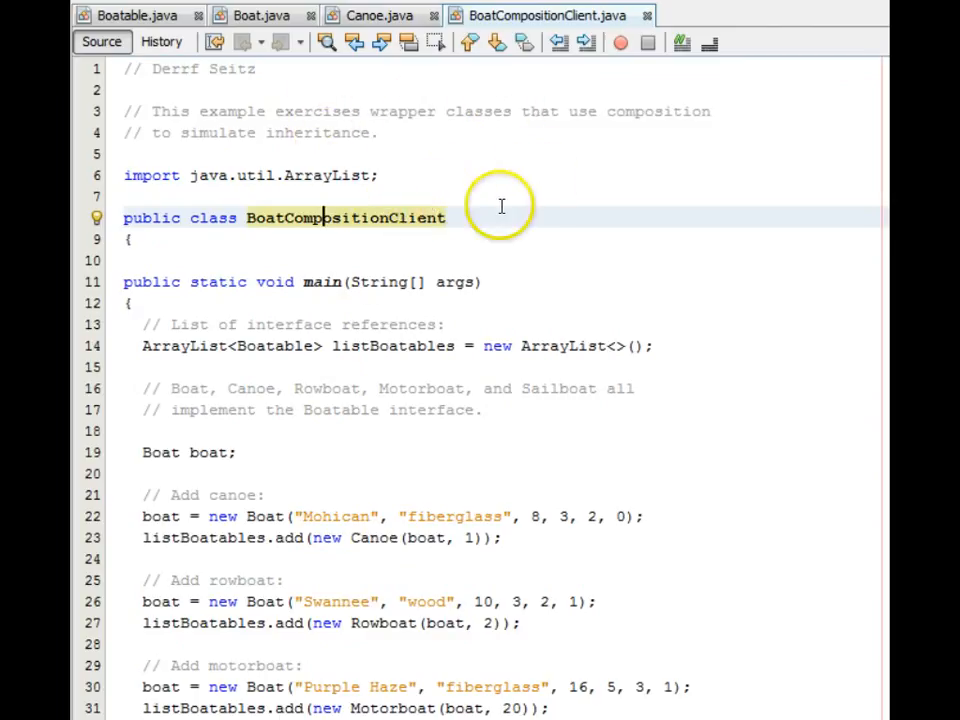
{"action": "scroll", "scroll_direction": "down", "scroll_amount": 3}
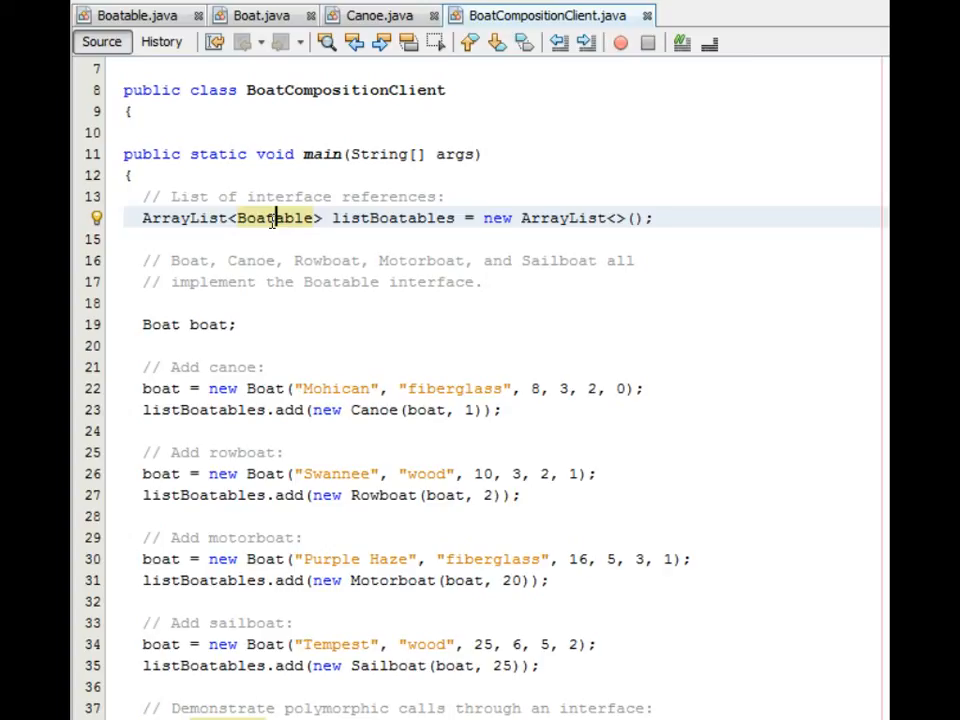
{"action": "scroll", "scroll_direction": "down", "scroll_amount": 3}
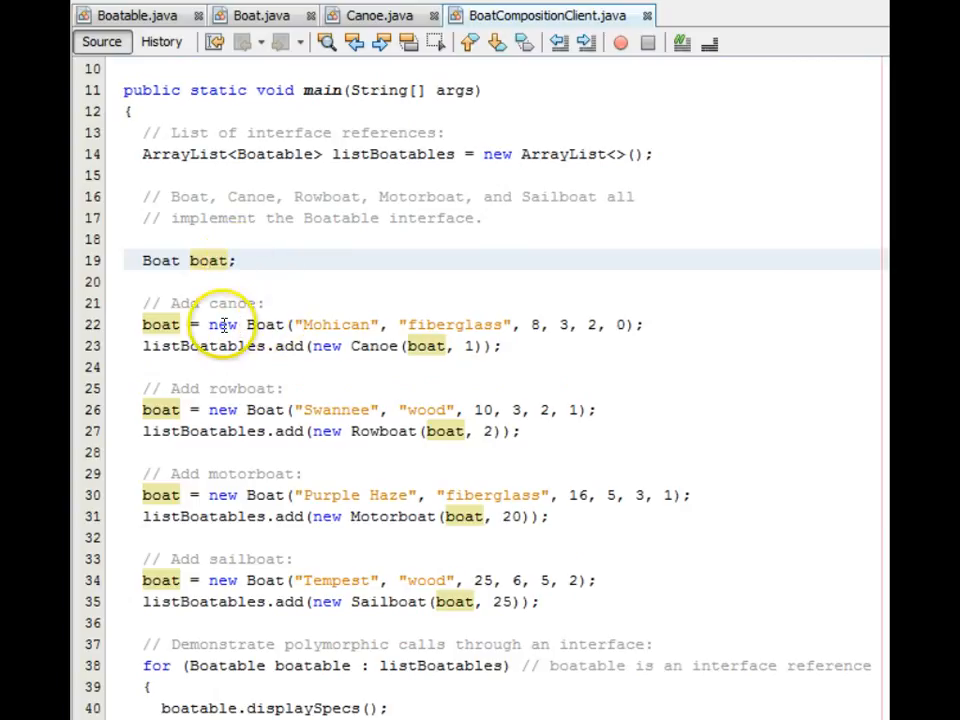
{"action": "scroll", "scroll_direction": "down", "scroll_amount": 3}
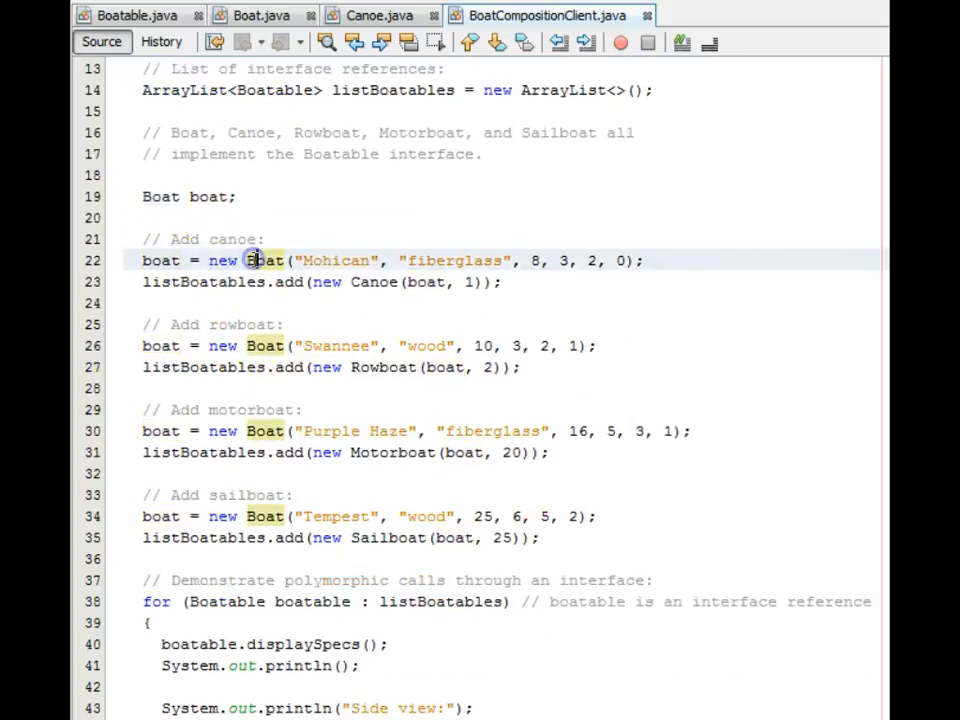
{"action": "mouse_move", "coordinate": [620, 260]}
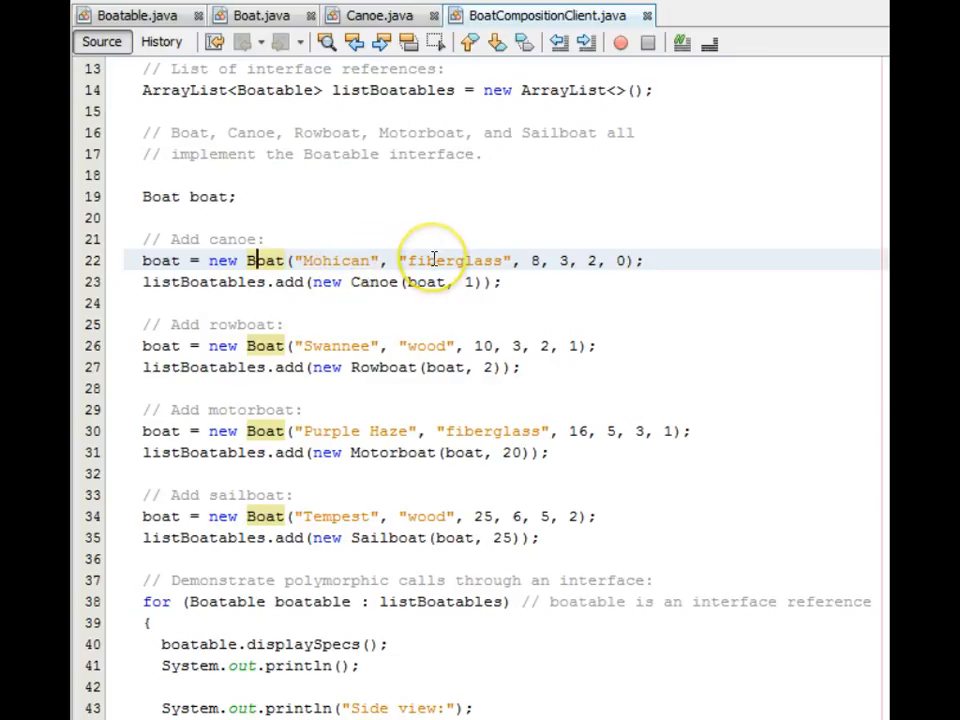
{"action": "mouse_move", "coordinate": [536, 260]}
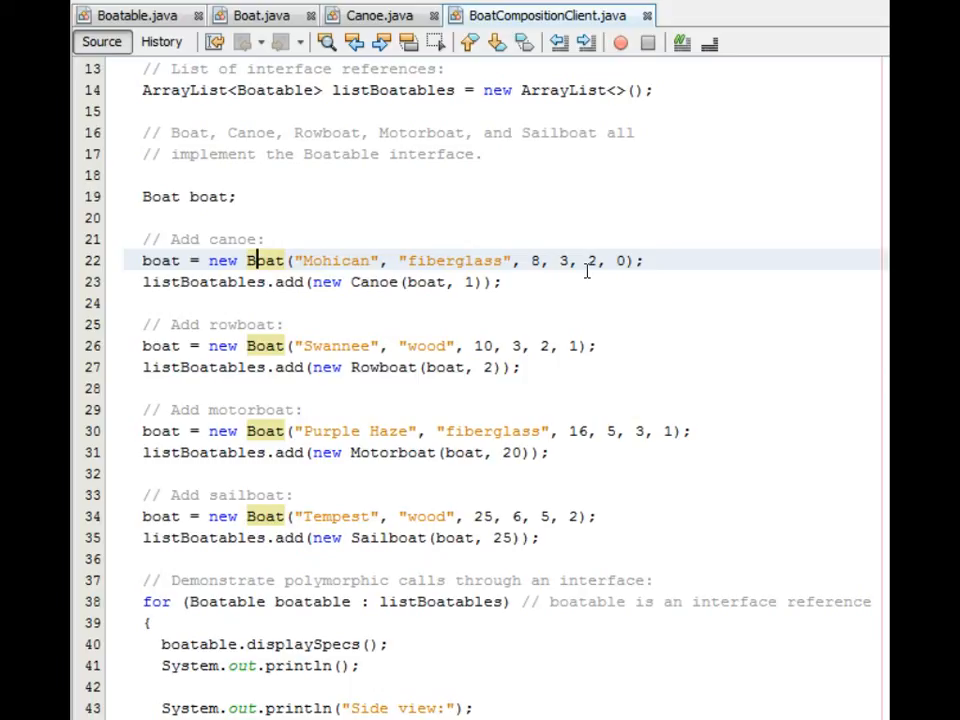
{"action": "mouse_move", "coordinate": [620, 260]}
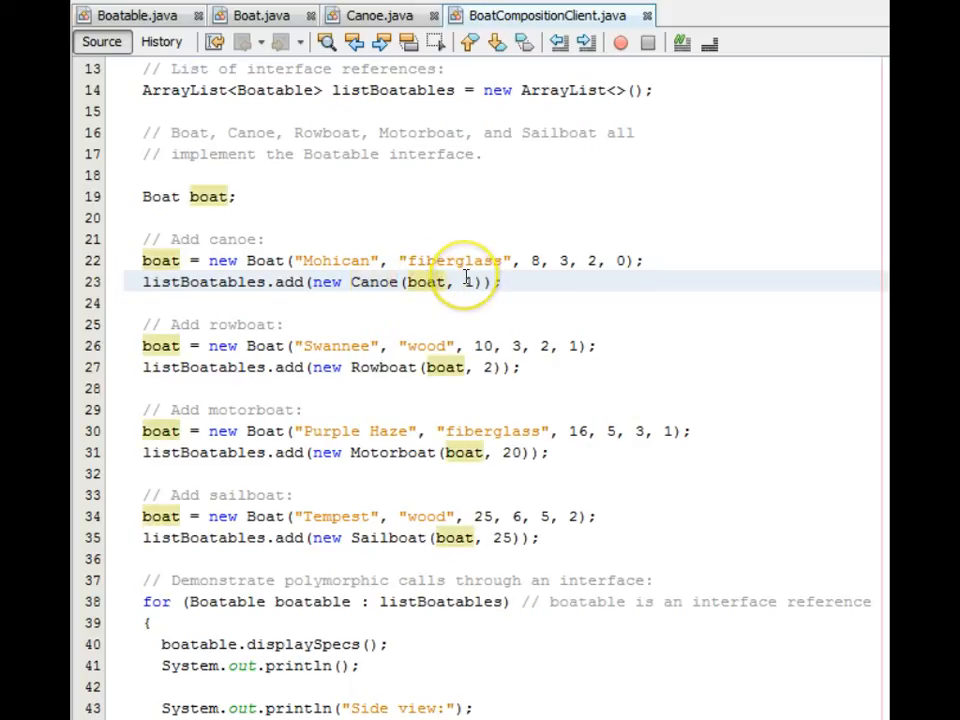
{"action": "double_click", "coordinate": [472, 280]}
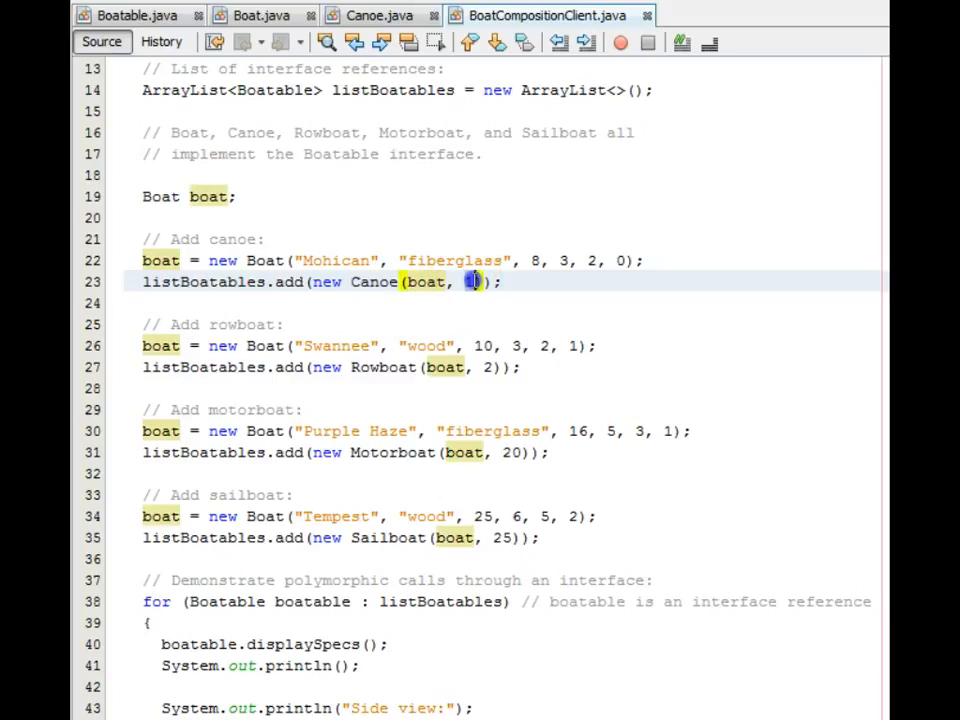
Review the client loop where each boatable calls displaySpecs, drawSideView and drawTopView.
{"action": "scroll", "scroll_direction": "down", "scroll_amount": 3}
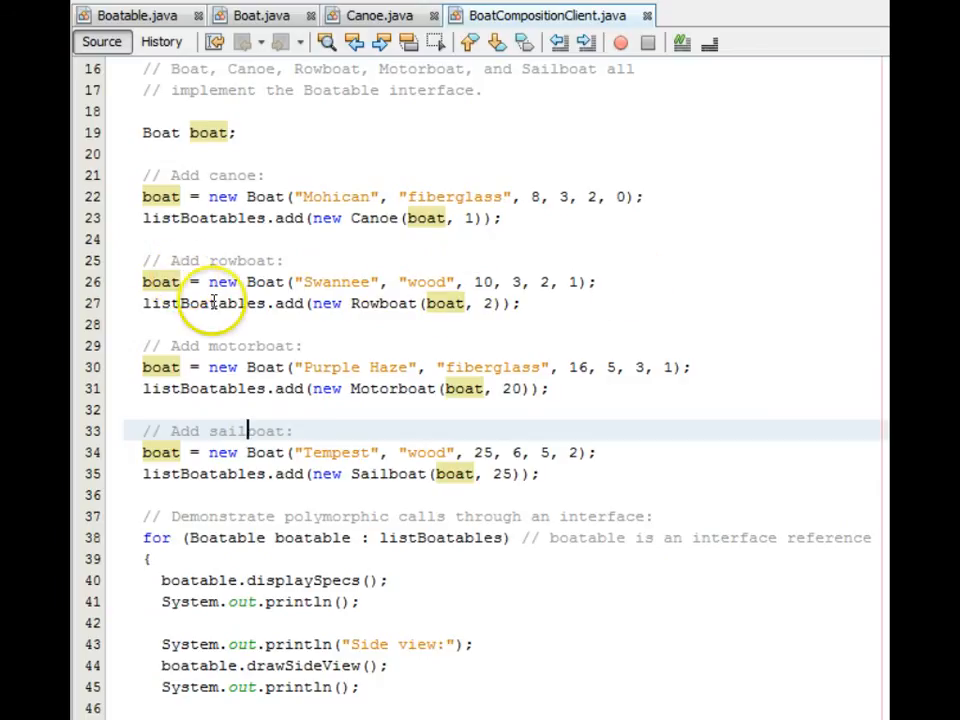
{"action": "mouse_move", "coordinate": [404, 308]}
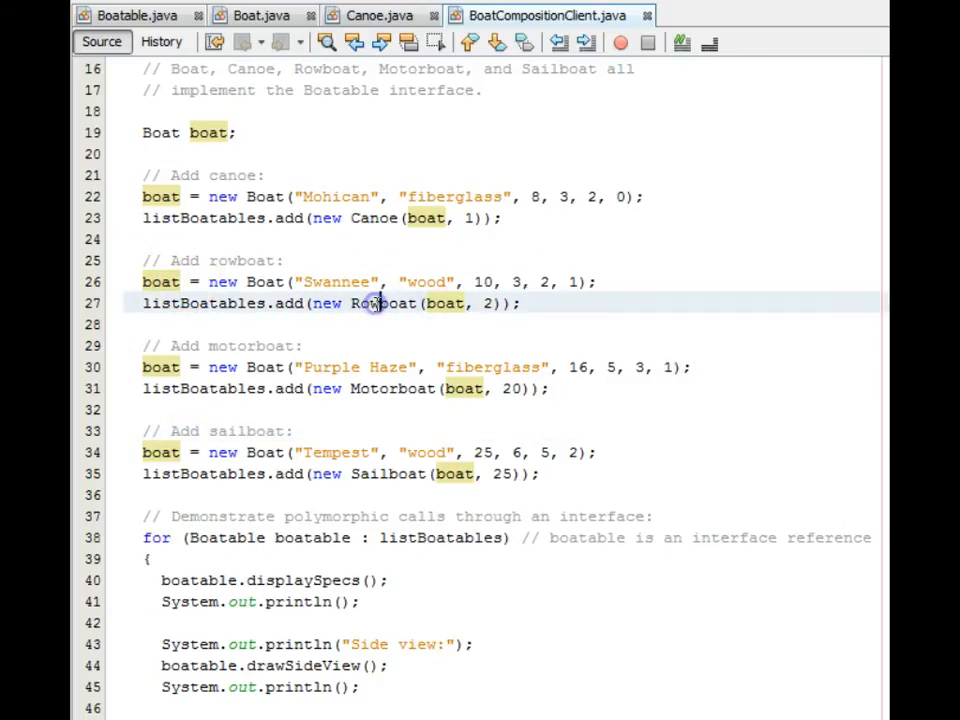
{"action": "left_click", "coordinate": [444, 304]}
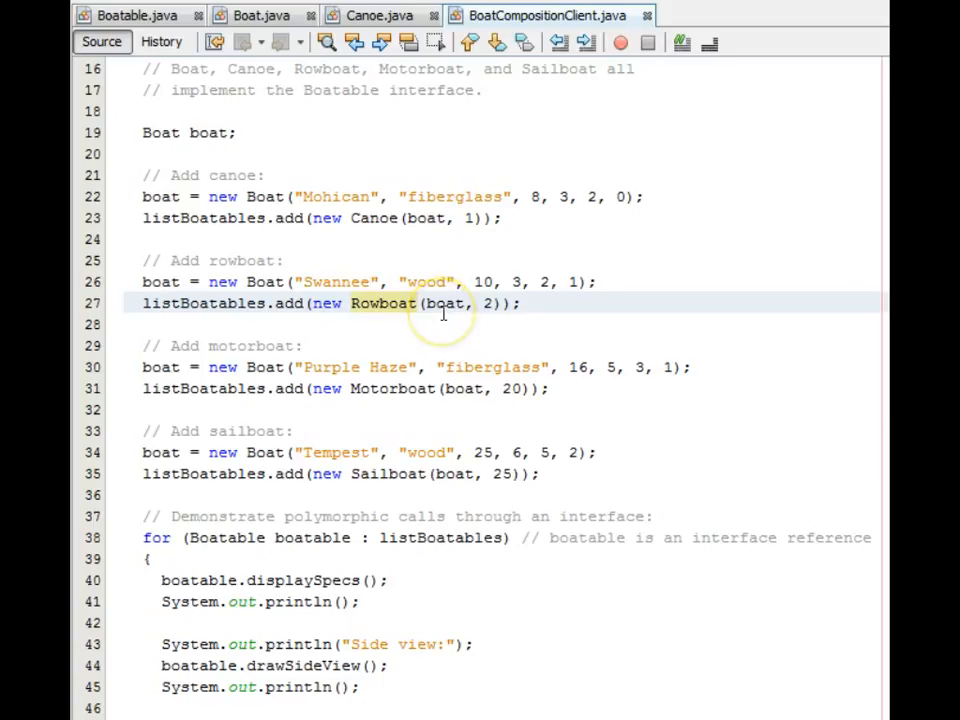
{"action": "scroll", "scroll_direction": "down", "scroll_amount": 3}
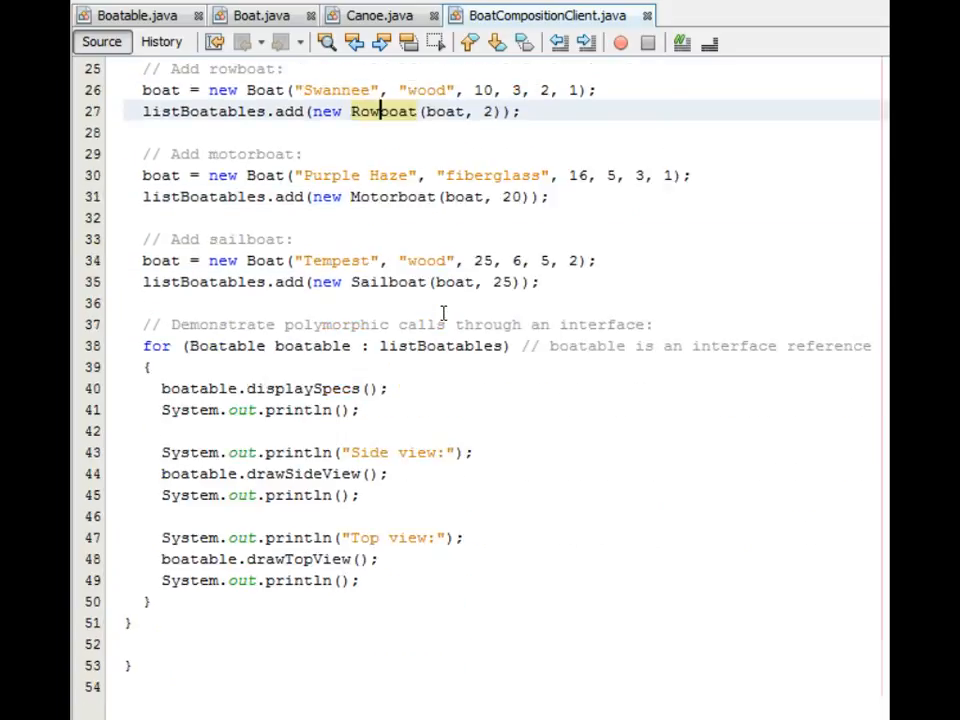
{"action": "scroll", "scroll_direction": "down", "scroll_amount": 3}
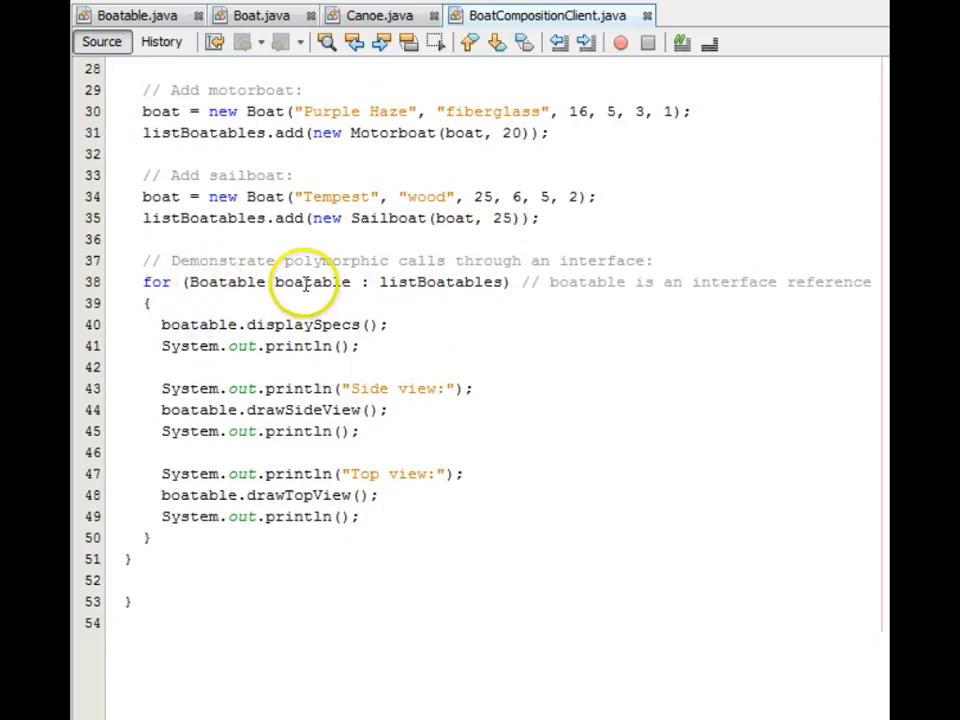
{"action": "double_click", "coordinate": [312, 280]}
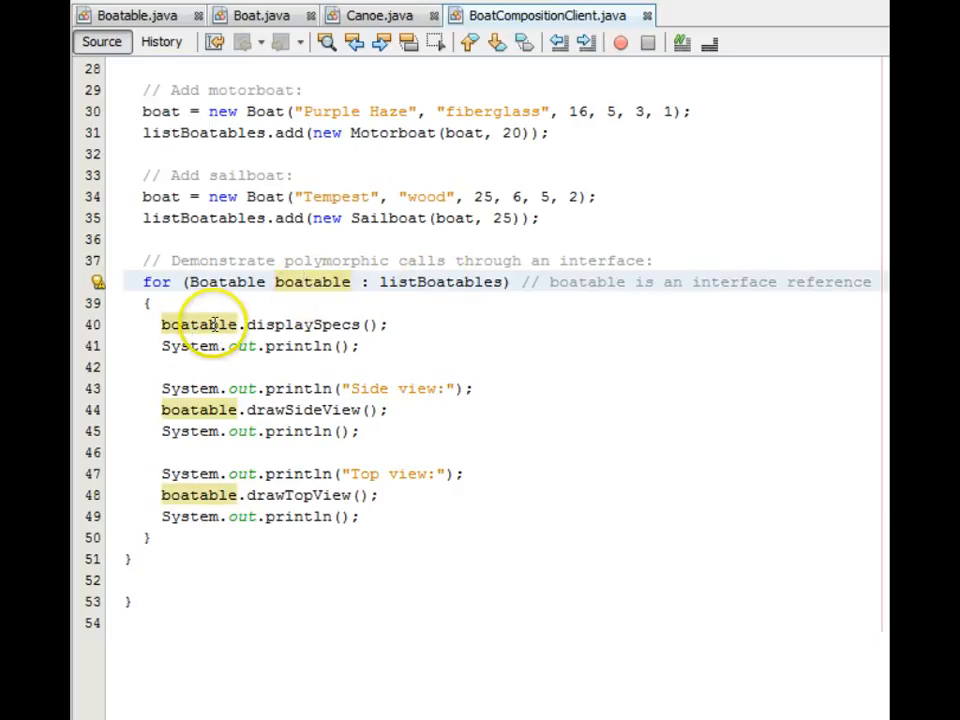
{"action": "mouse_move", "coordinate": [230, 400]}
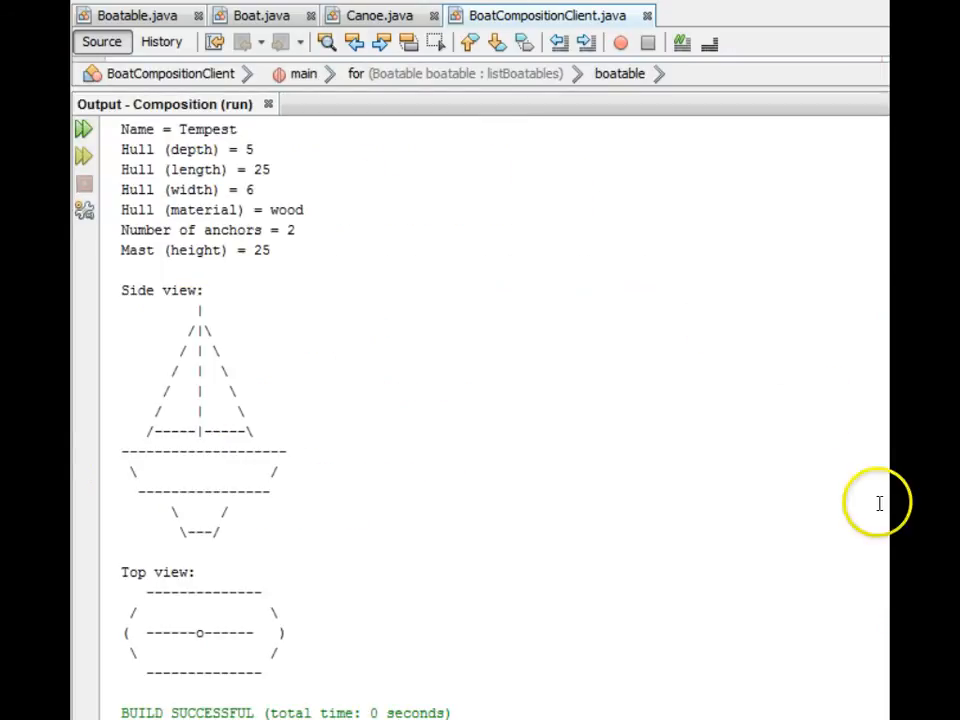
{"action": "scroll", "scroll_direction": "up", "scroll_amount": 3}
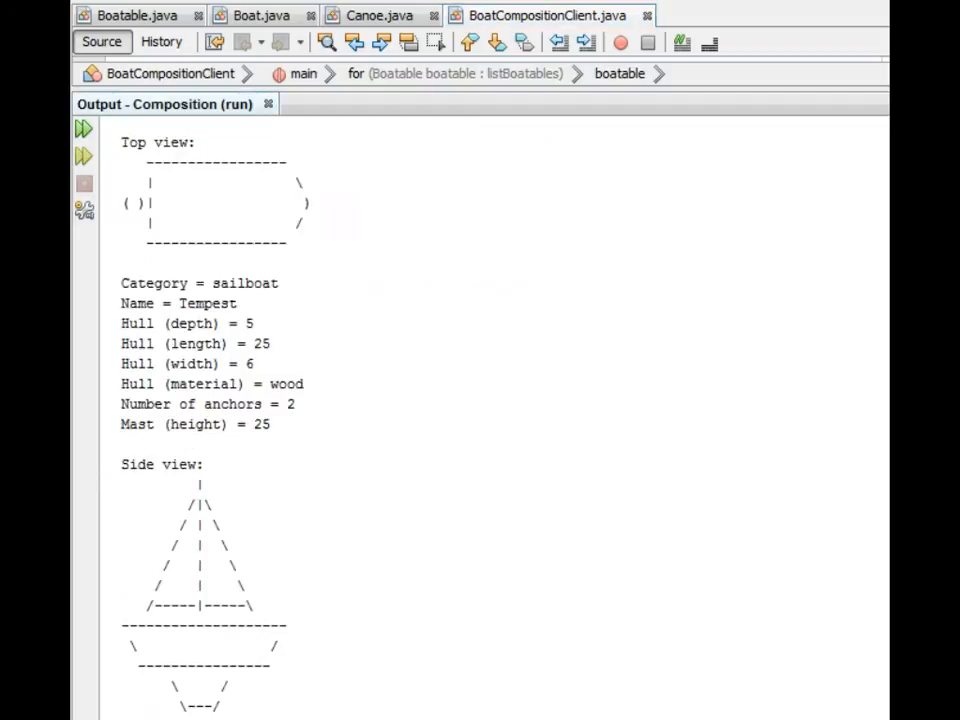
{"action": "left_click", "coordinate": [84, 128]}
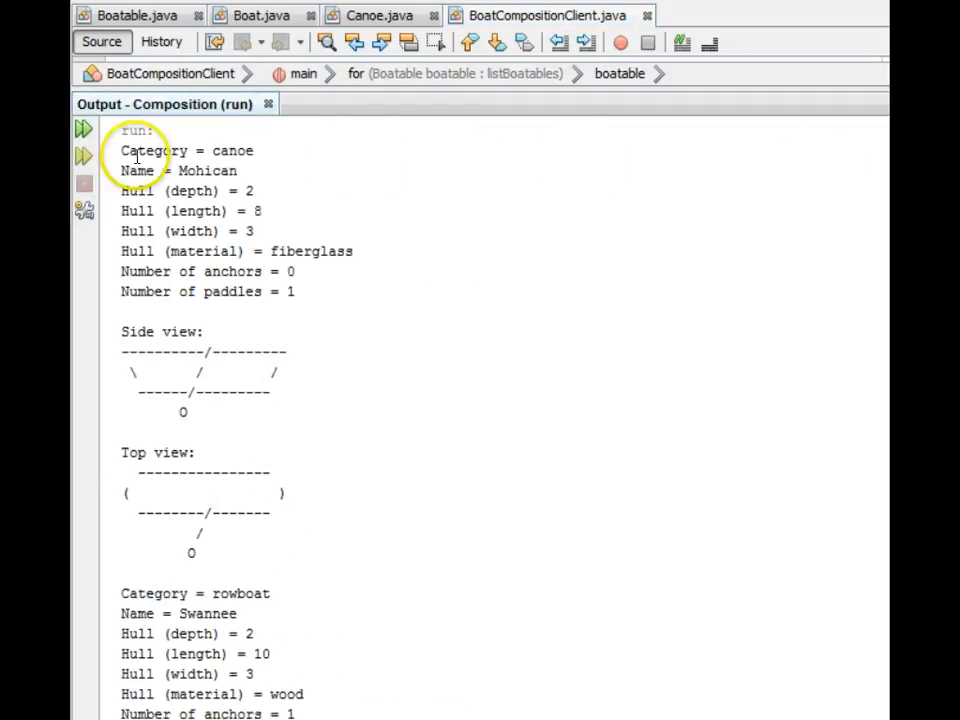
{"action": "mouse_move", "coordinate": [232, 150]}
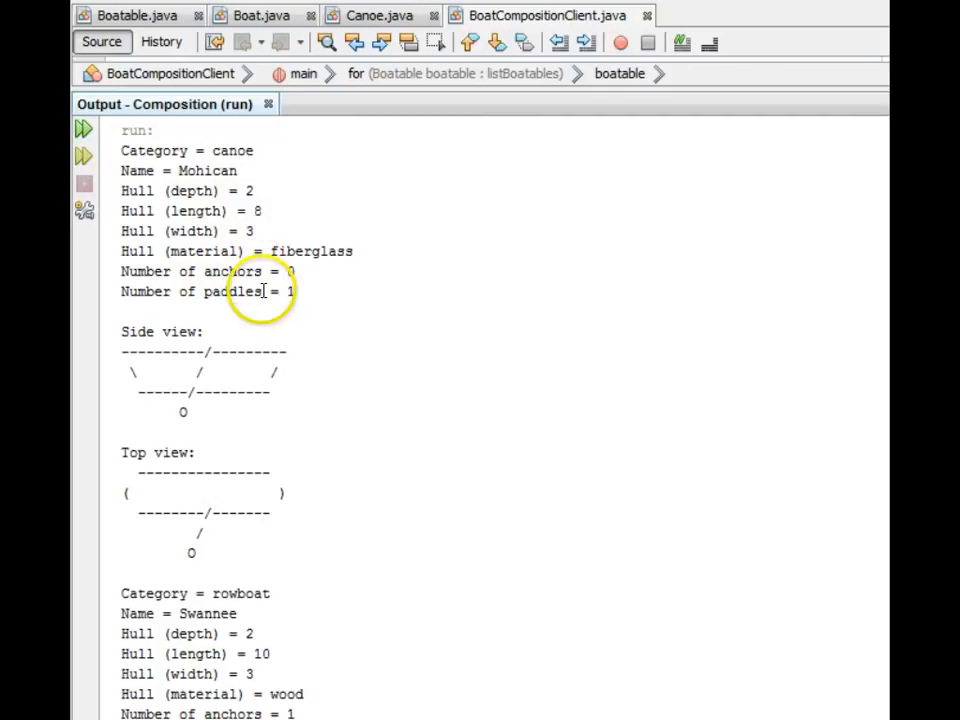
{"action": "mouse_move", "coordinate": [204, 378]}
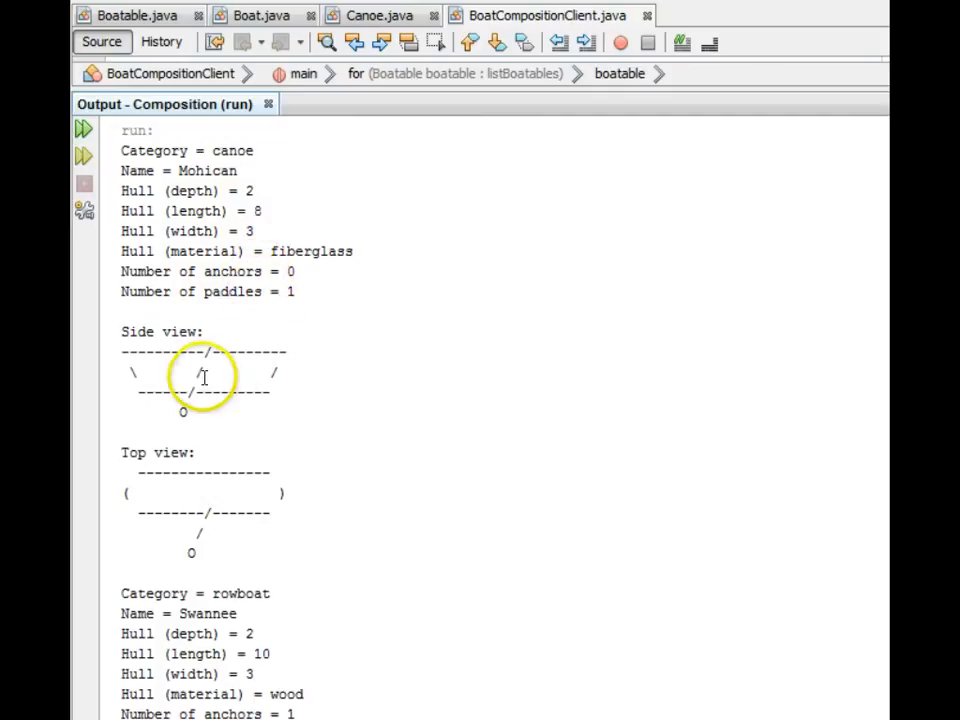
{"action": "mouse_move", "coordinate": [400, 390]}
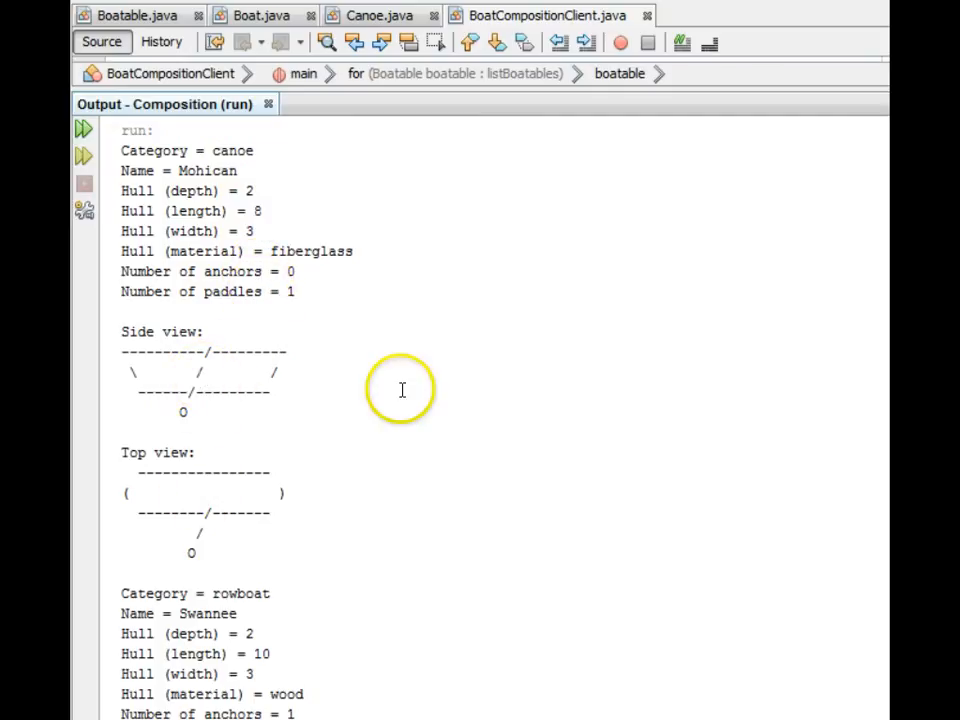
{"action": "scroll", "scroll_direction": "down", "scroll_amount": 3}
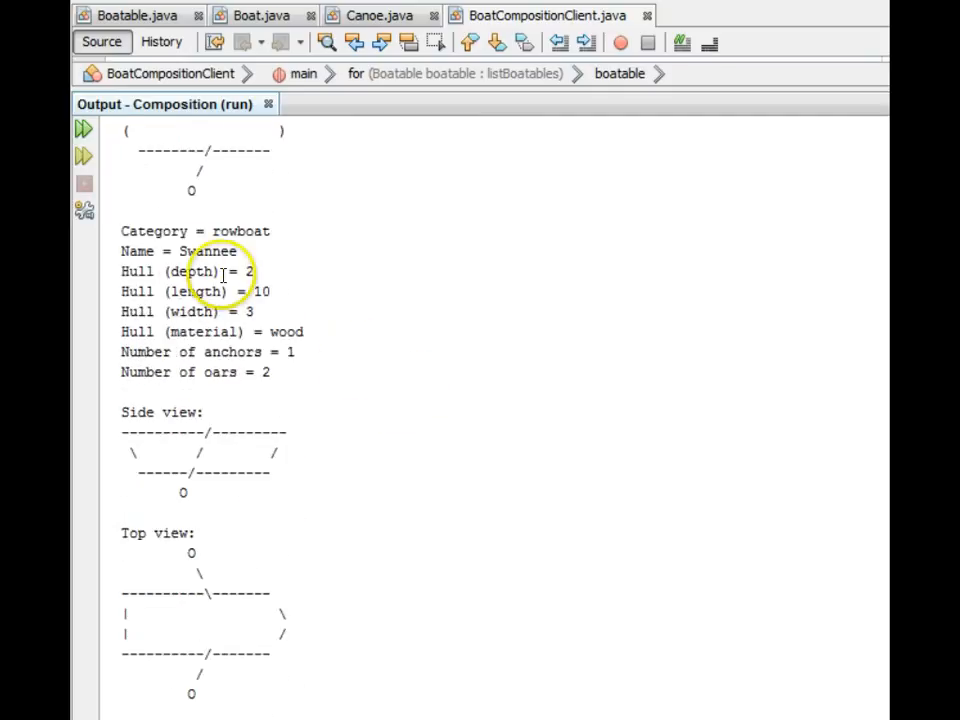
{"action": "mouse_move", "coordinate": [250, 232]}
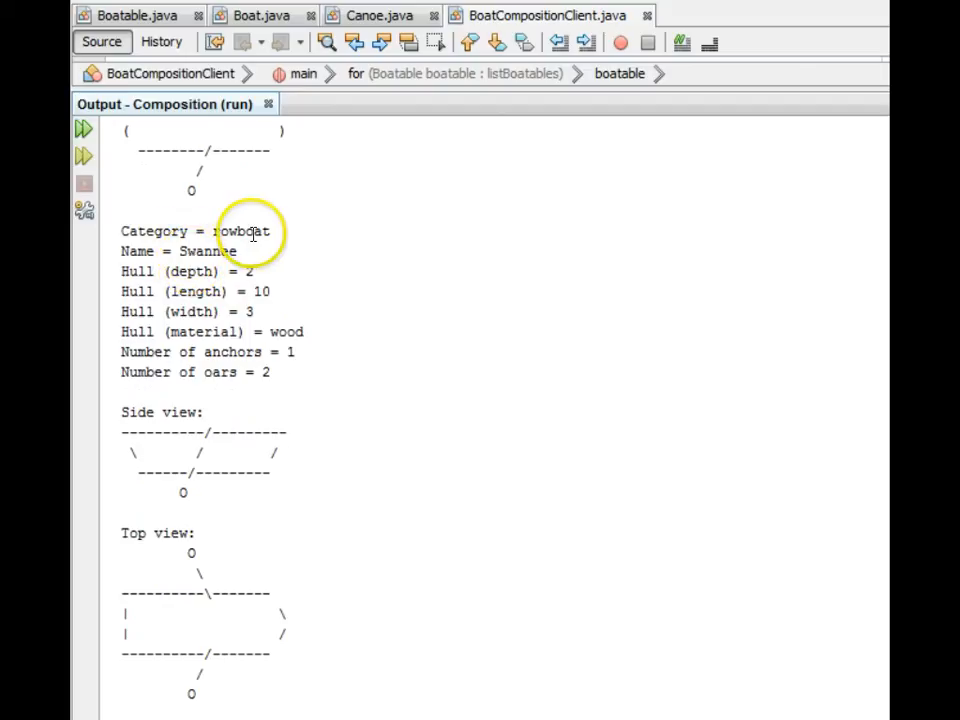
{"action": "mouse_move", "coordinate": [264, 352]}
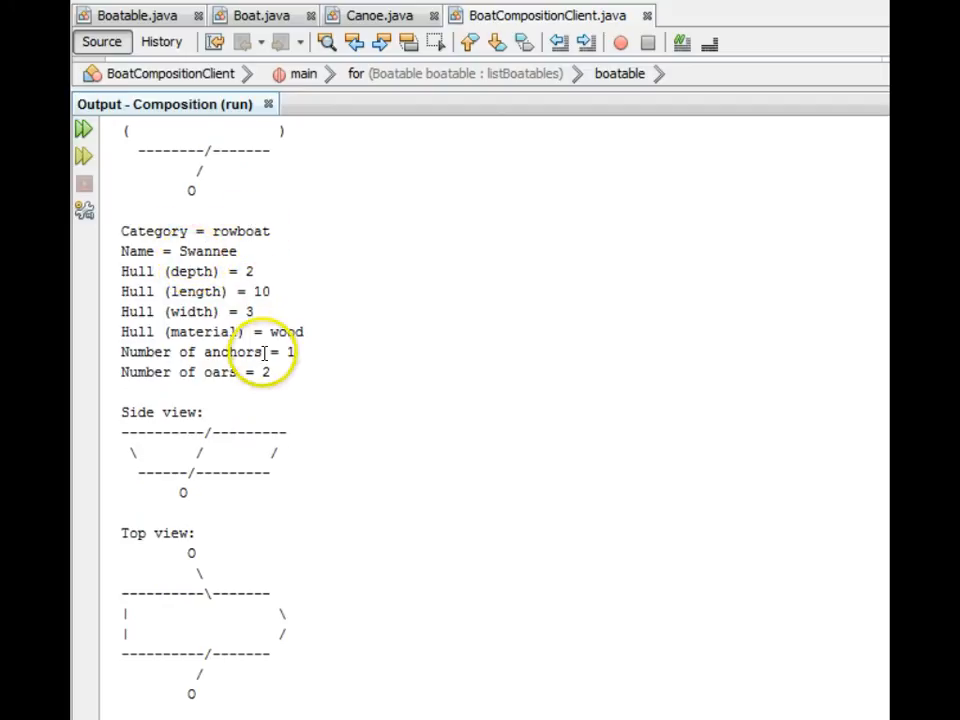
{"action": "scroll", "scroll_direction": "down", "scroll_amount": 3}
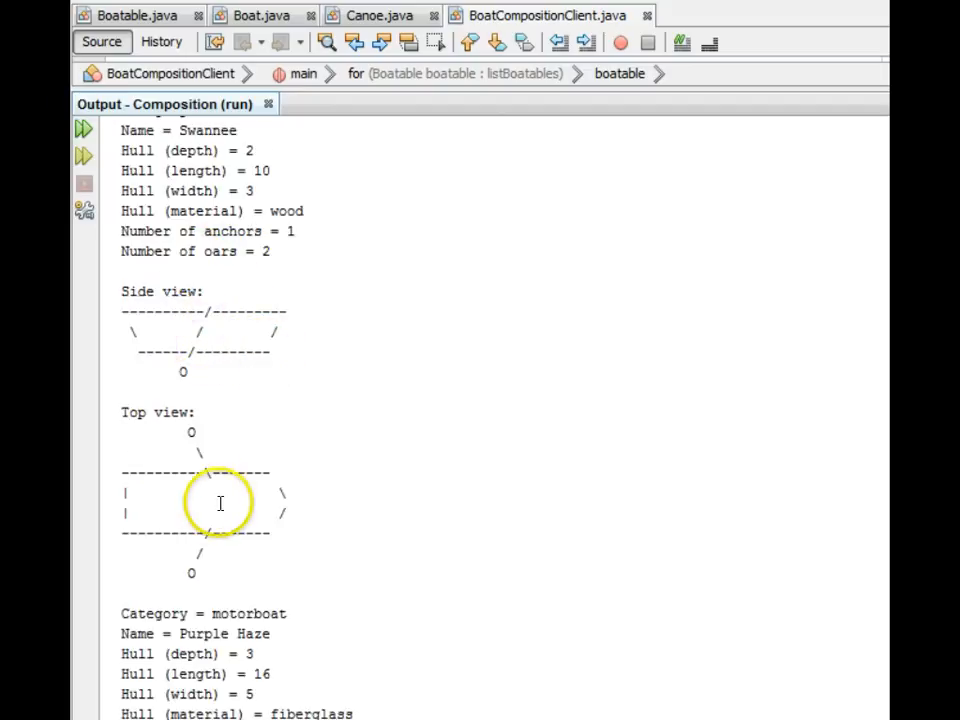
{"action": "mouse_move", "coordinate": [212, 336]}
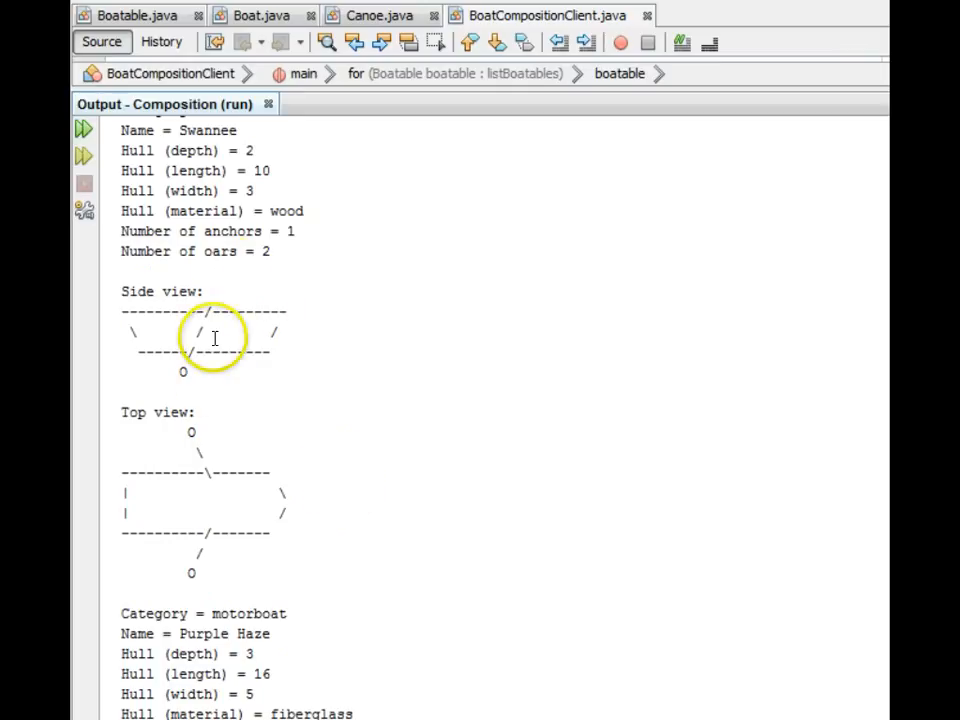
{"action": "scroll", "scroll_direction": "down", "scroll_amount": 3}
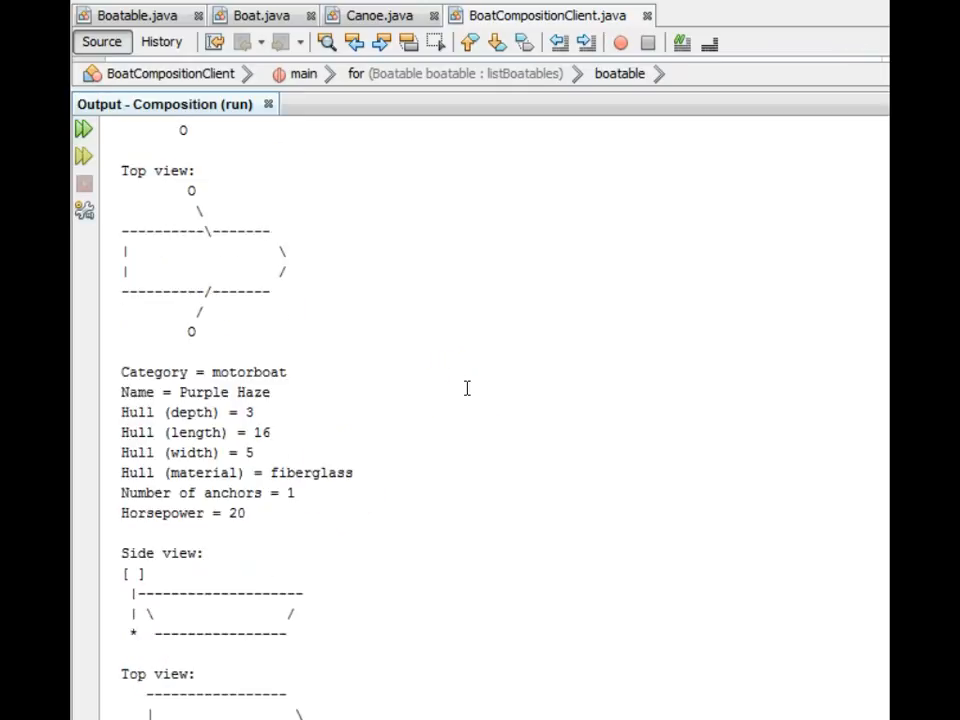
{"action": "scroll", "scroll_direction": "down", "scroll_amount": 3}
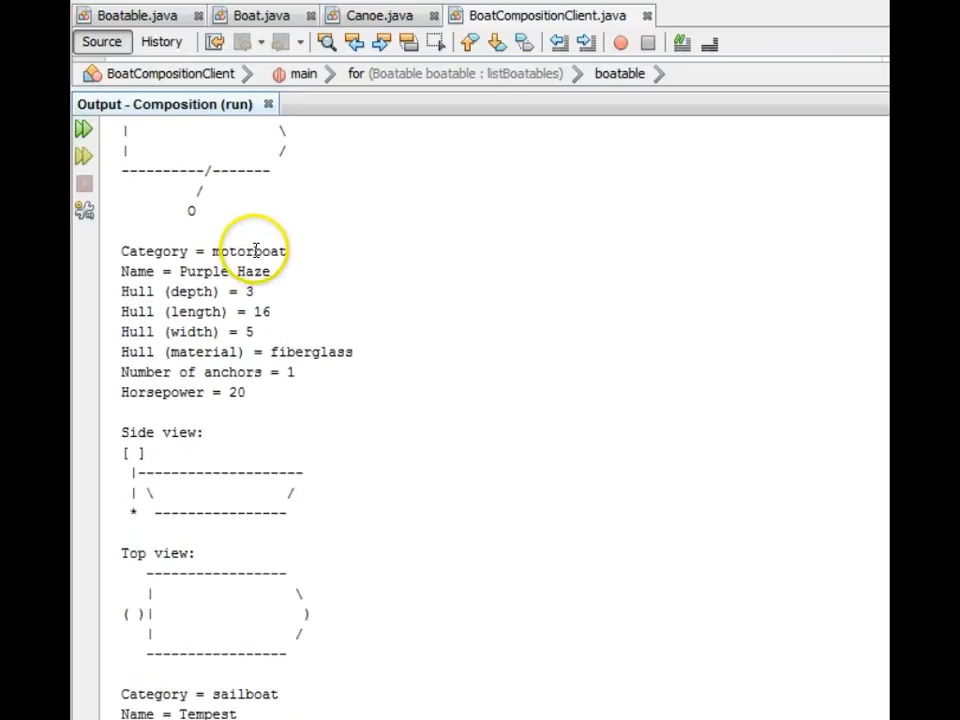
{"action": "mouse_move", "coordinate": [216, 392]}
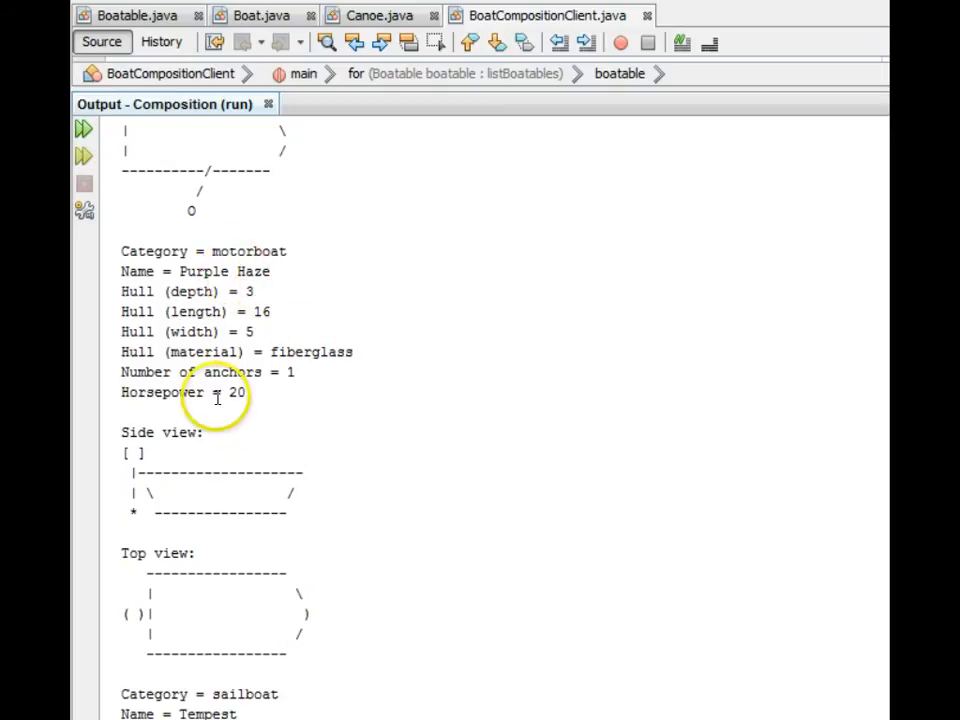
{"action": "scroll", "scroll_direction": "down", "scroll_amount": 3}
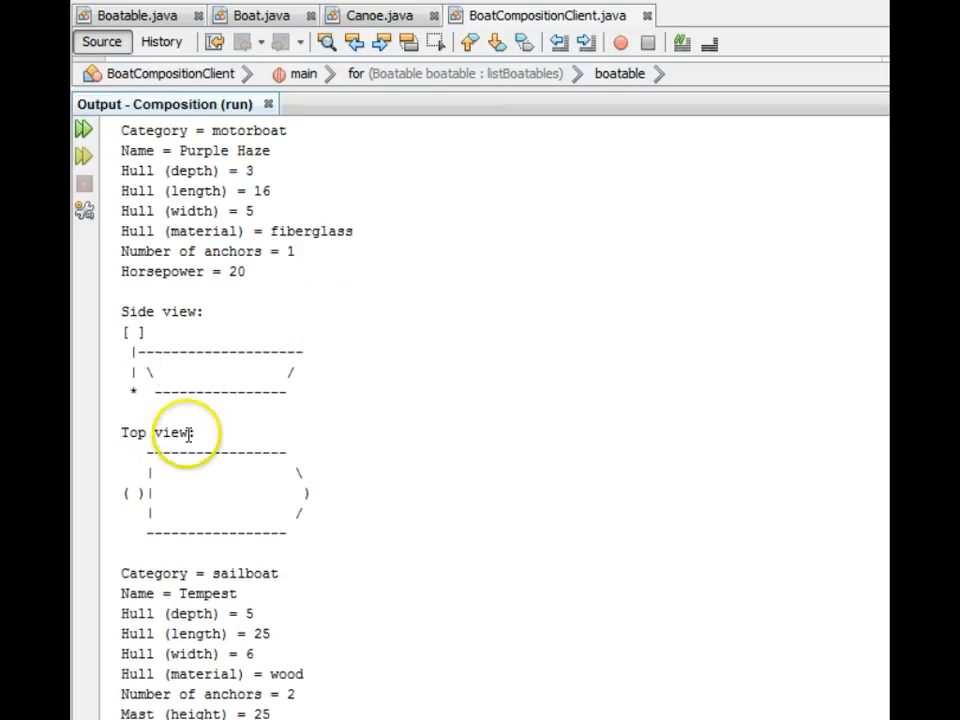
{"action": "scroll", "scroll_direction": "down", "scroll_amount": 3}
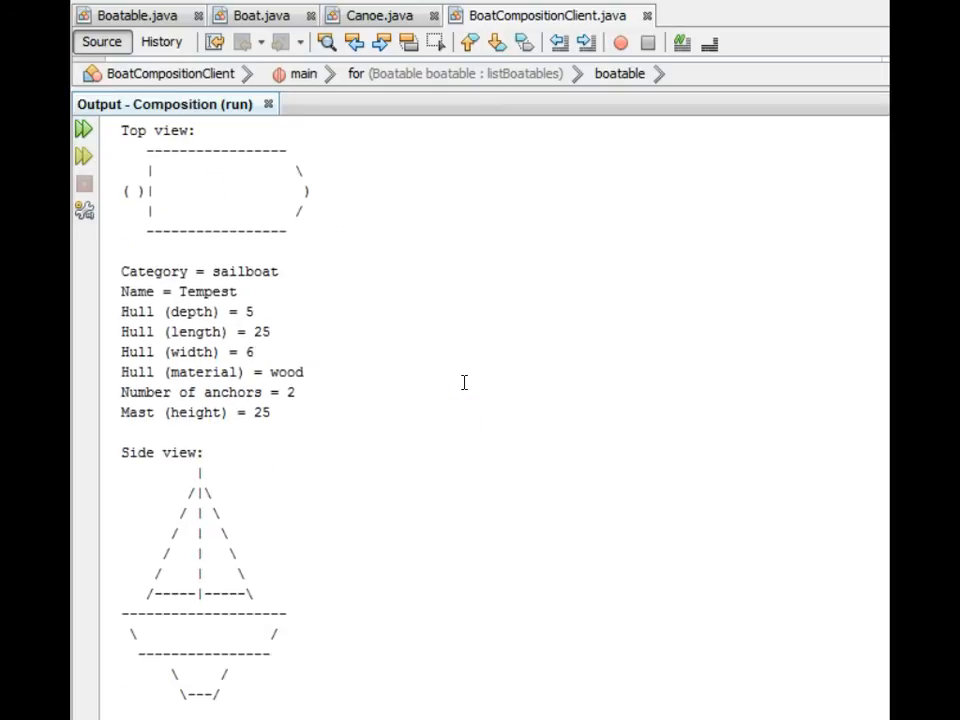
{"action": "scroll", "scroll_direction": "down", "scroll_amount": 3}
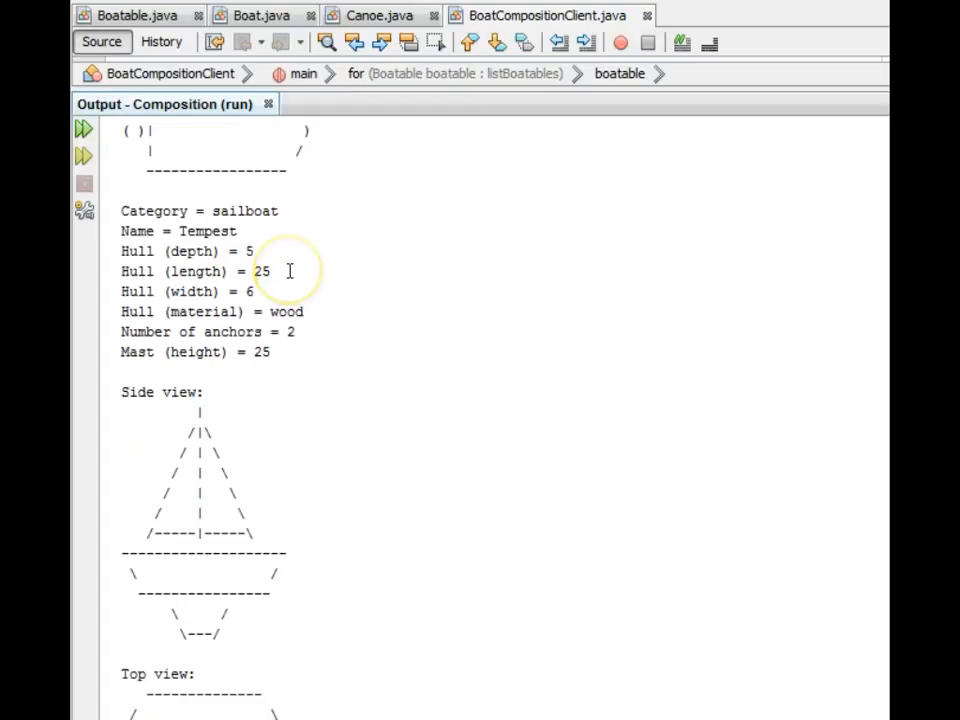
{"action": "scroll", "scroll_direction": "down", "scroll_amount": 3}
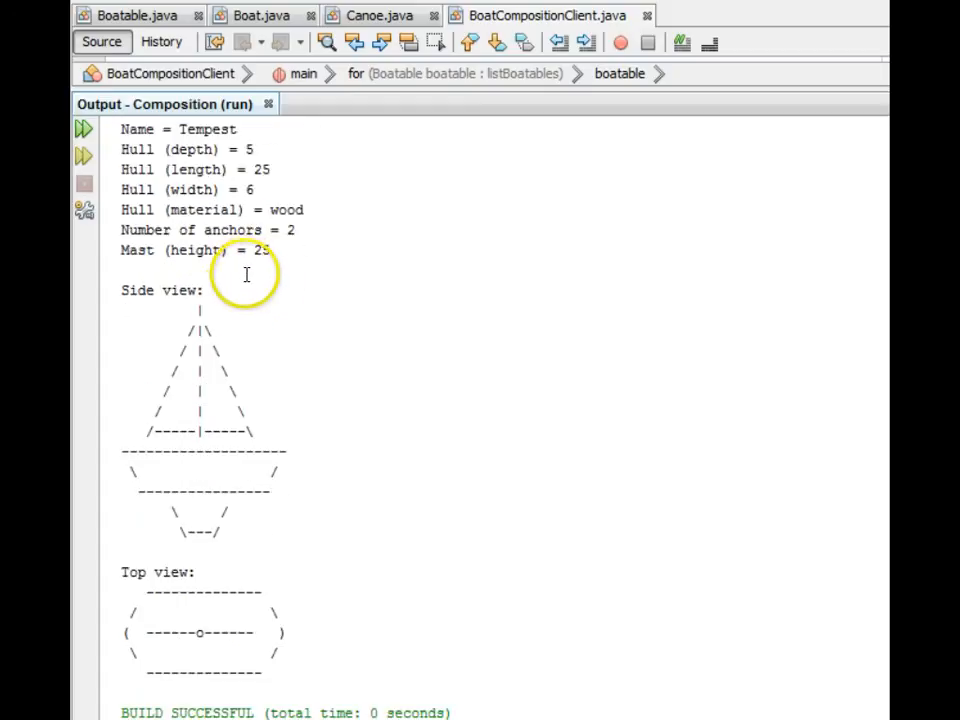
{"action": "mouse_move", "coordinate": [308, 348]}
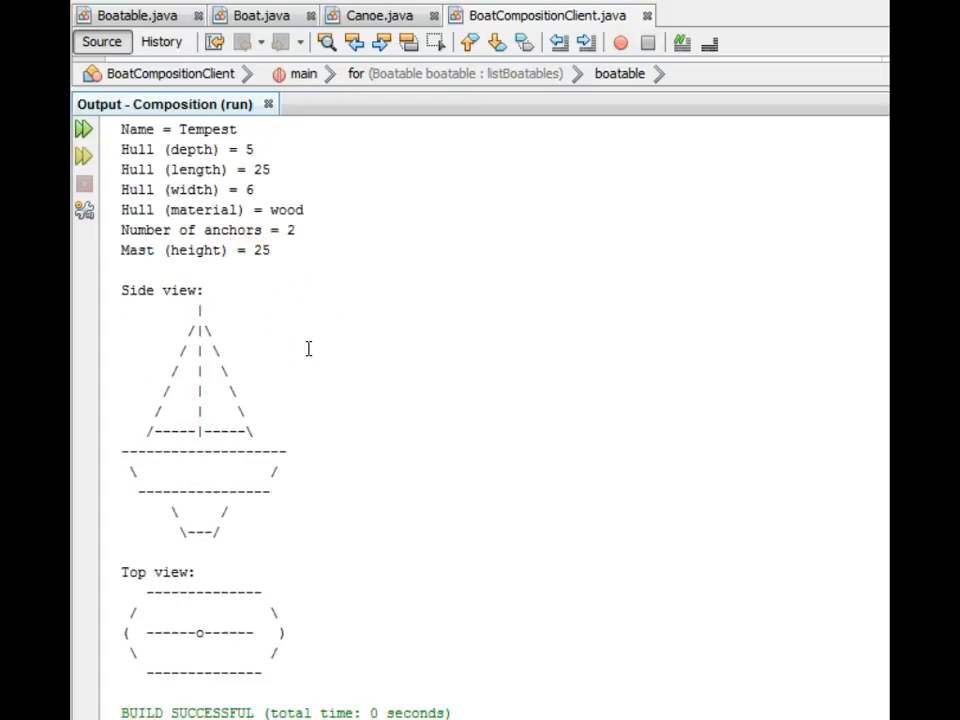